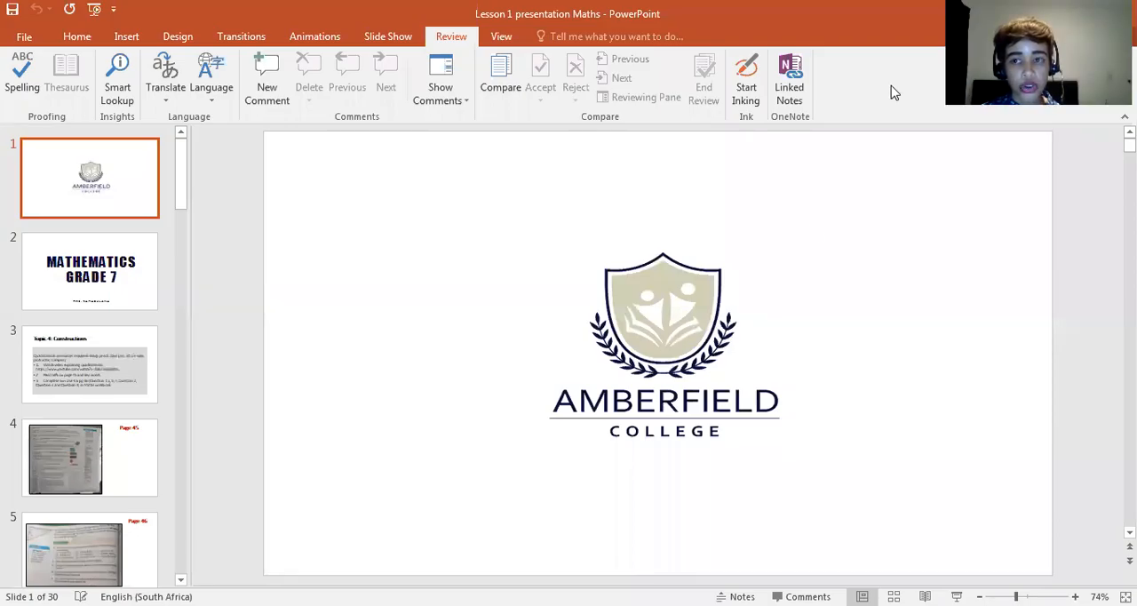
pyautogui.moveTo(817, 231)
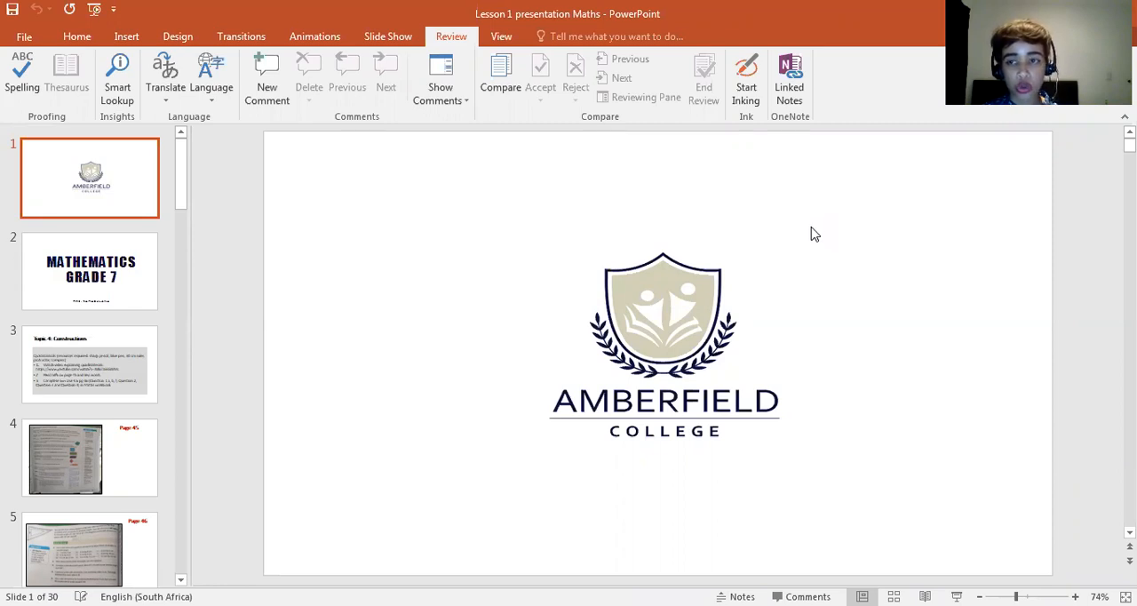
pyautogui.moveTo(792, 237)
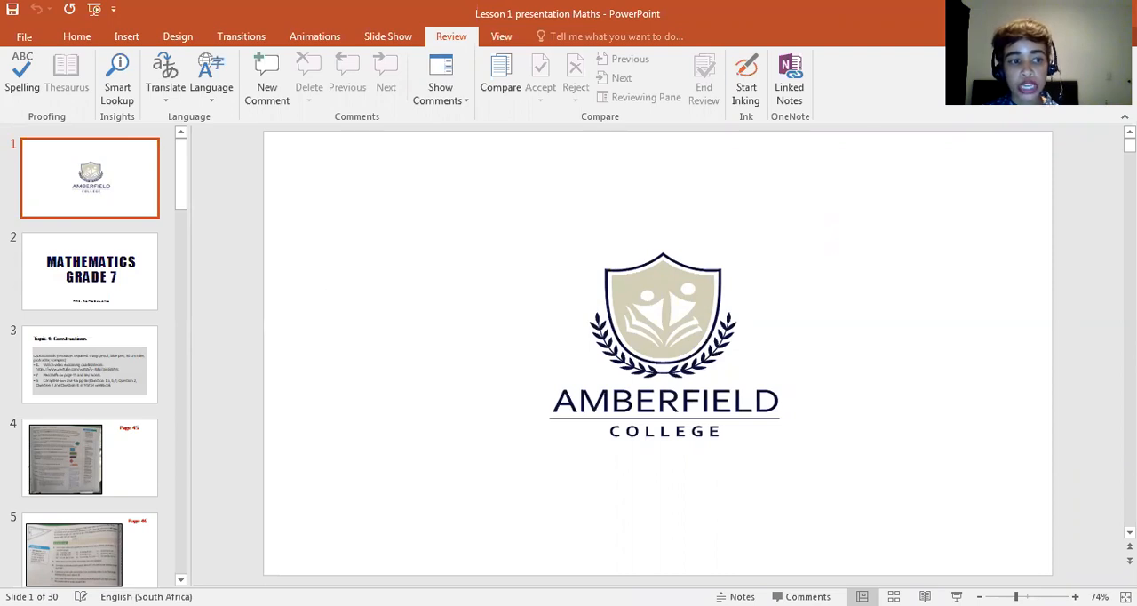
# Step: Advance past the Mathematics Grade 7 title slide to the Topic 4: Constructions slide
pyautogui.click(89, 270)
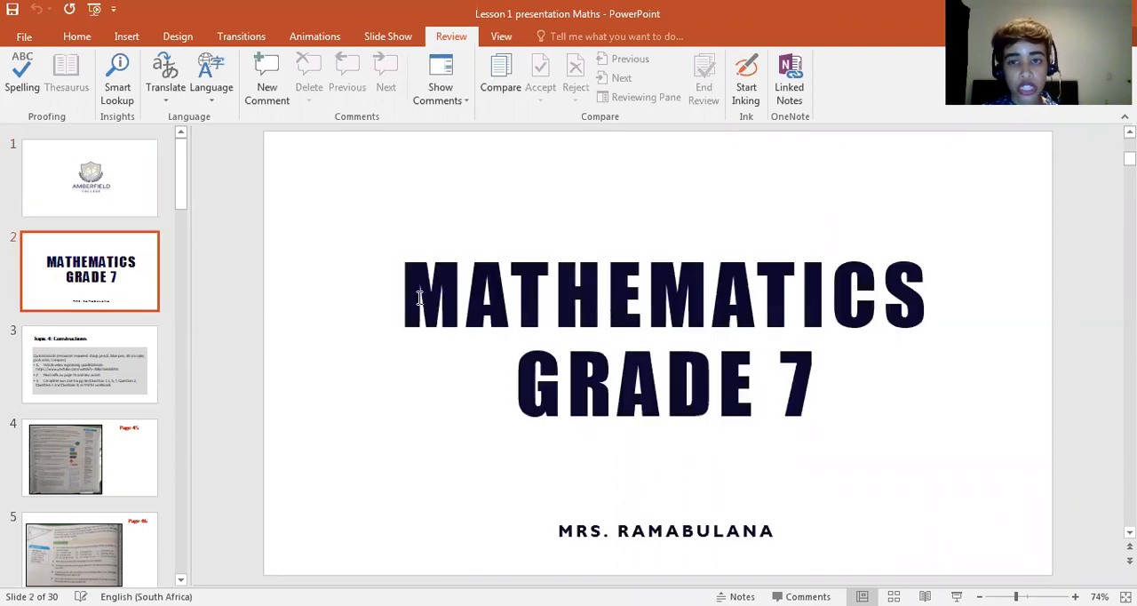
pyautogui.moveTo(141, 379)
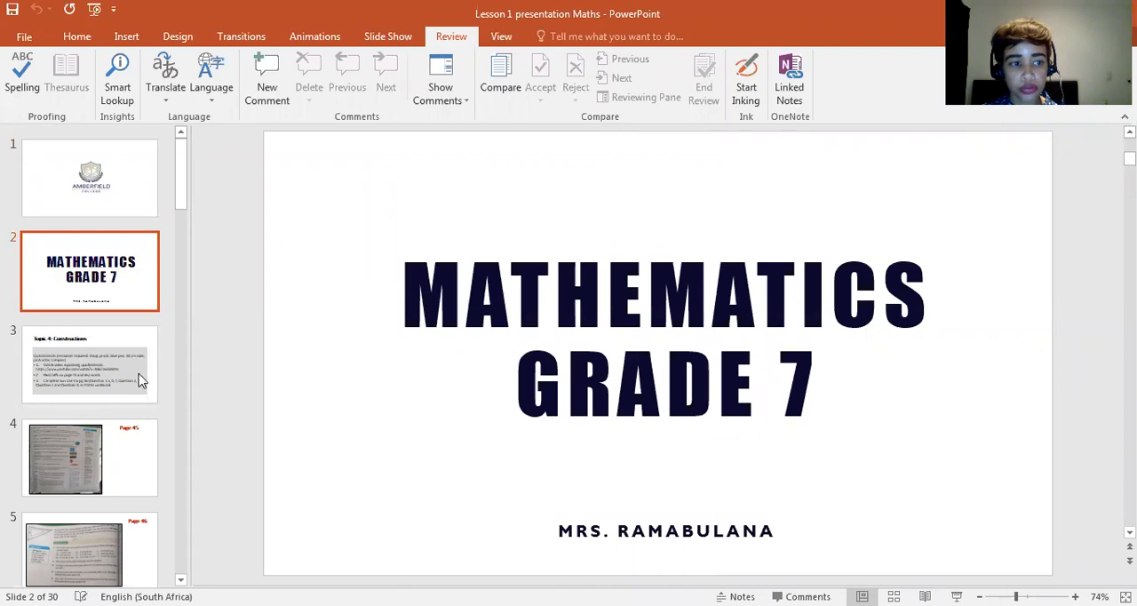
pyautogui.click(88, 373)
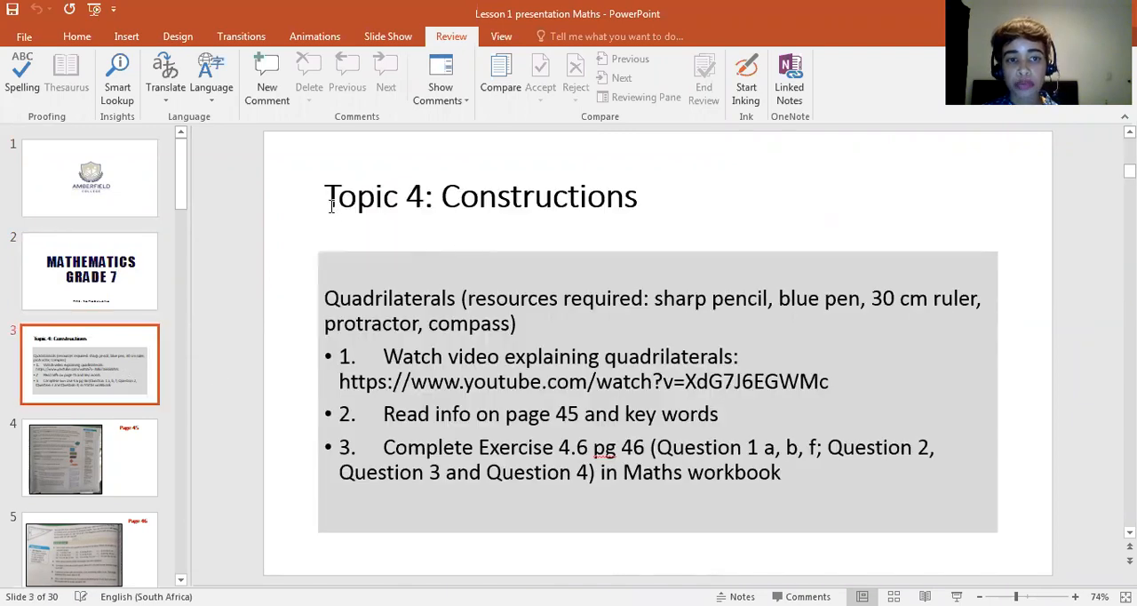
pyautogui.moveTo(722, 239)
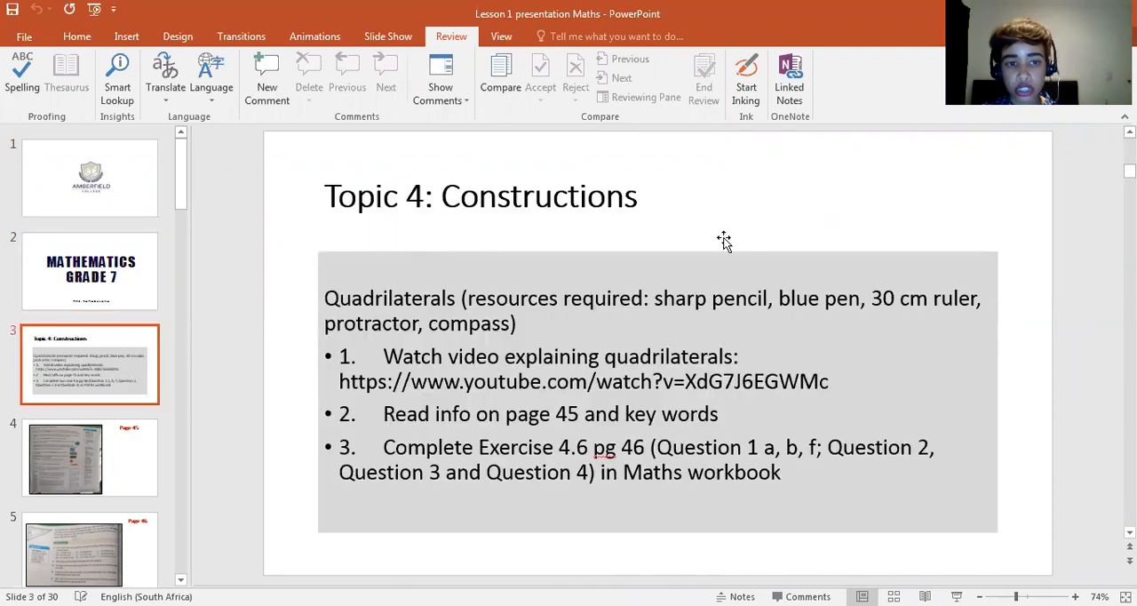
pyautogui.moveTo(563, 253)
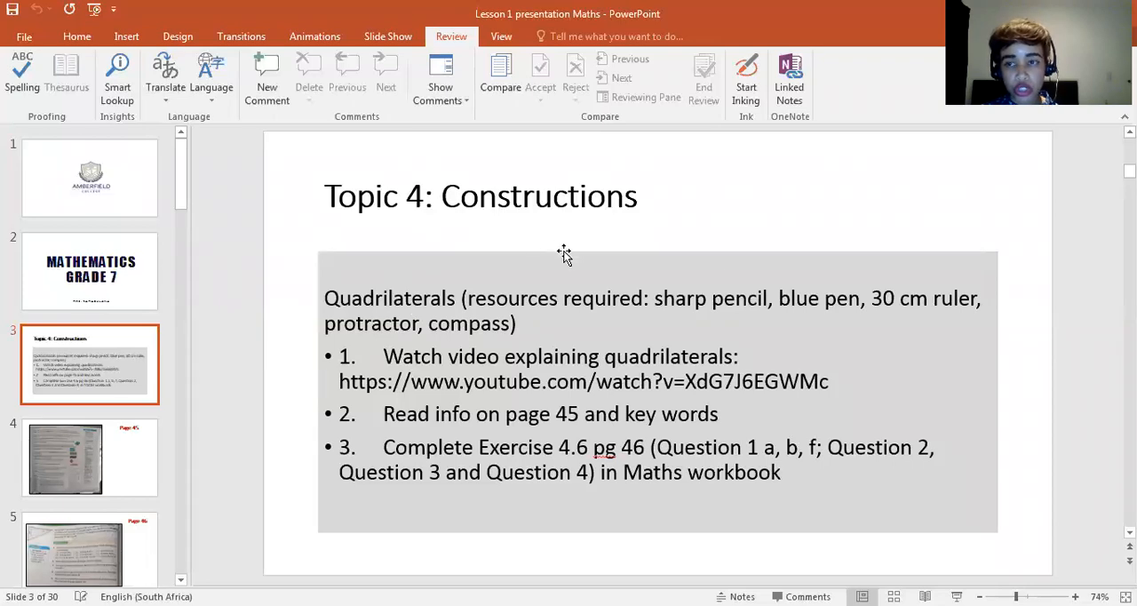
pyautogui.moveTo(409, 297)
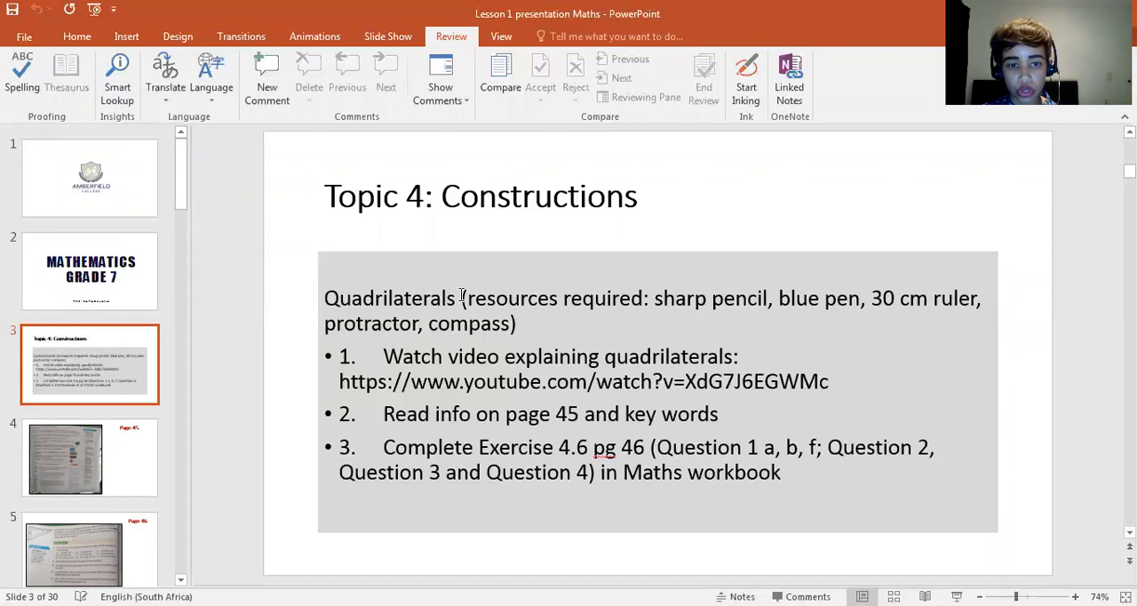
pyautogui.moveTo(613, 298)
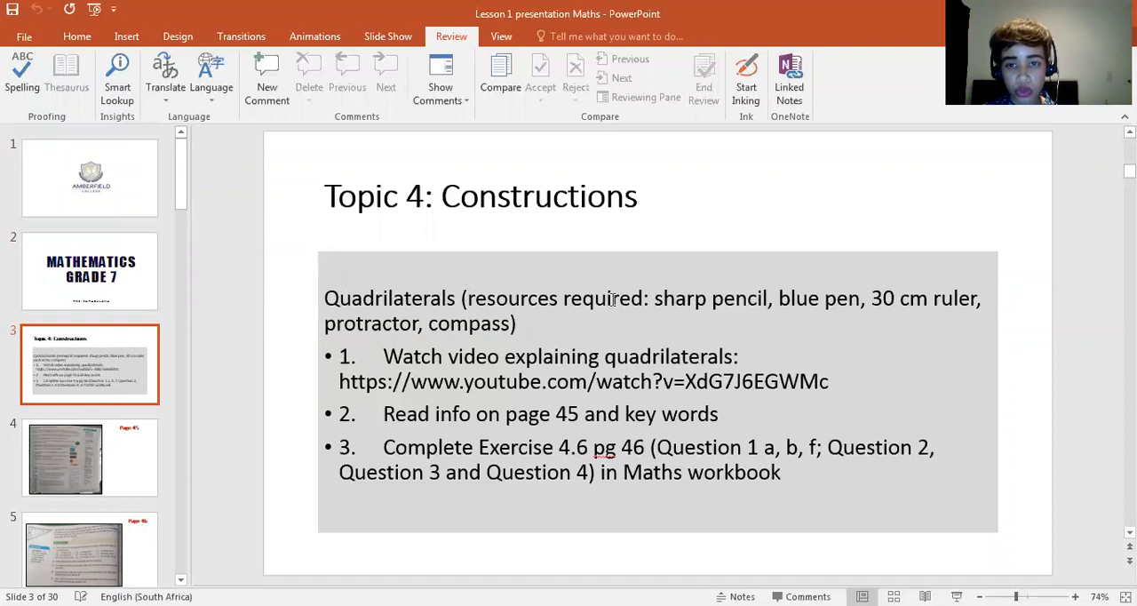
pyautogui.moveTo(714, 303)
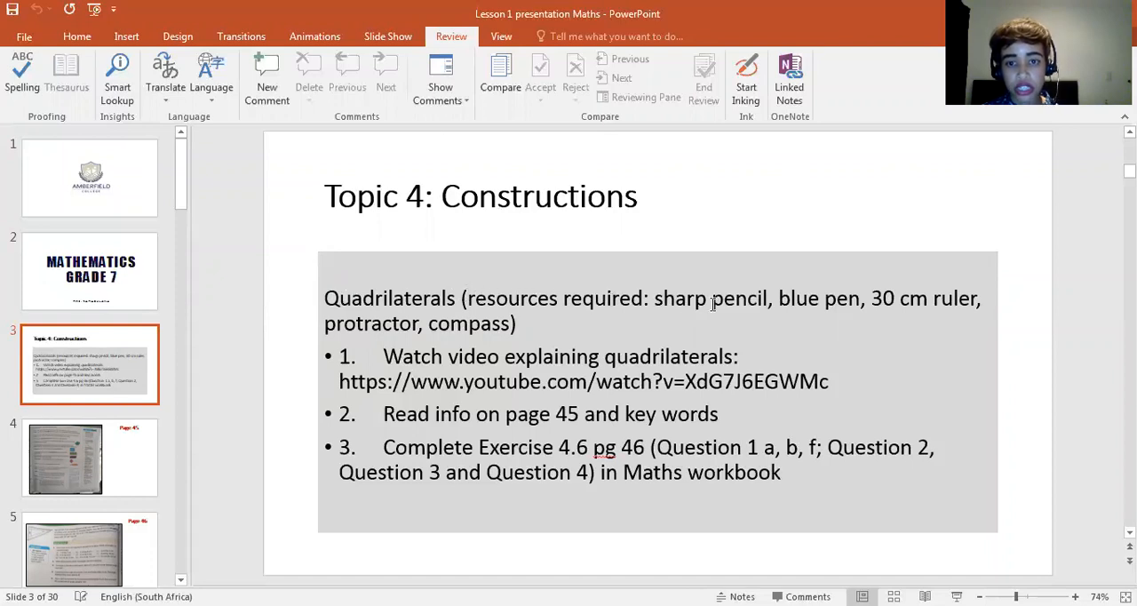
pyautogui.moveTo(952, 302)
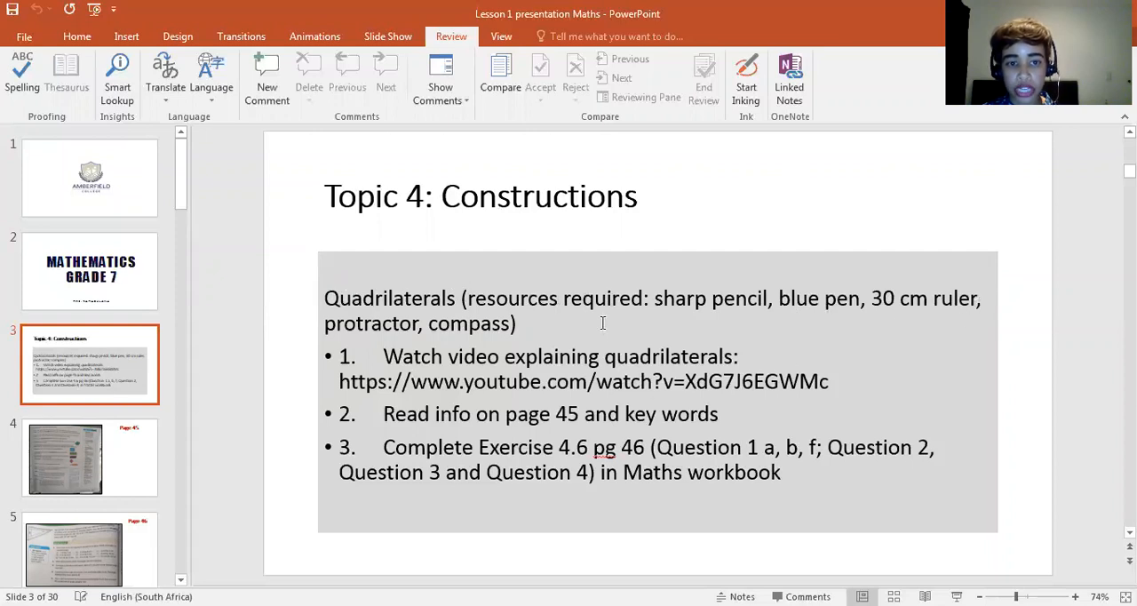
pyautogui.moveTo(429, 359)
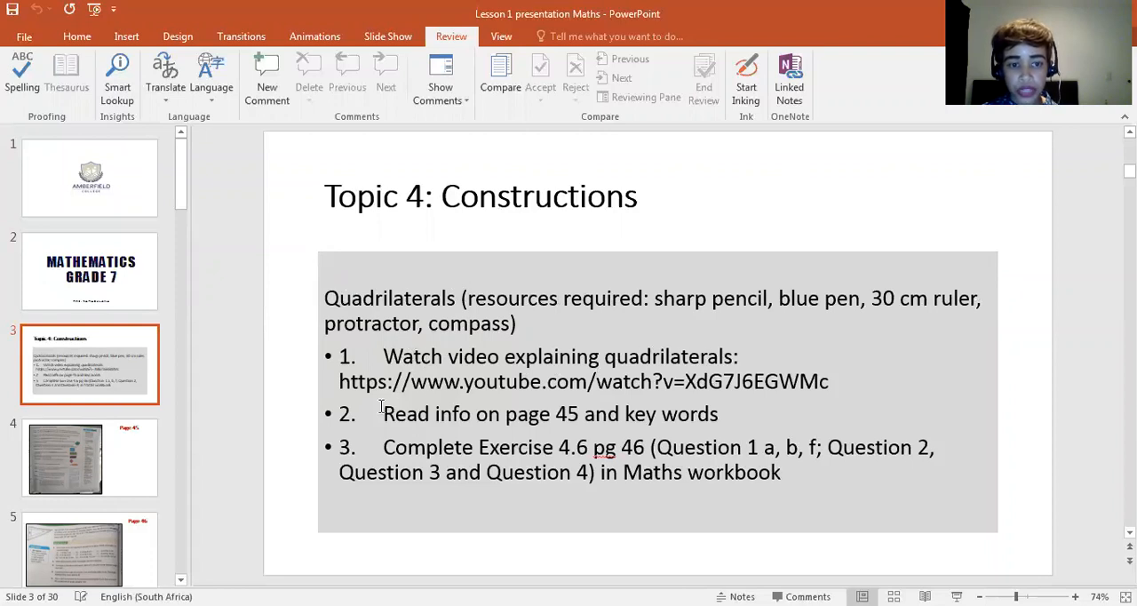
pyautogui.moveTo(591, 419)
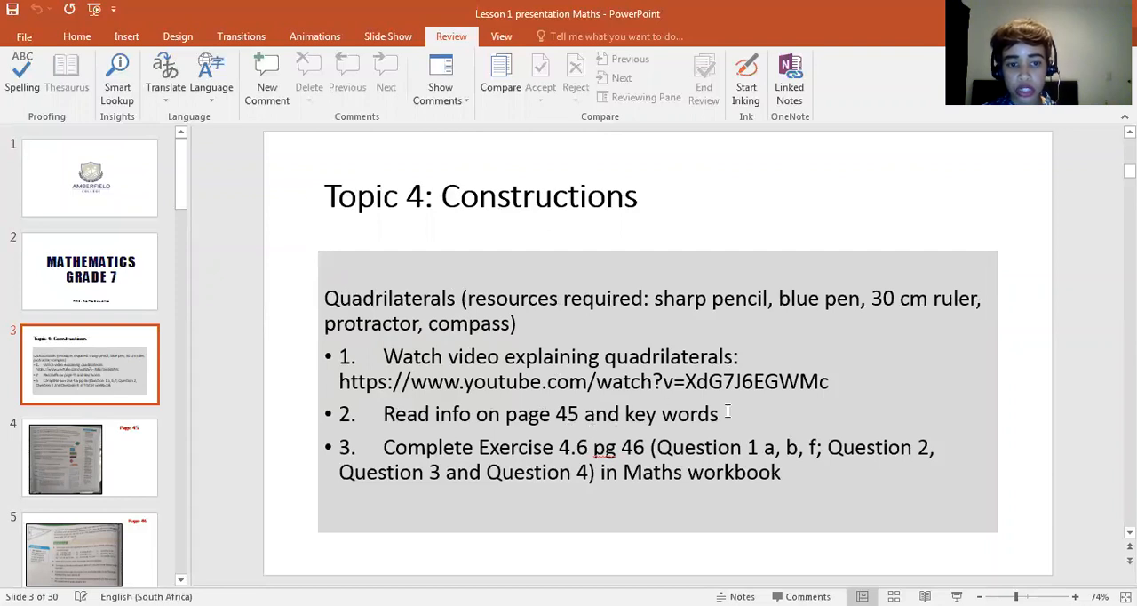
pyautogui.moveTo(583, 450)
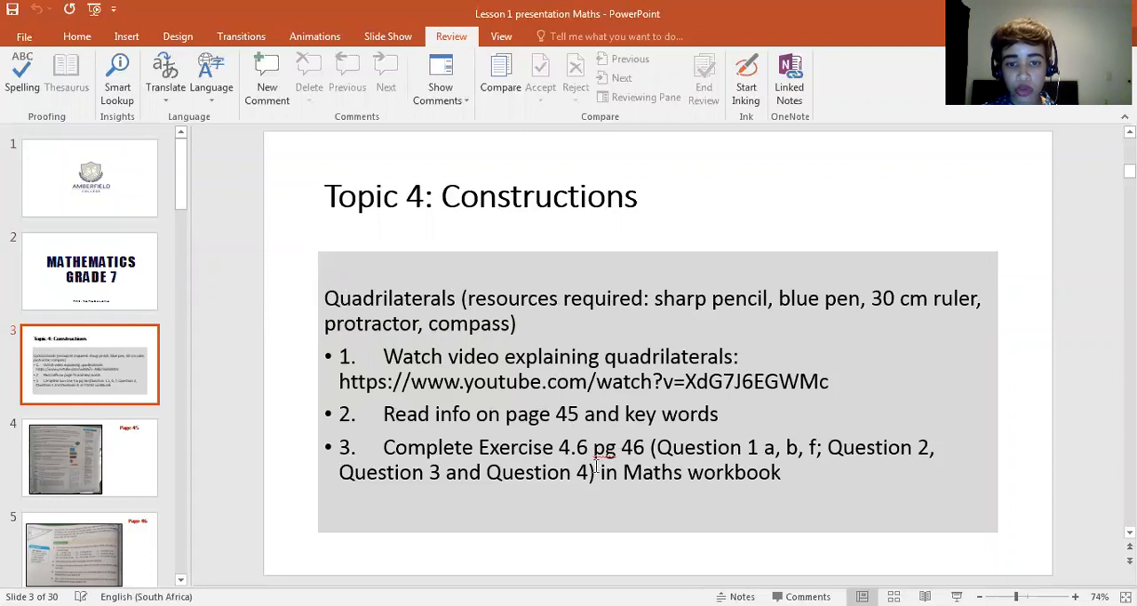
pyautogui.moveTo(740, 475)
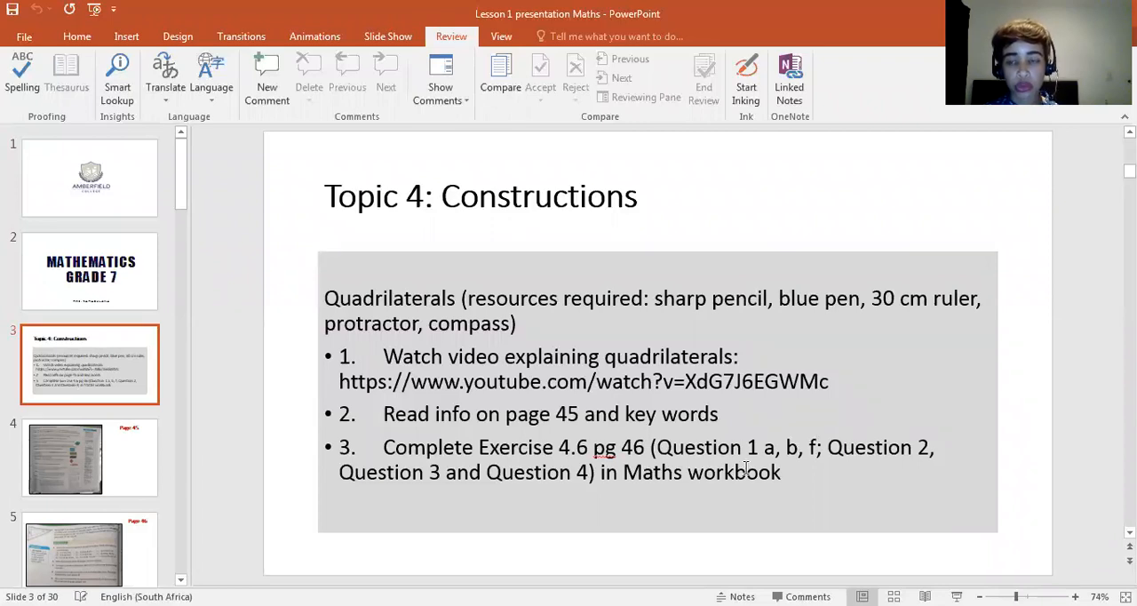
pyautogui.moveTo(157, 461)
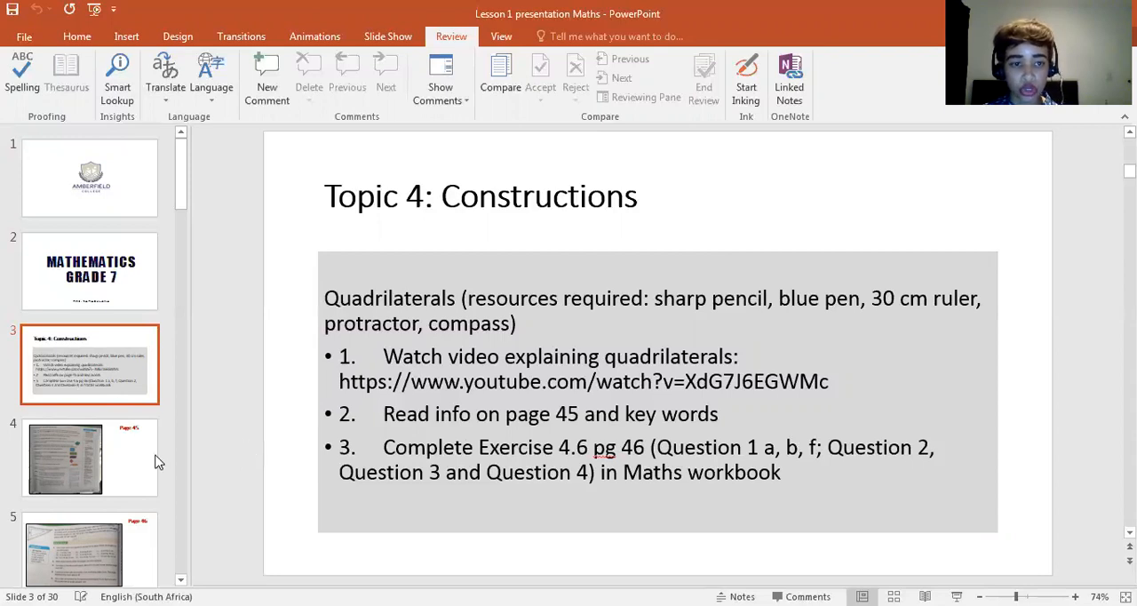
# Step: Step through the Page 45 slide to the Page 46 slide with Exercise 4.6
pyautogui.click(89, 458)
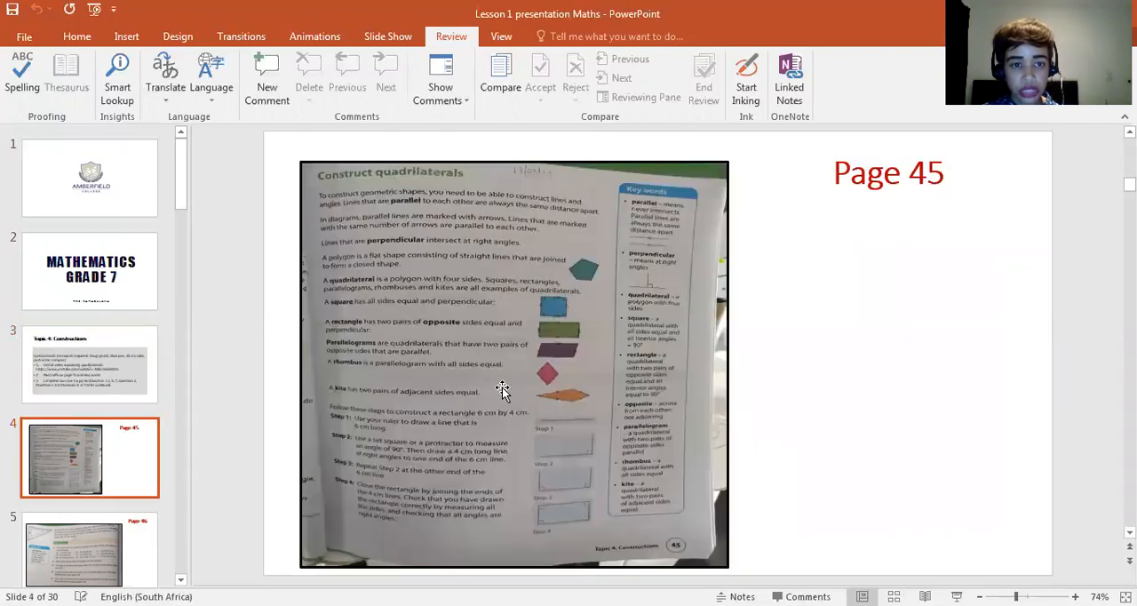
pyautogui.moveTo(360, 374)
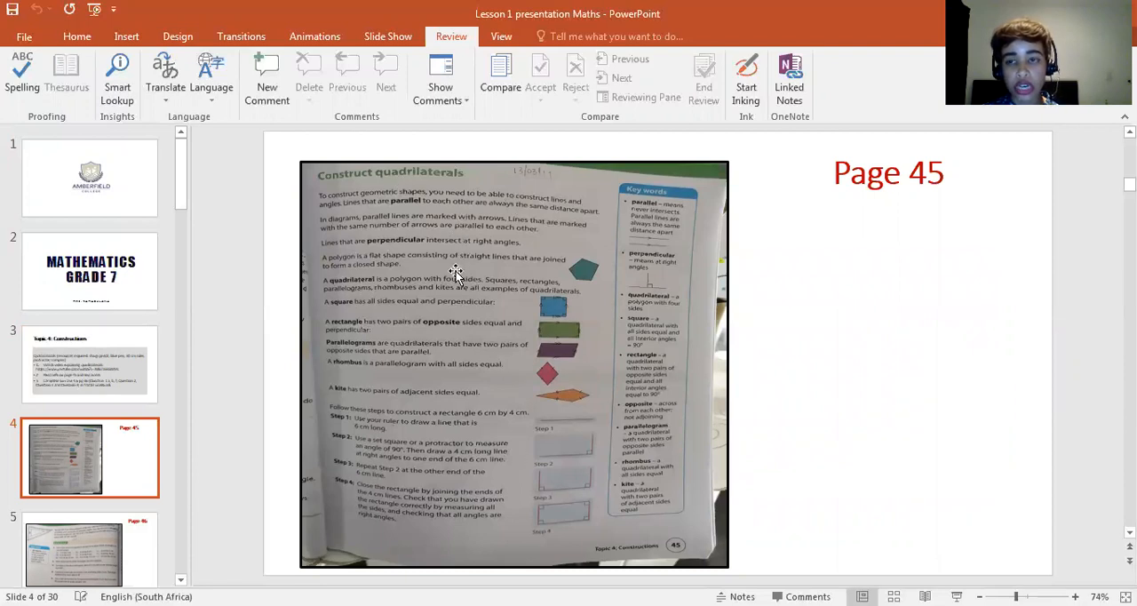
pyautogui.moveTo(508, 383)
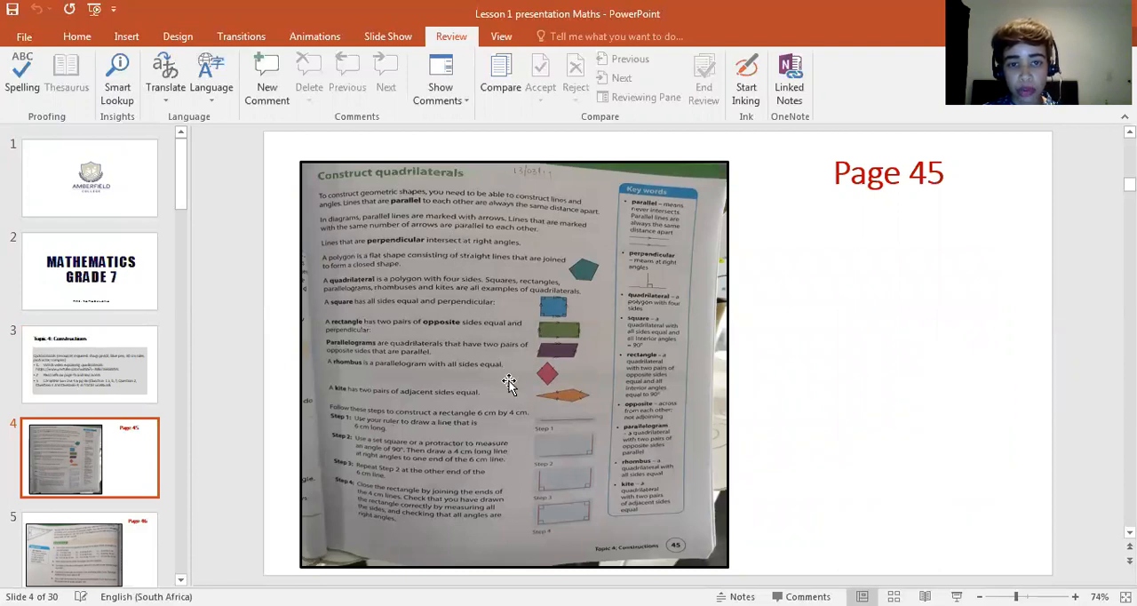
pyautogui.click(89, 467)
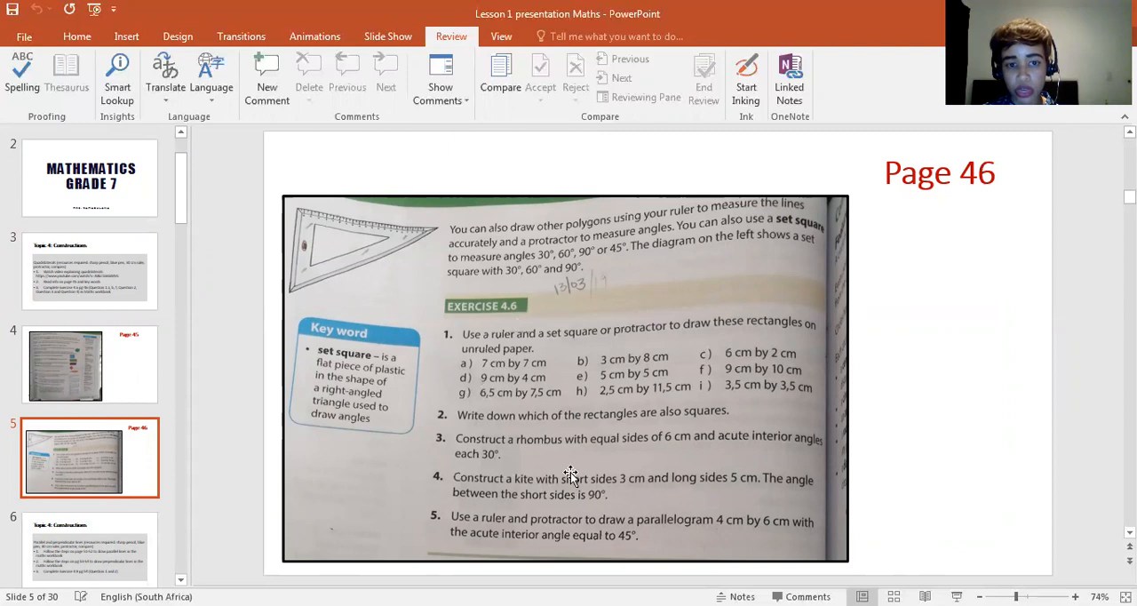
pyautogui.moveTo(579, 467)
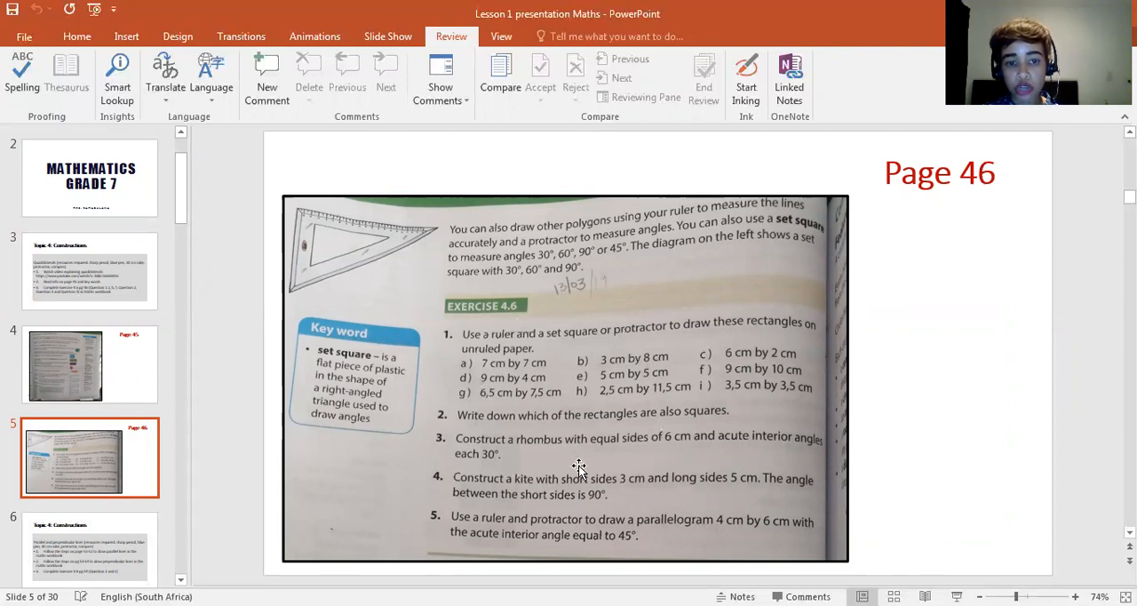
pyautogui.moveTo(504, 489)
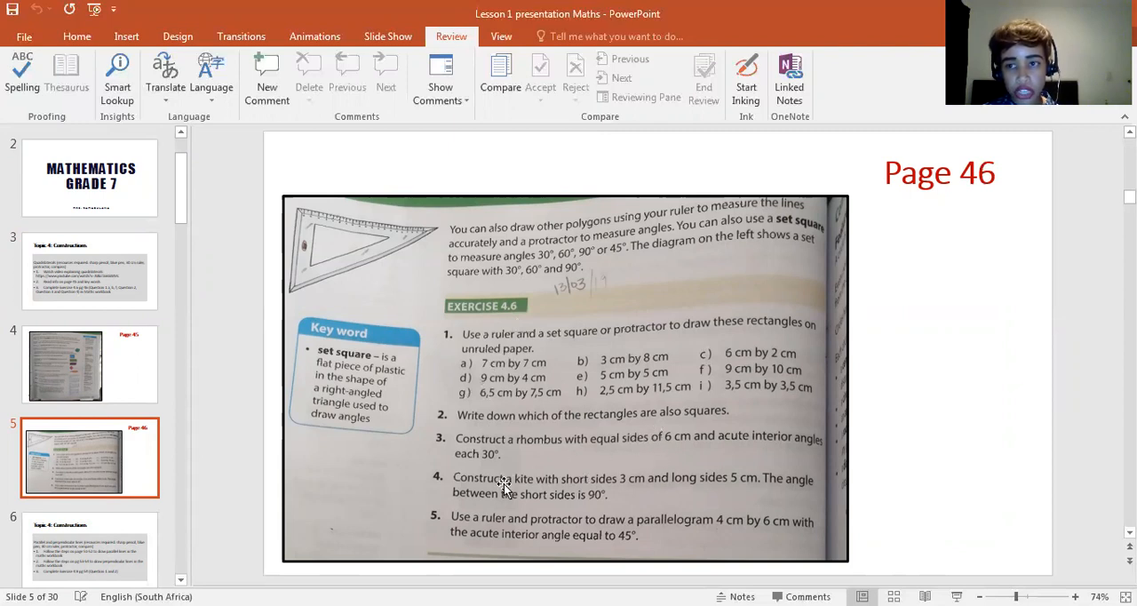
pyautogui.moveTo(675, 404)
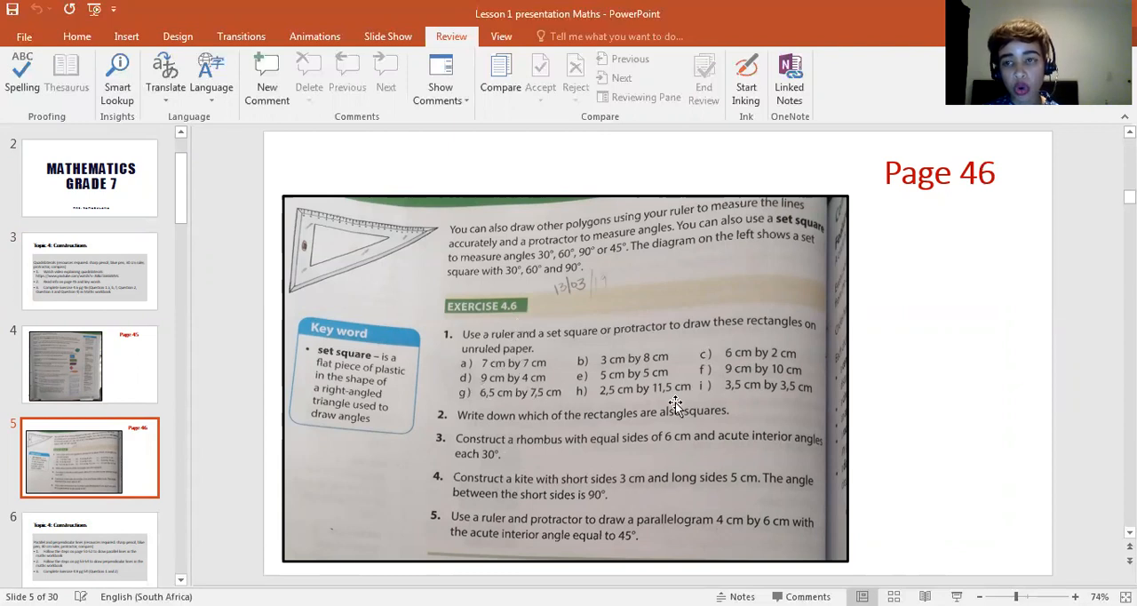
pyautogui.moveTo(464, 408)
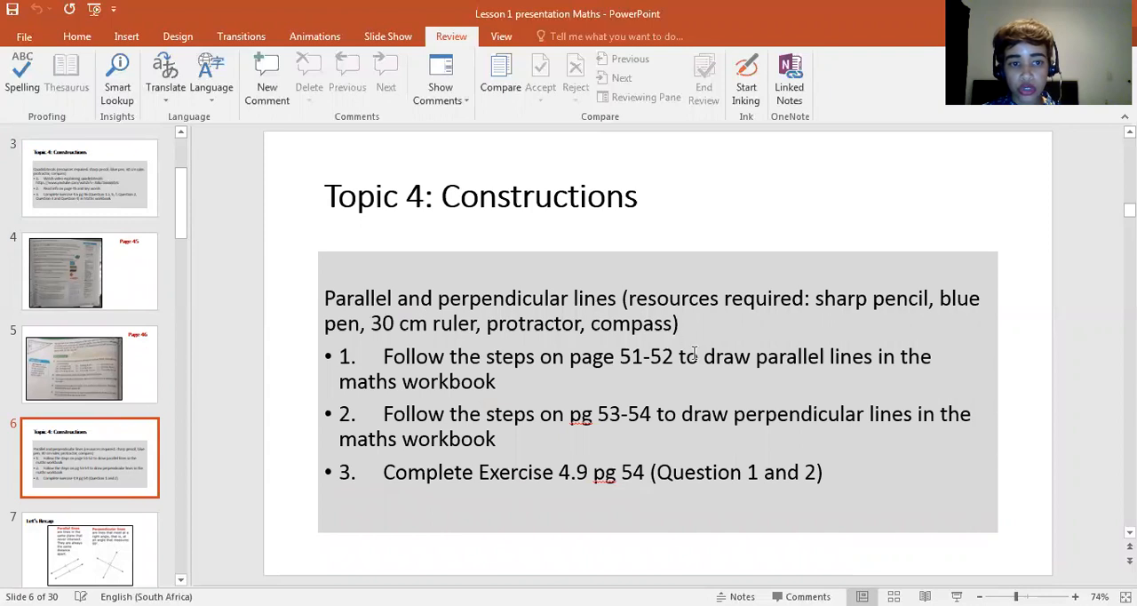
pyautogui.moveTo(547, 309)
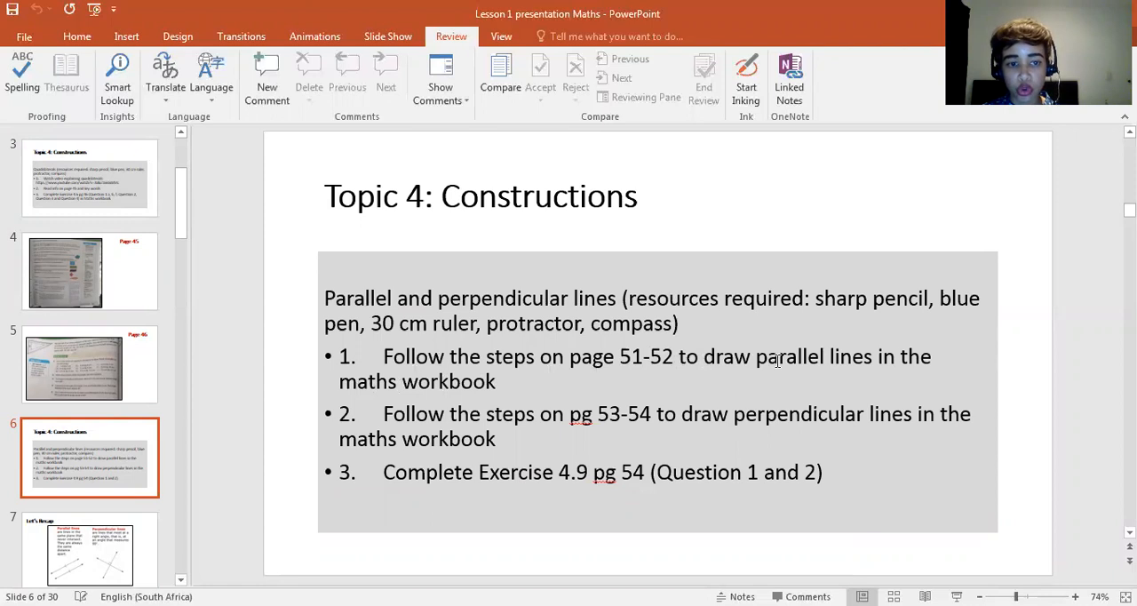
pyautogui.moveTo(524, 385)
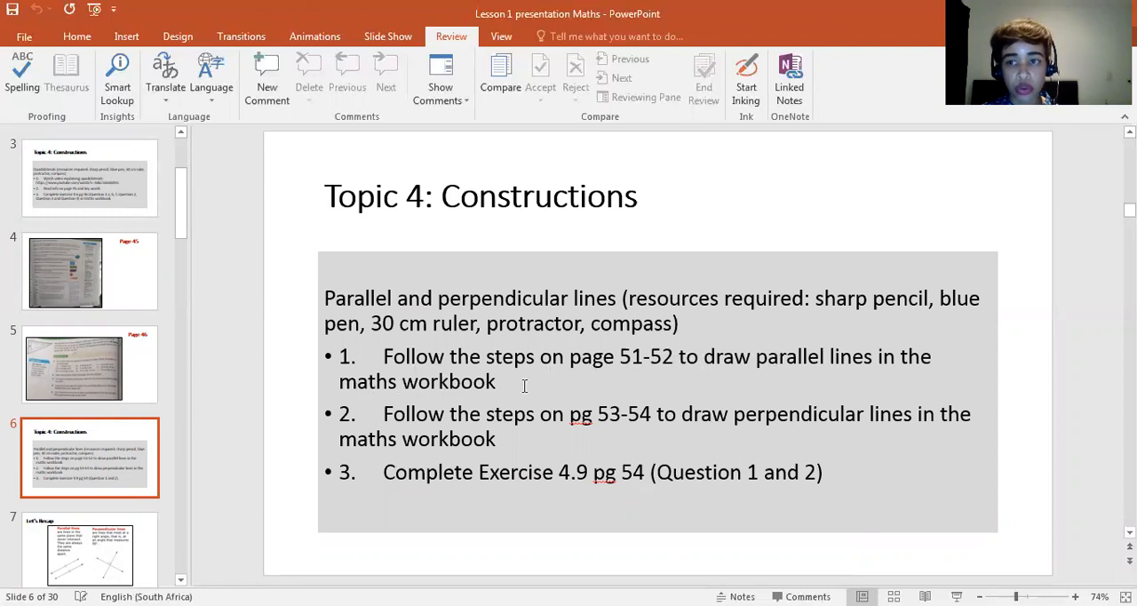
pyautogui.moveTo(523, 432)
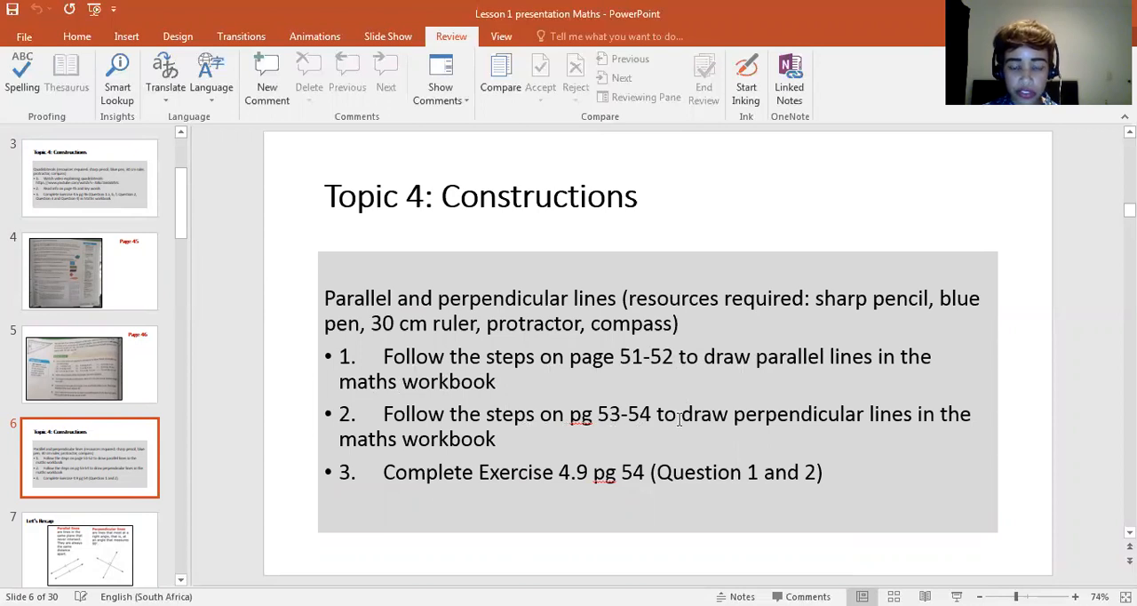
pyautogui.moveTo(922, 420)
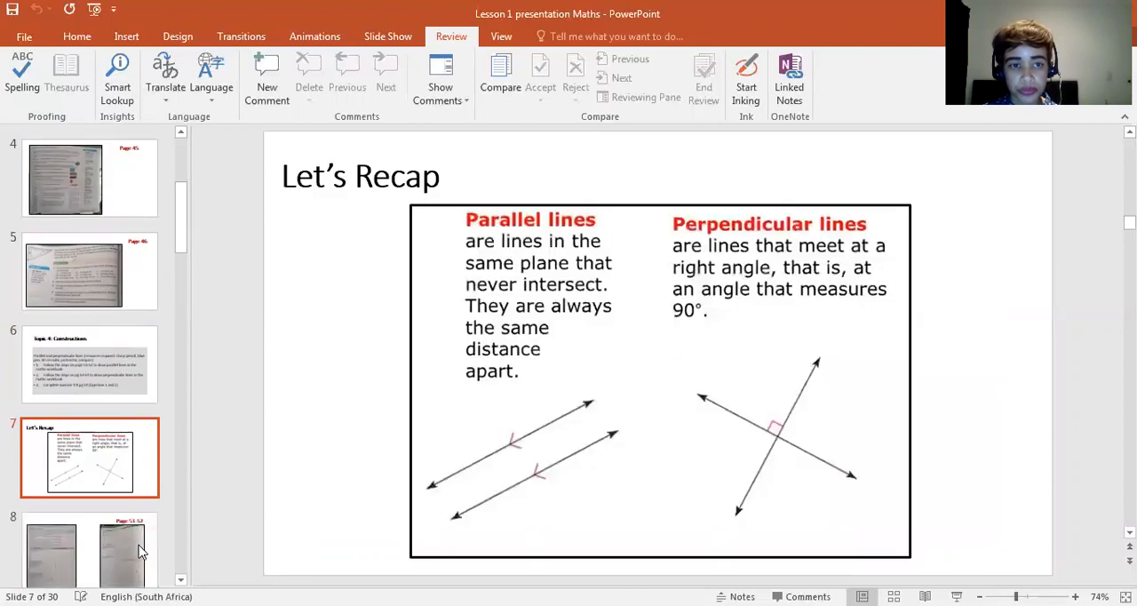
pyautogui.moveTo(542, 205)
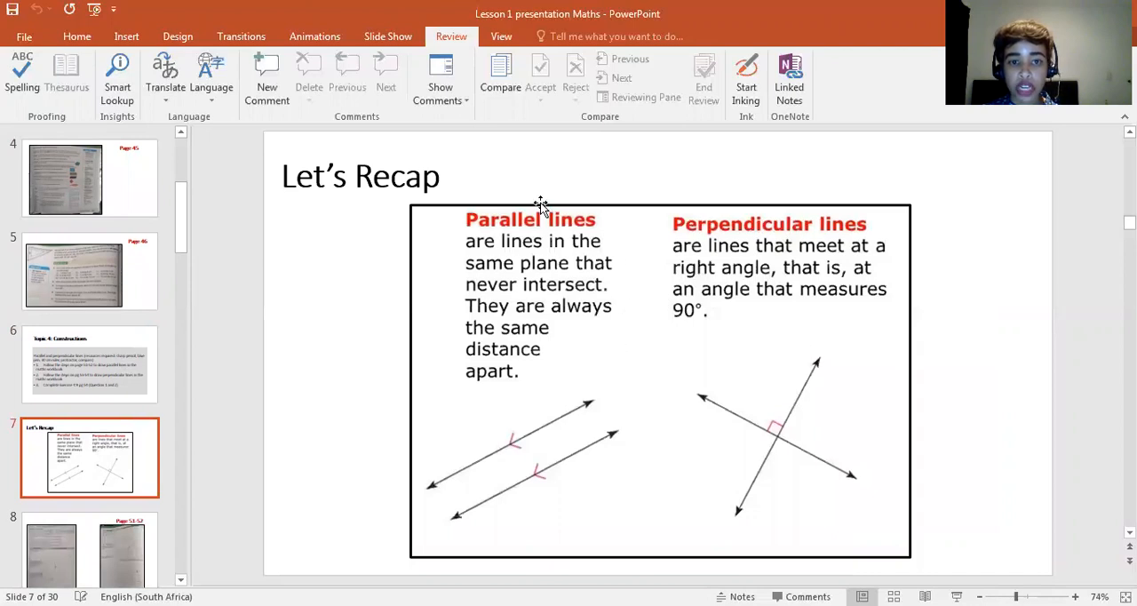
pyautogui.moveTo(737, 274)
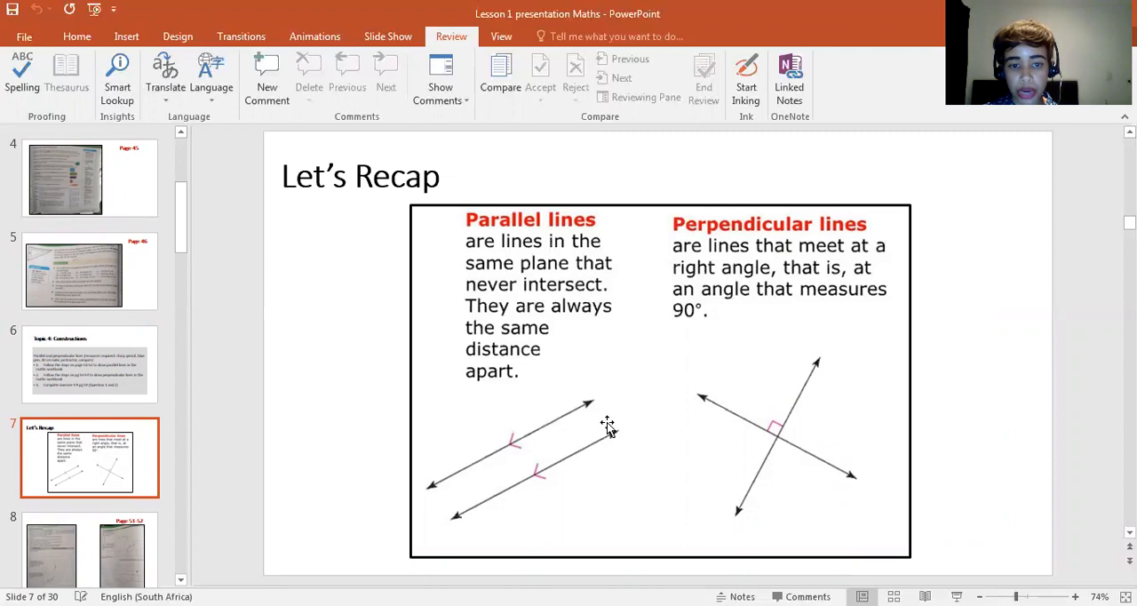
pyautogui.moveTo(544, 435)
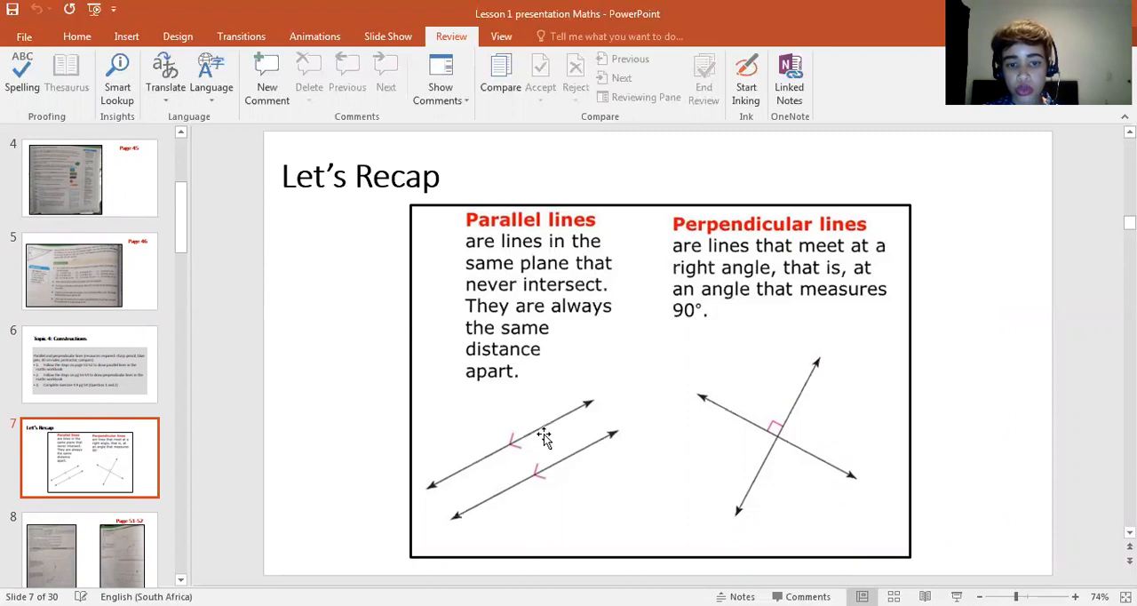
pyautogui.moveTo(478, 496)
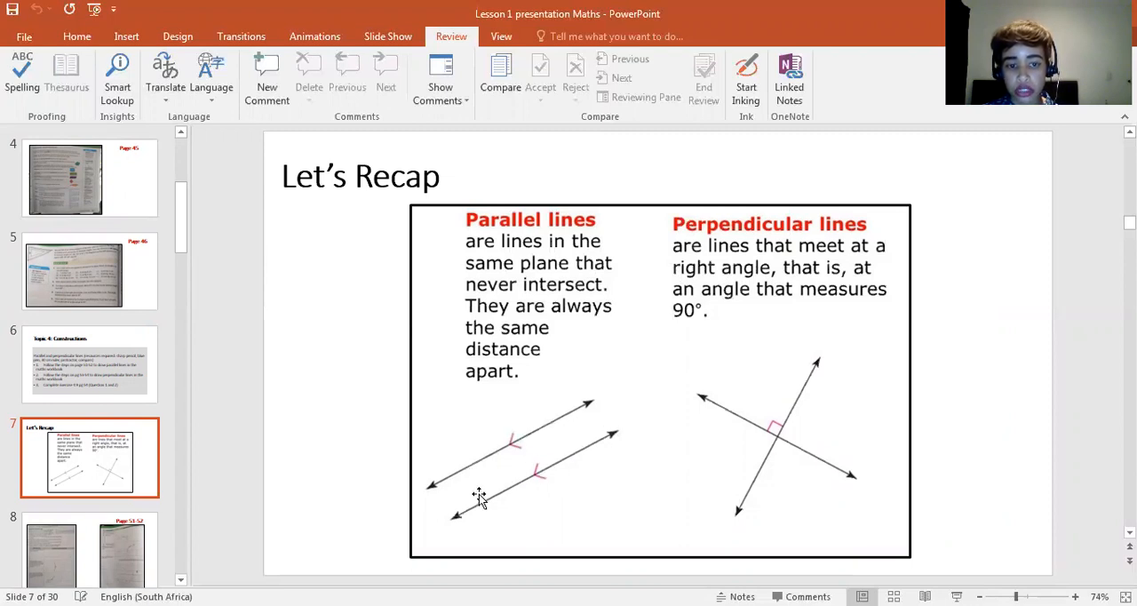
pyautogui.moveTo(892, 225)
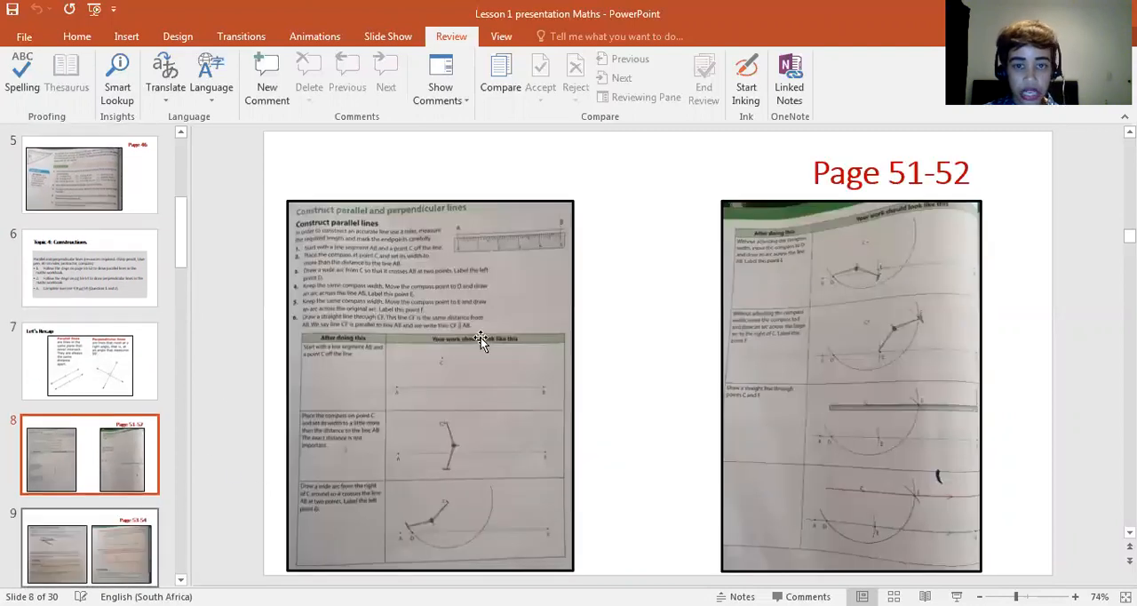
pyautogui.moveTo(816, 400)
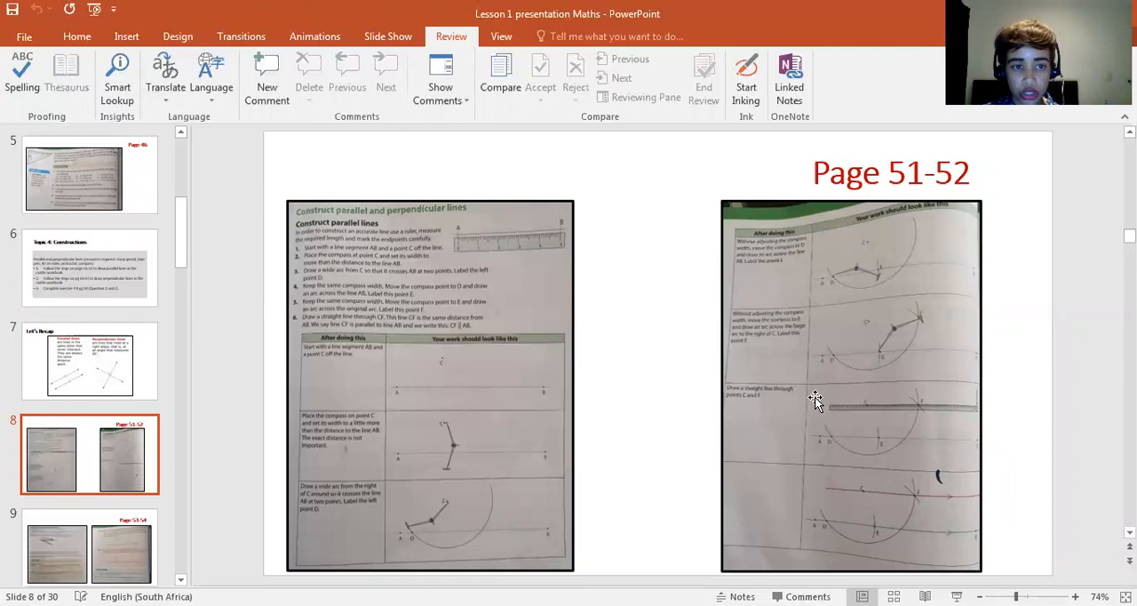
pyautogui.moveTo(405, 267)
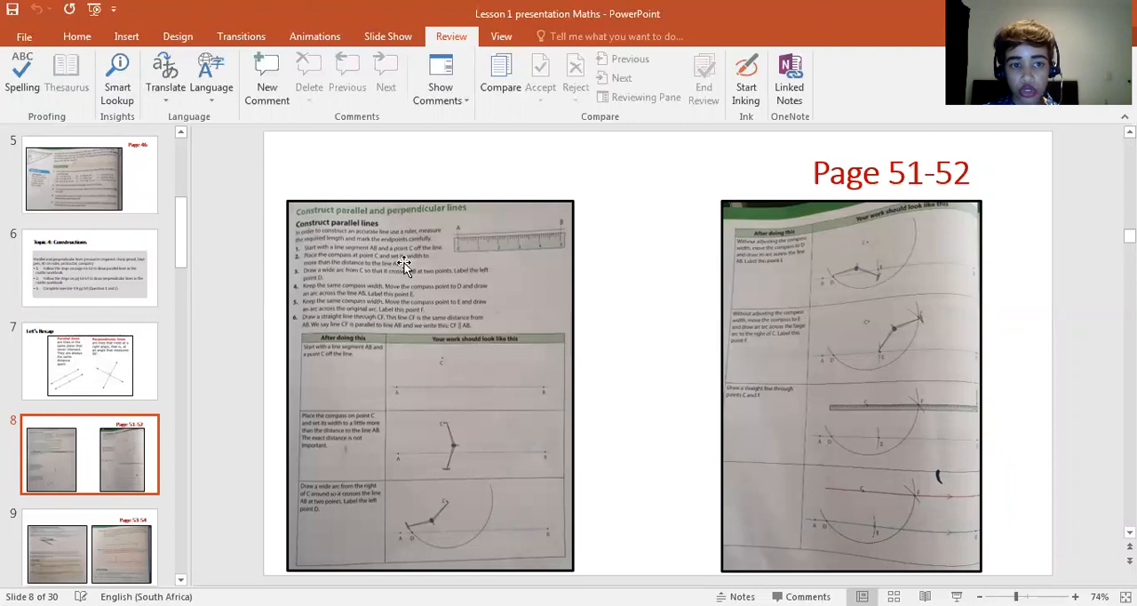
pyautogui.moveTo(98, 562)
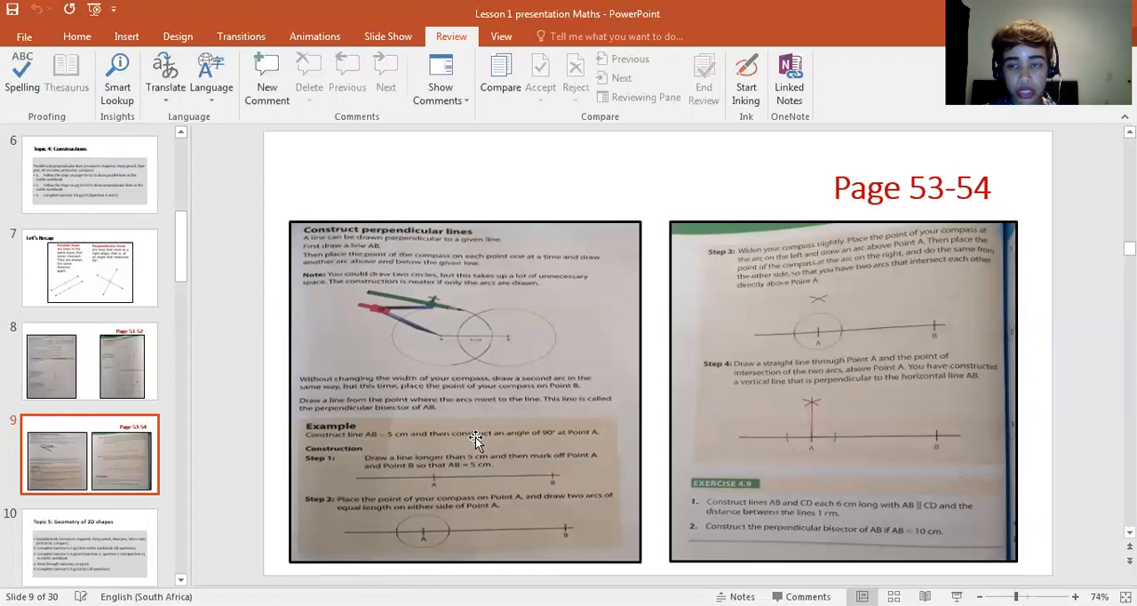
pyautogui.moveTo(386, 320)
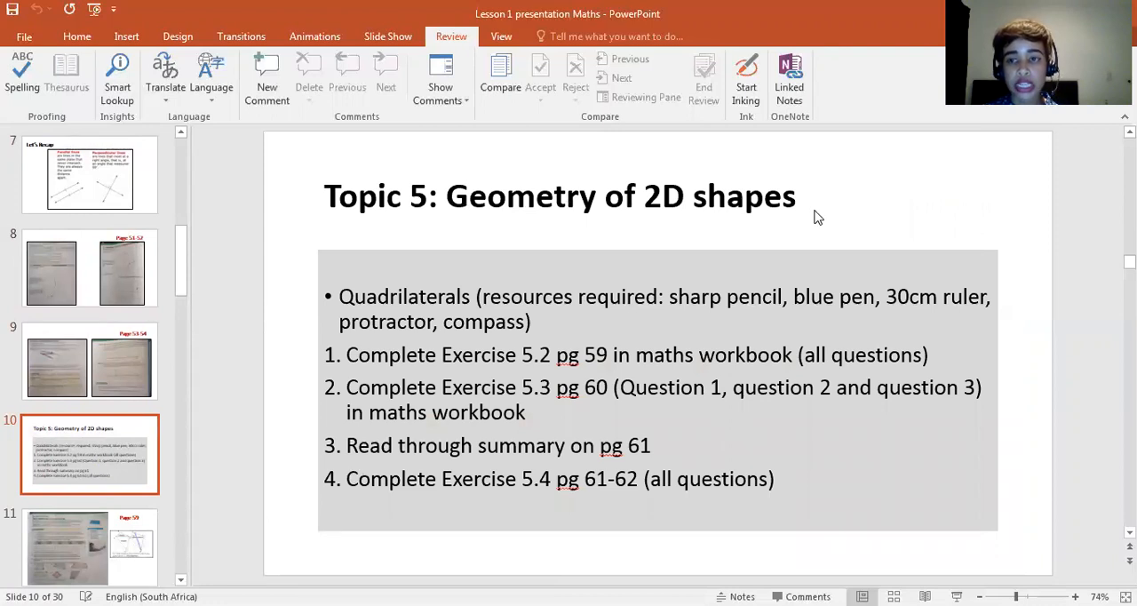
pyautogui.moveTo(770, 241)
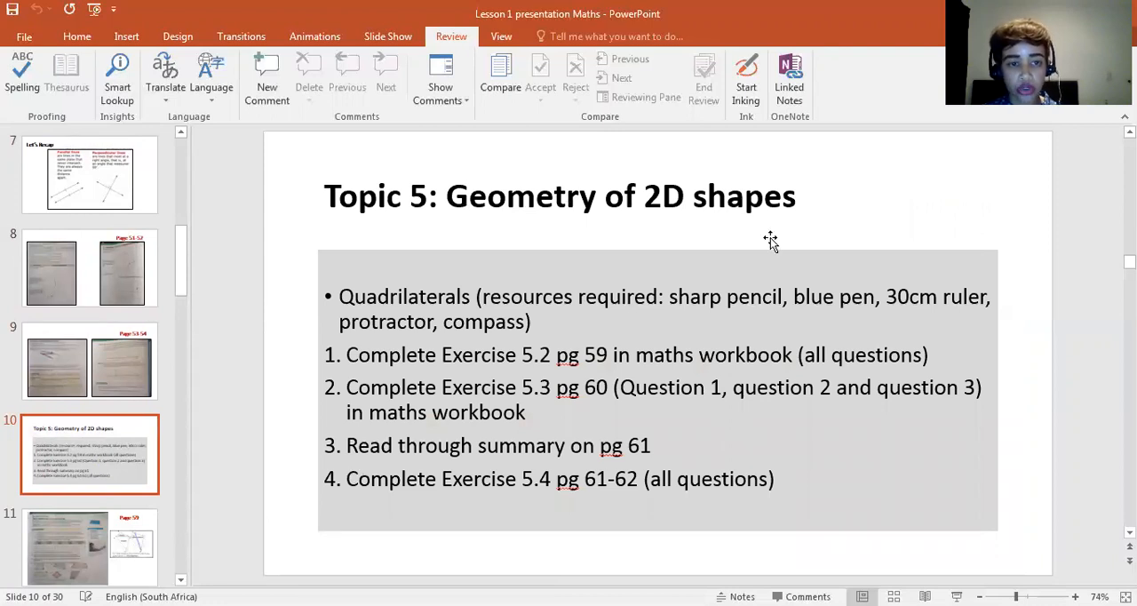
pyautogui.moveTo(528, 253)
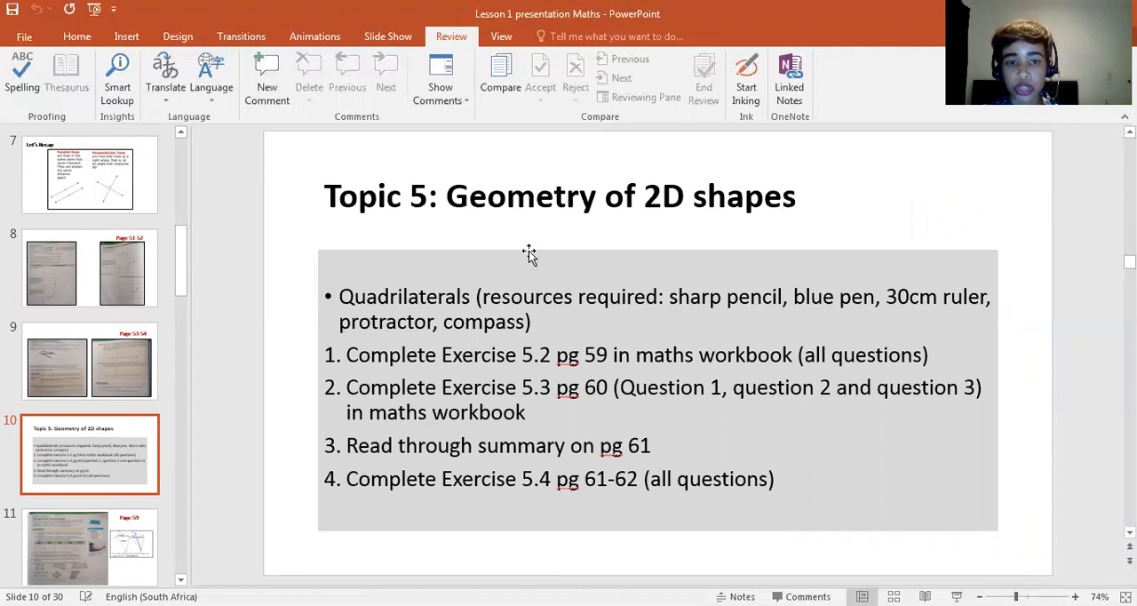
pyautogui.moveTo(664, 329)
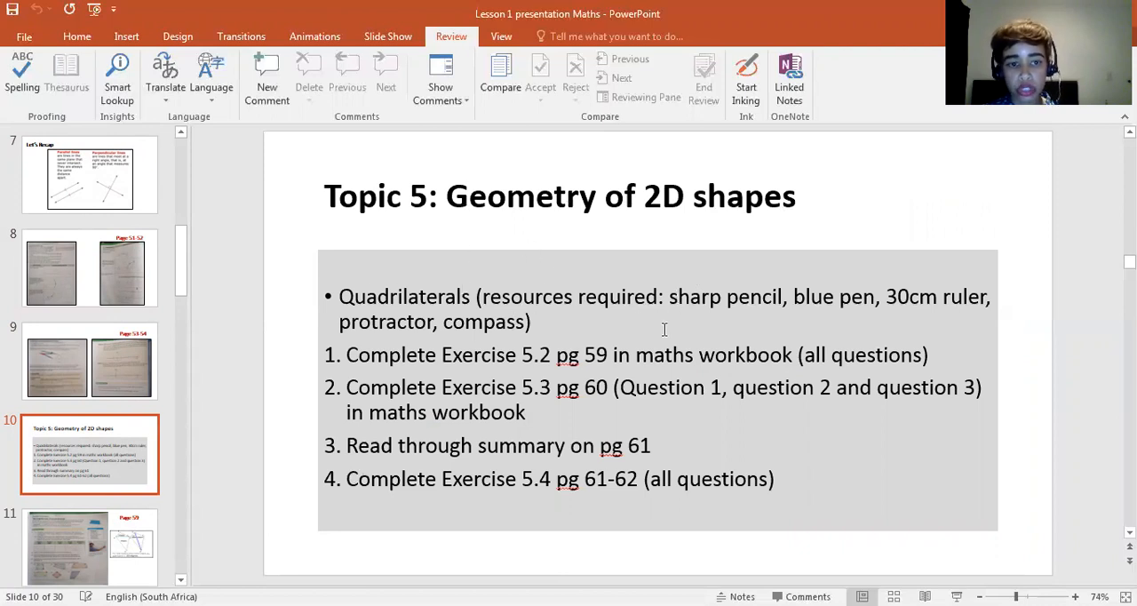
pyautogui.moveTo(542, 366)
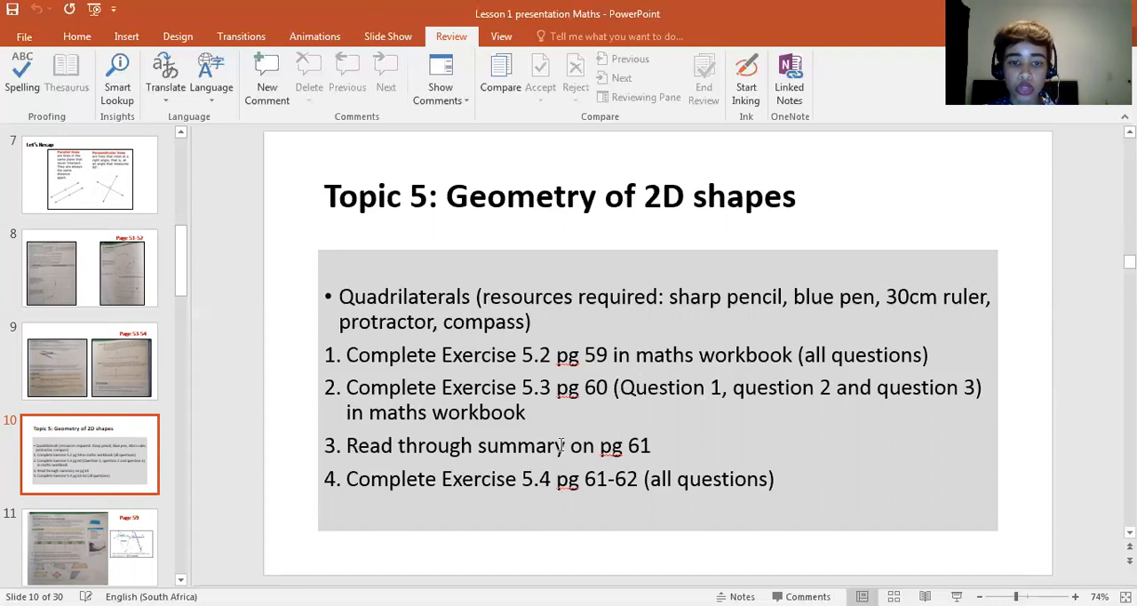
pyautogui.moveTo(615, 442)
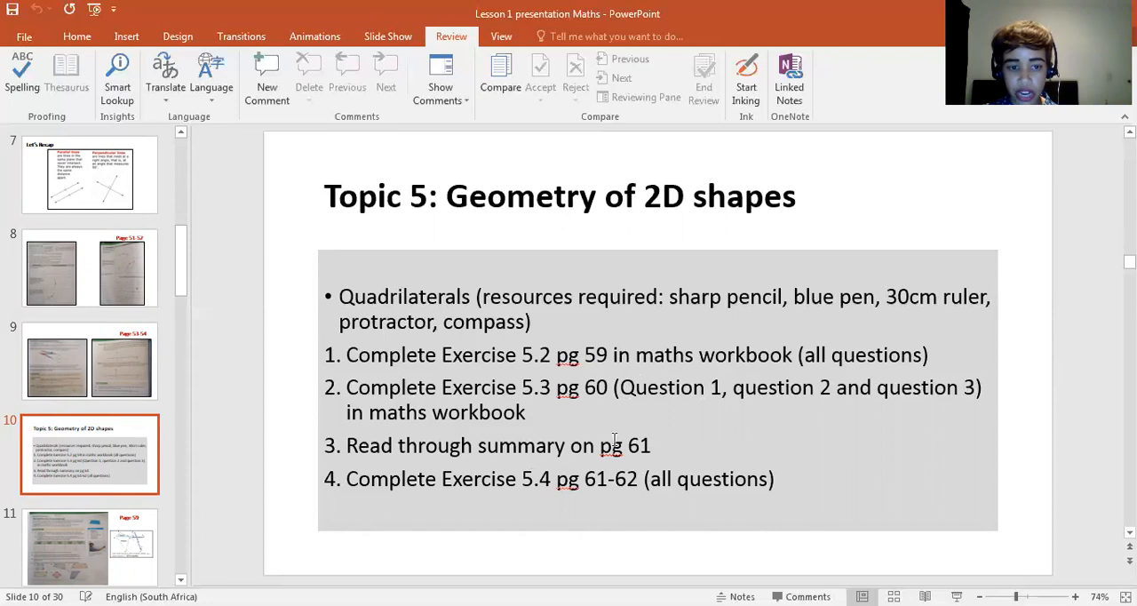
pyautogui.moveTo(677, 475)
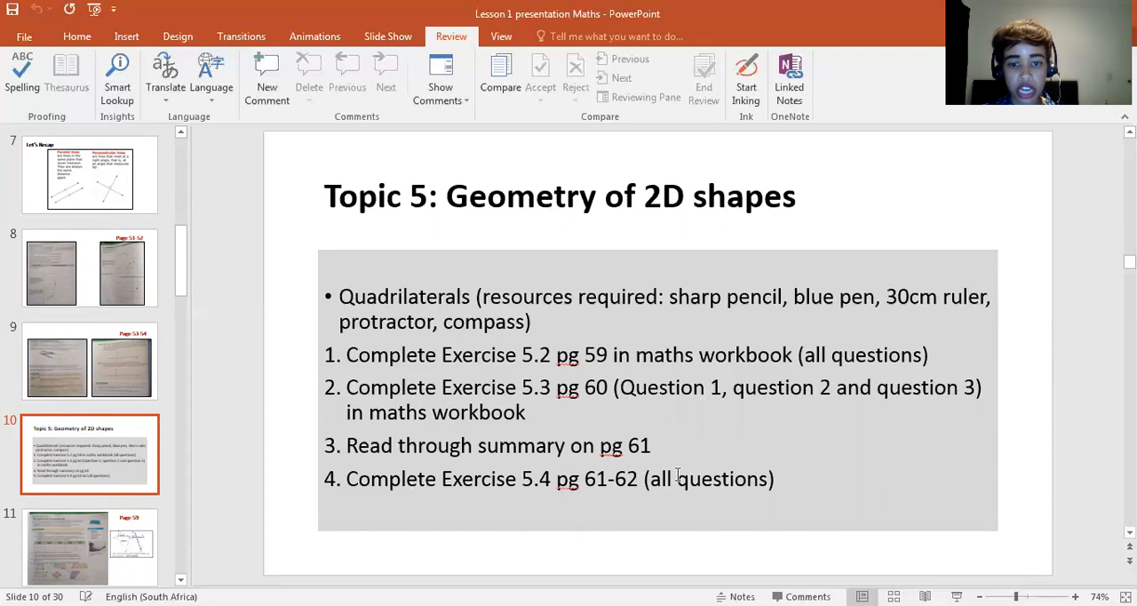
pyautogui.moveTo(119, 558)
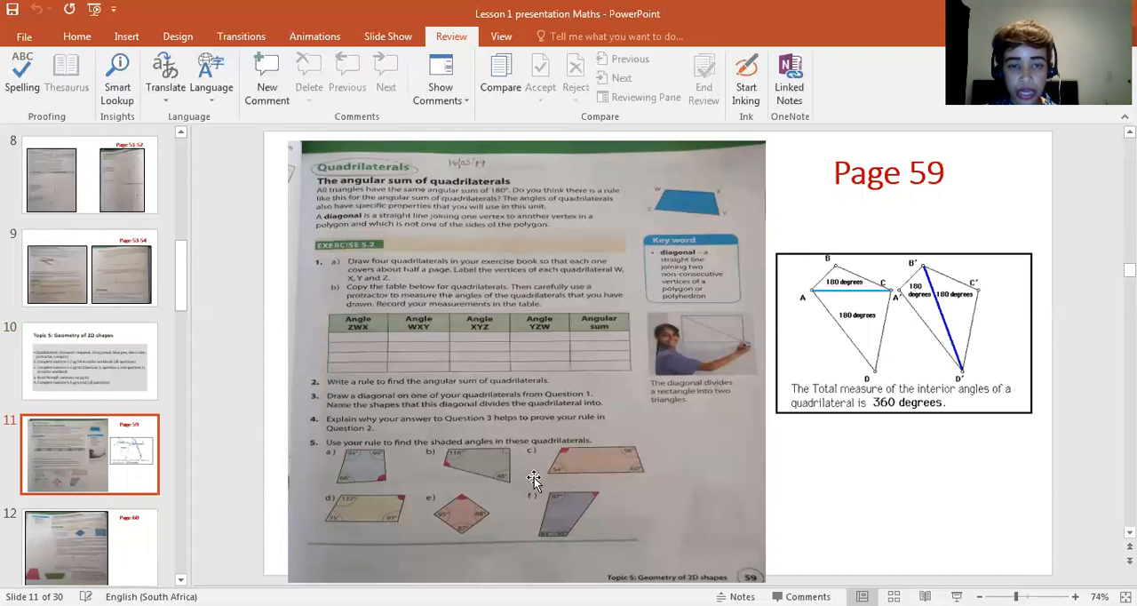
pyautogui.moveTo(401, 264)
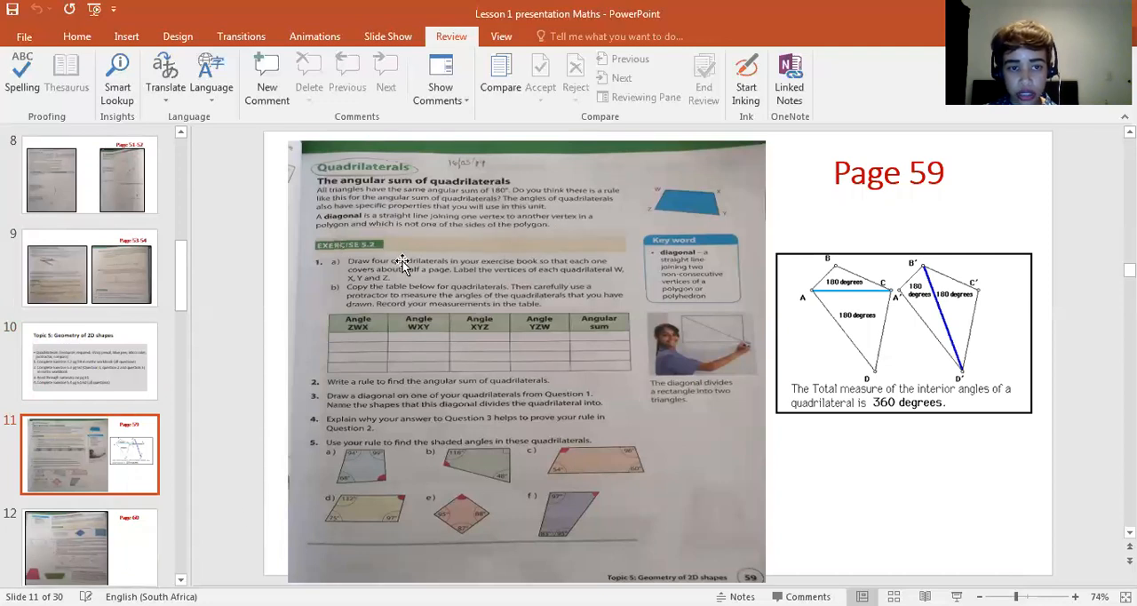
pyautogui.moveTo(852, 246)
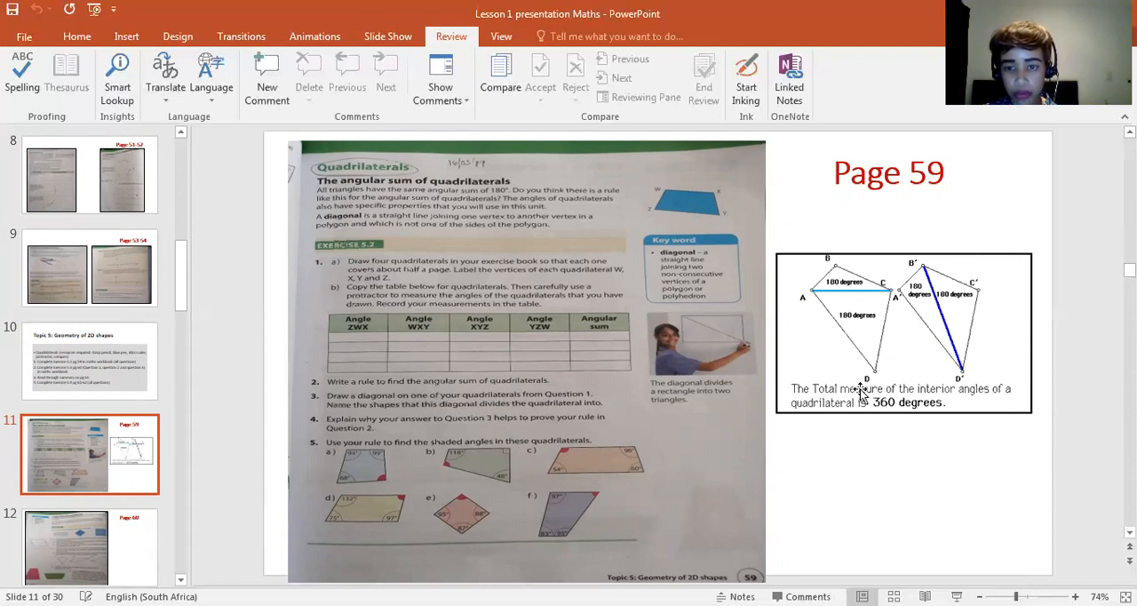
pyautogui.moveTo(869, 327)
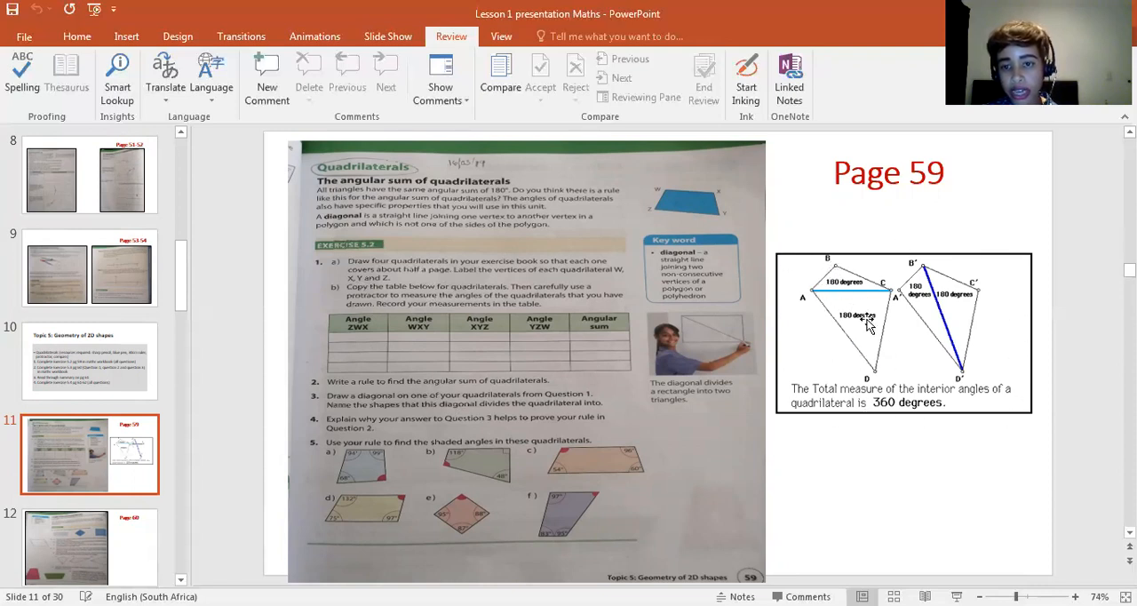
pyautogui.moveTo(946, 502)
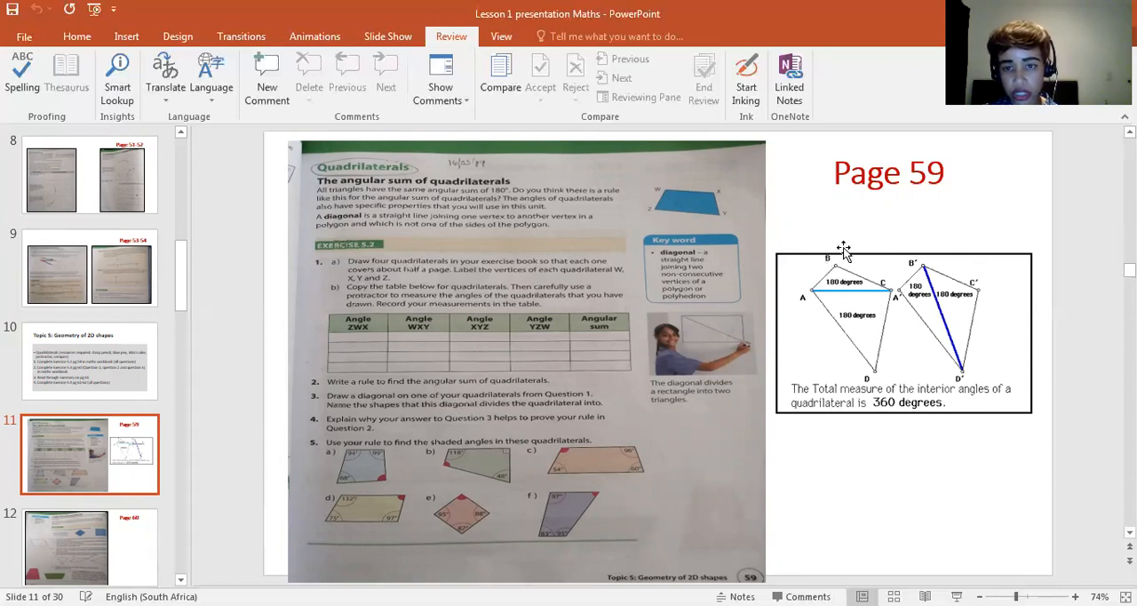
pyautogui.moveTo(809, 293)
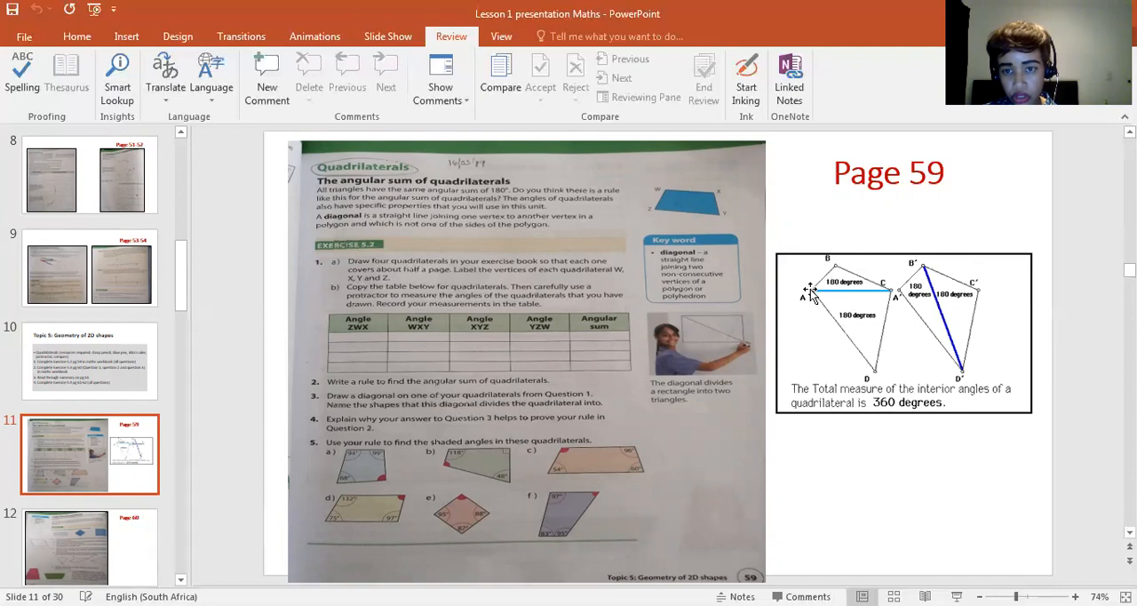
pyautogui.moveTo(834, 269)
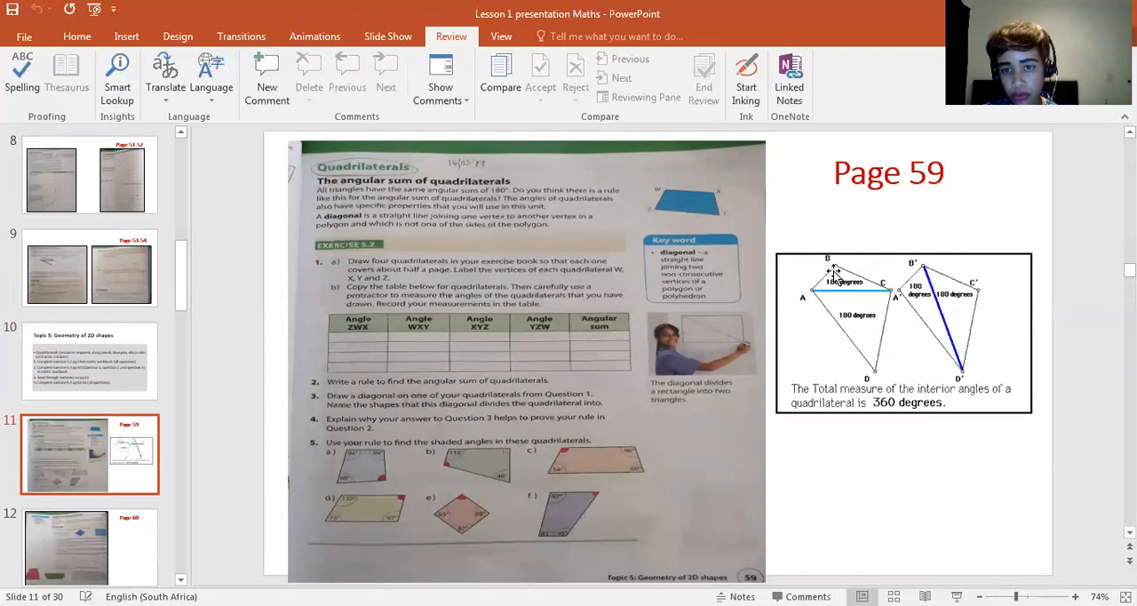
pyautogui.moveTo(807, 291)
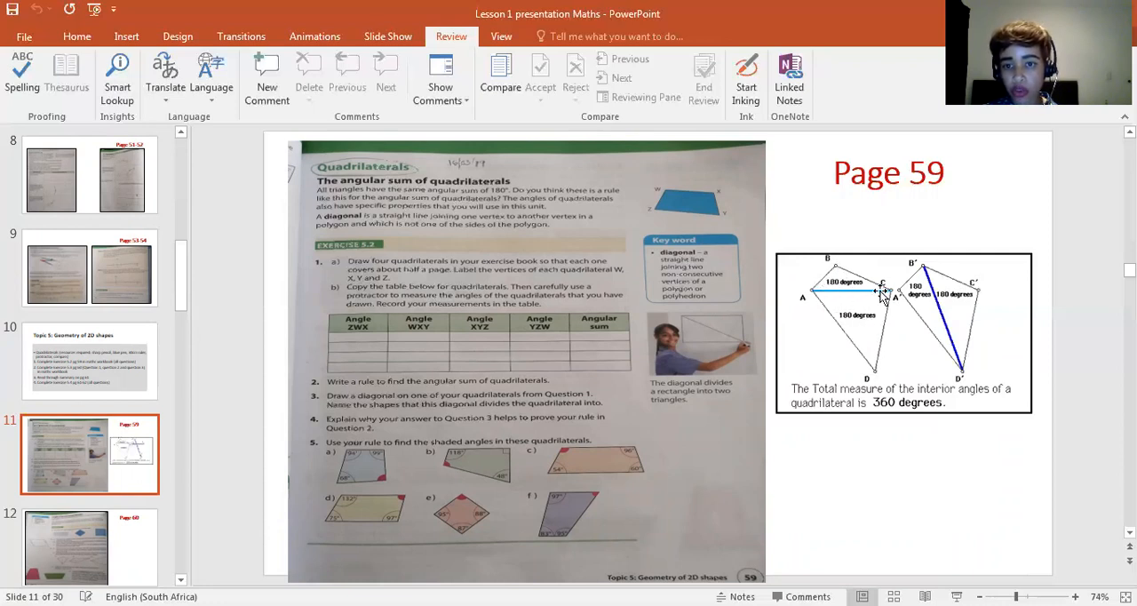
pyautogui.moveTo(911, 382)
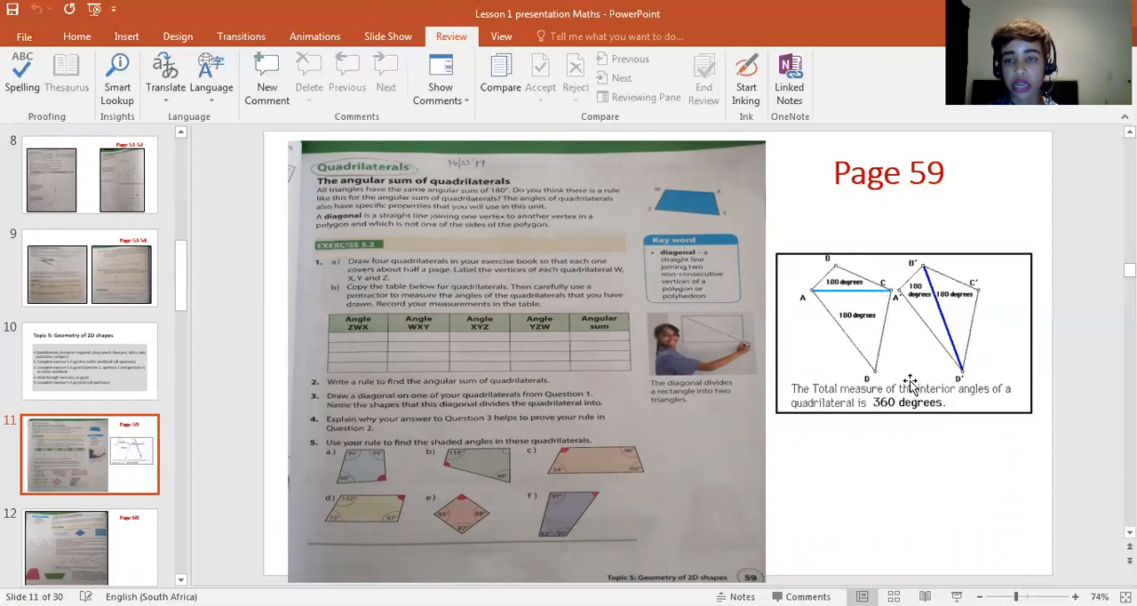
pyautogui.moveTo(817, 284)
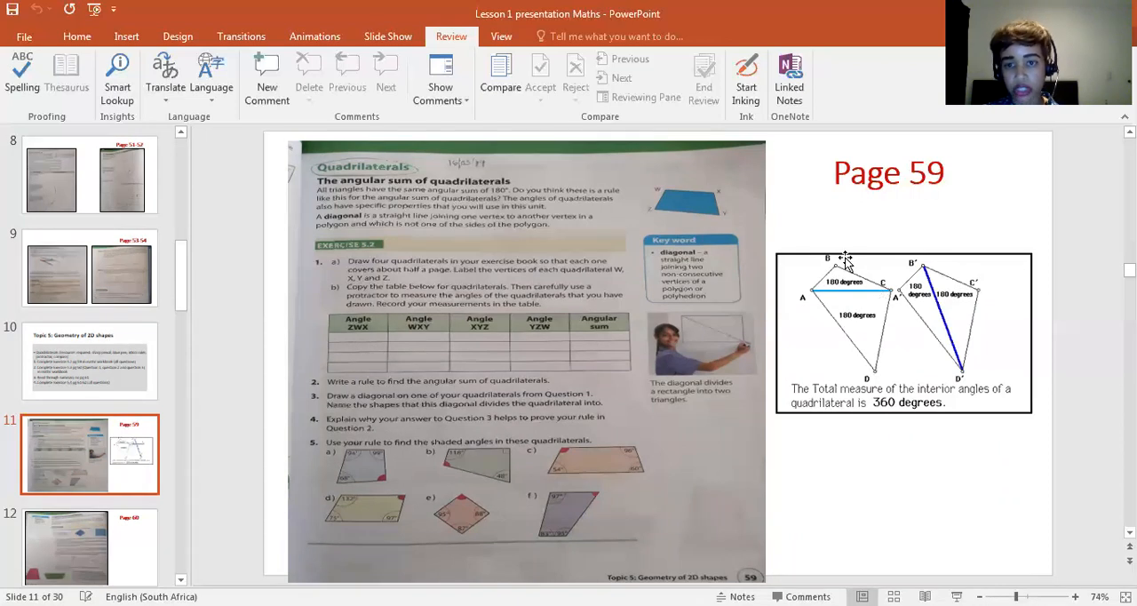
pyautogui.moveTo(902, 499)
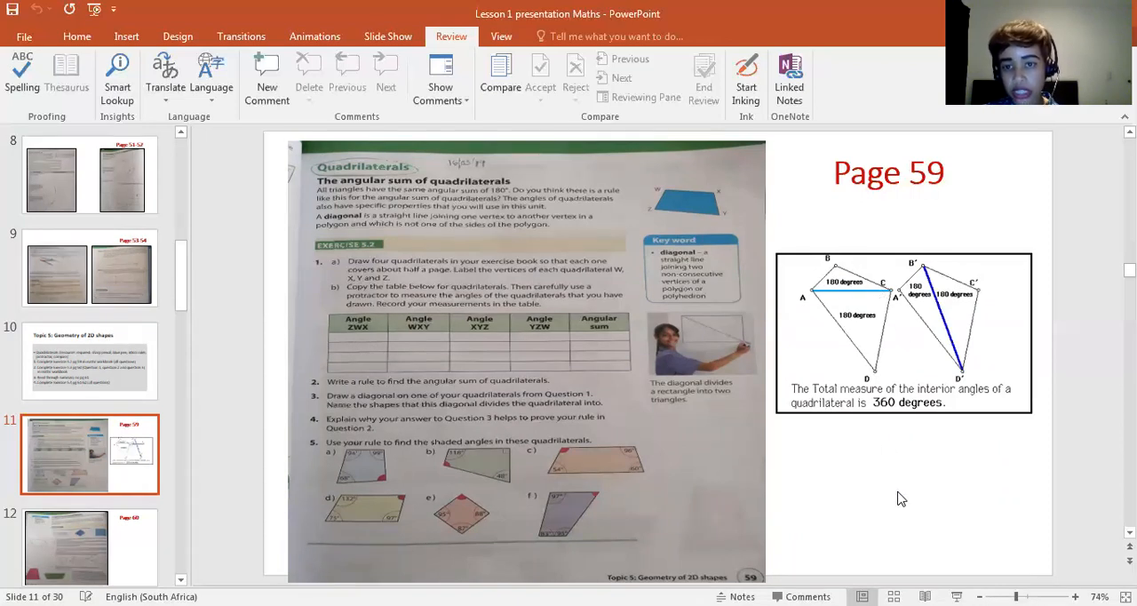
pyautogui.moveTo(854, 439)
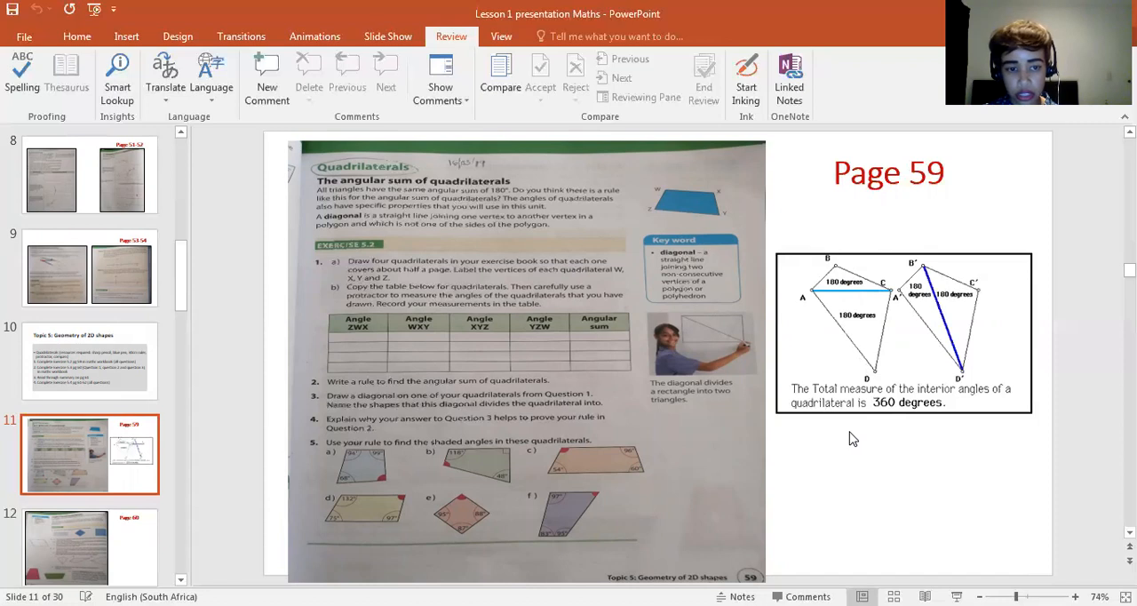
pyautogui.moveTo(69, 562)
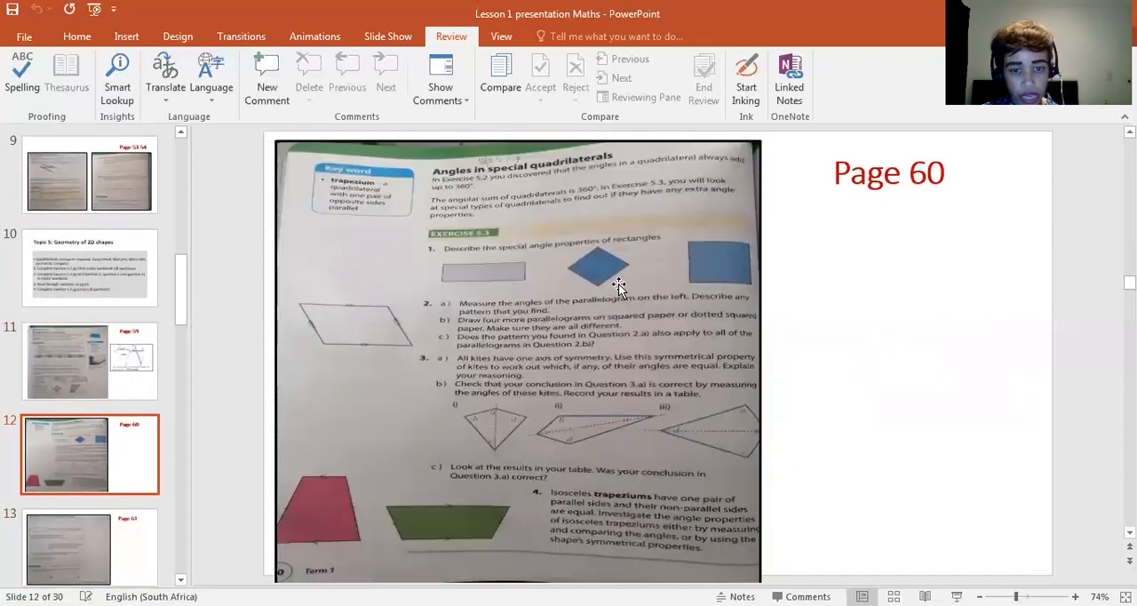
pyautogui.moveTo(559, 241)
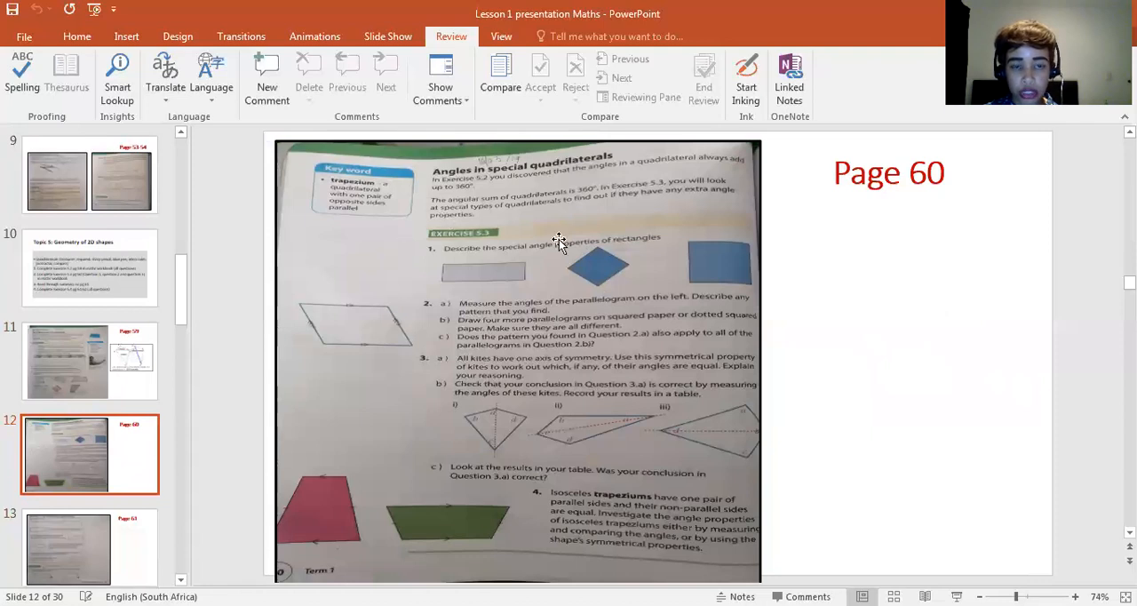
pyautogui.moveTo(599, 223)
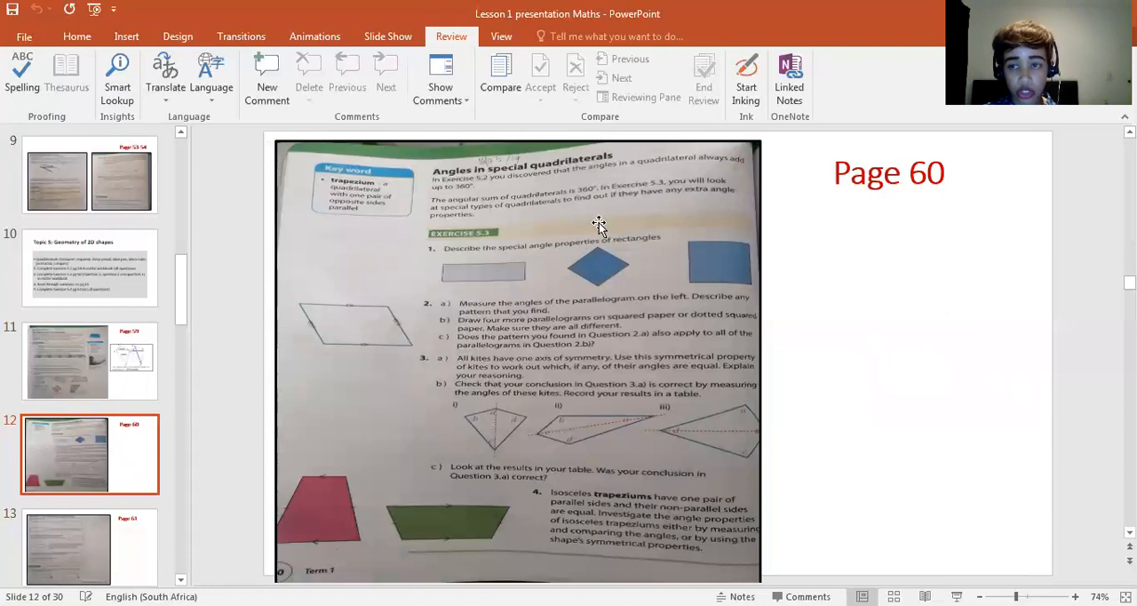
pyautogui.moveTo(594, 522)
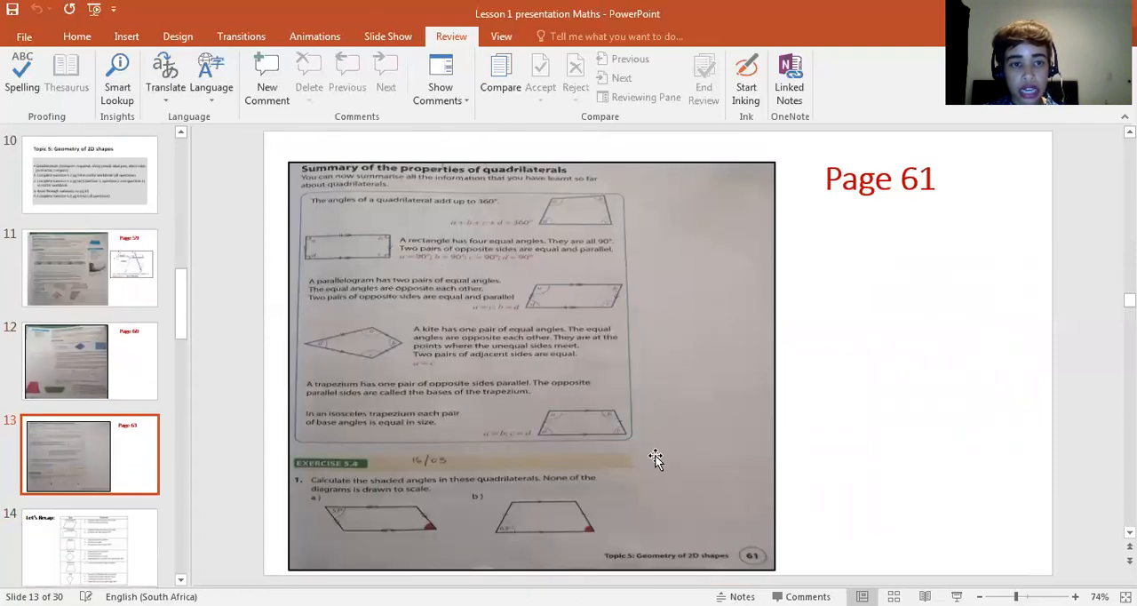
pyautogui.moveTo(665, 336)
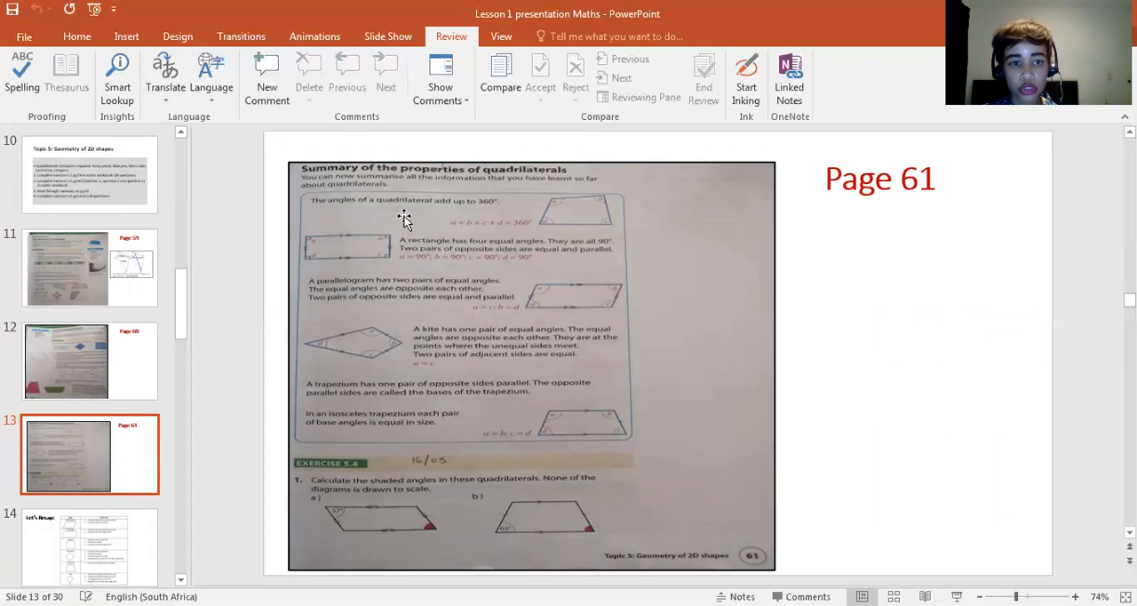
pyautogui.moveTo(527, 210)
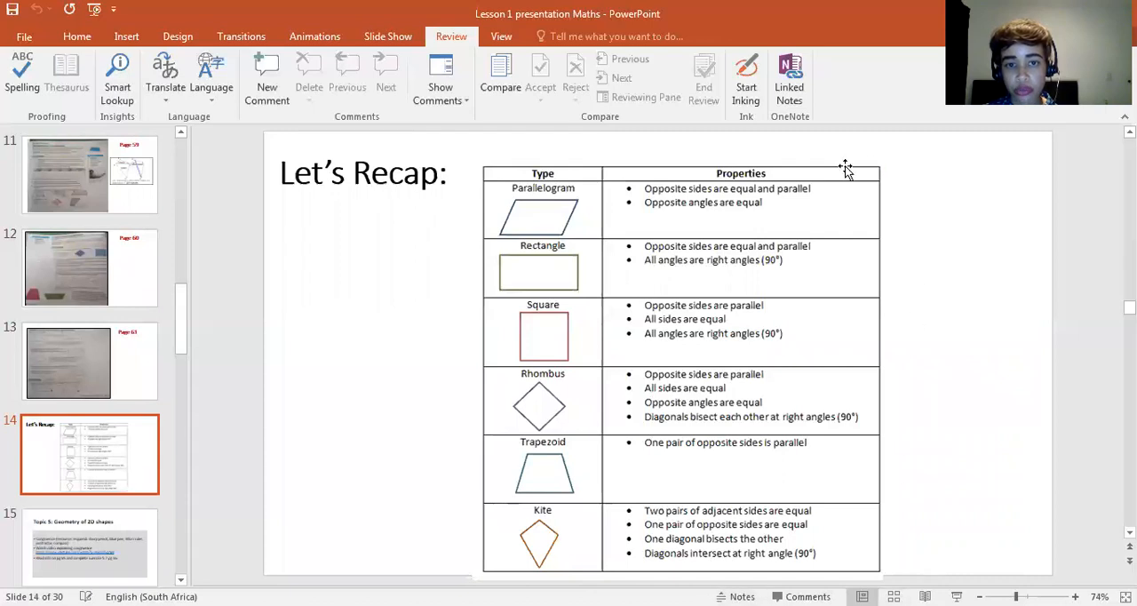
pyautogui.moveTo(1093, 312)
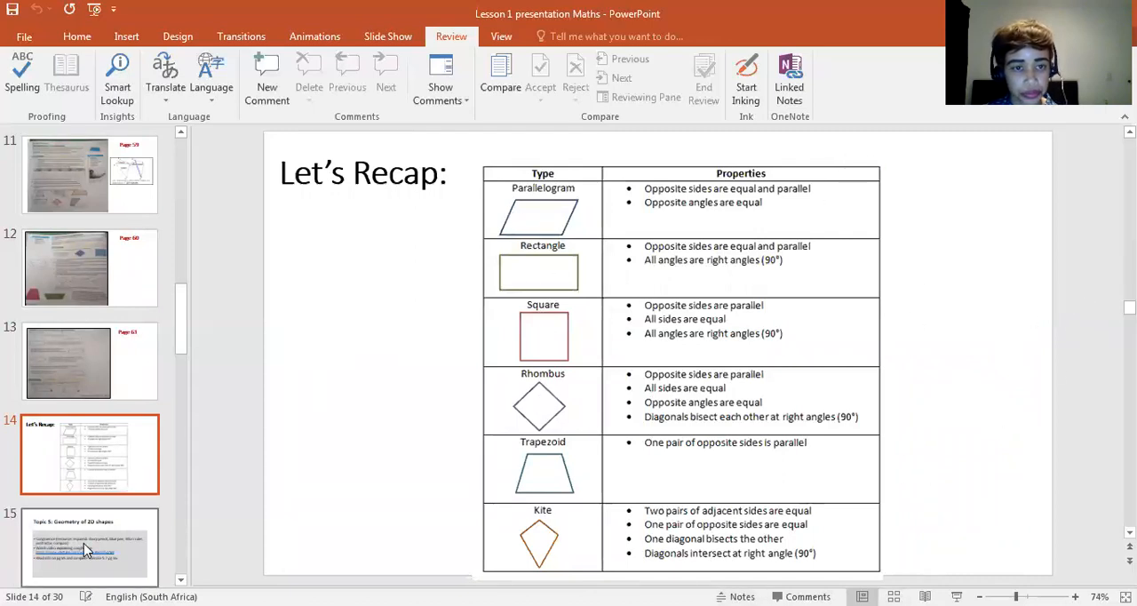
# Step: Advance to slide 15, the Topic 5 congruence overview
pyautogui.click(85, 551)
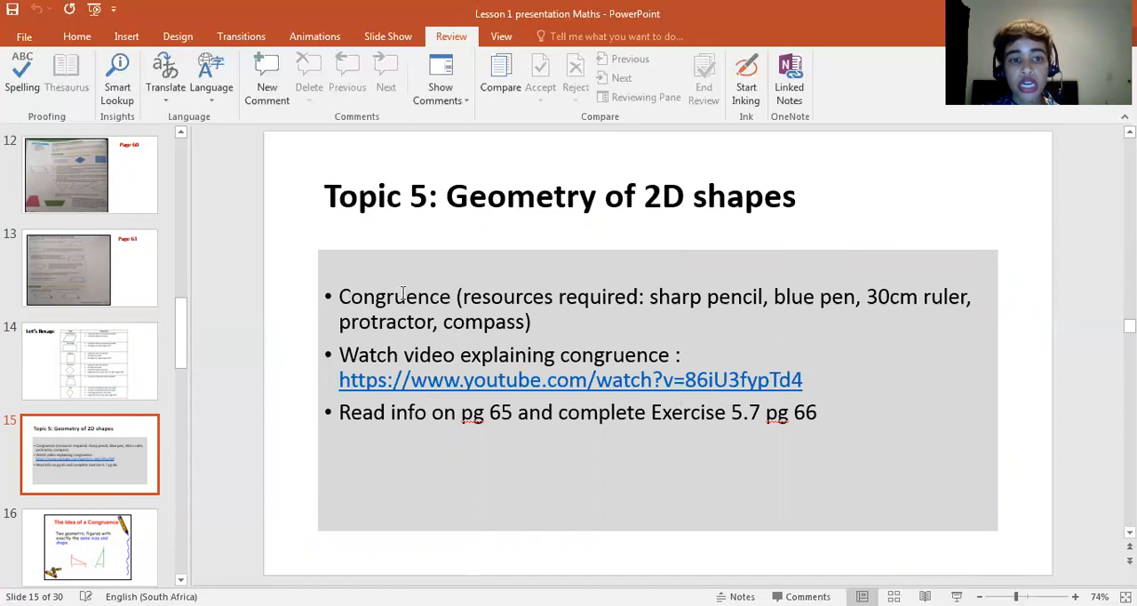
pyautogui.moveTo(410, 275)
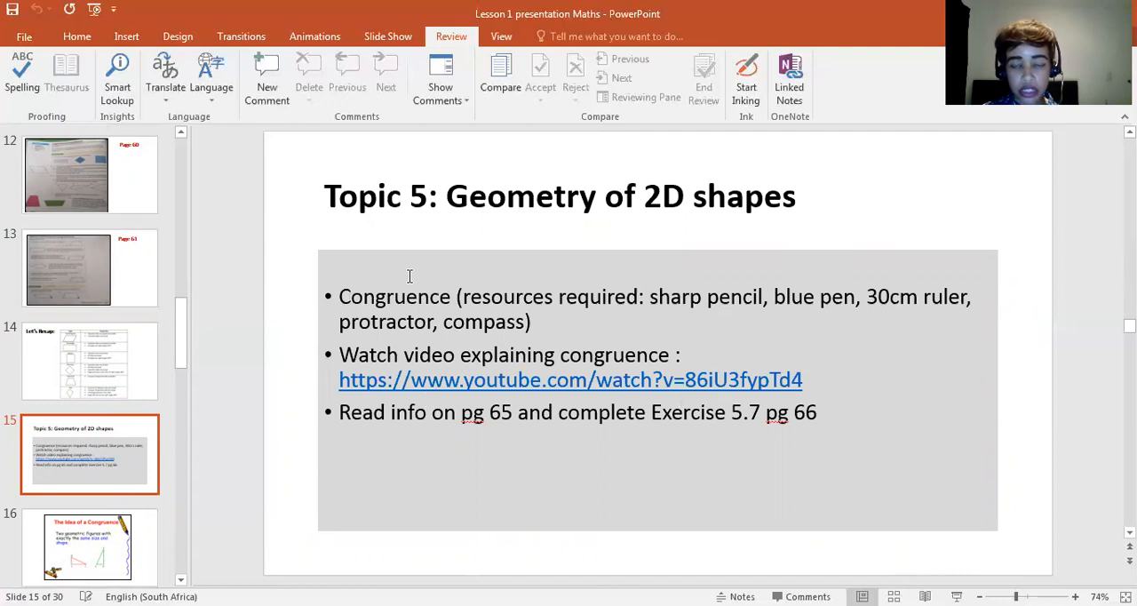
pyautogui.moveTo(418, 280)
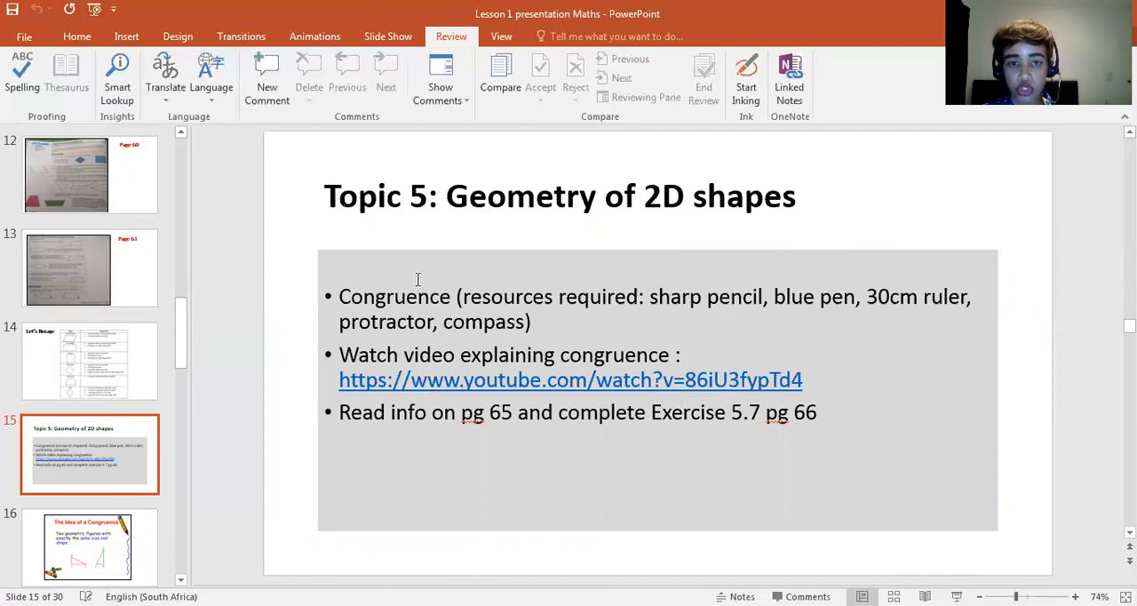
pyautogui.moveTo(565, 335)
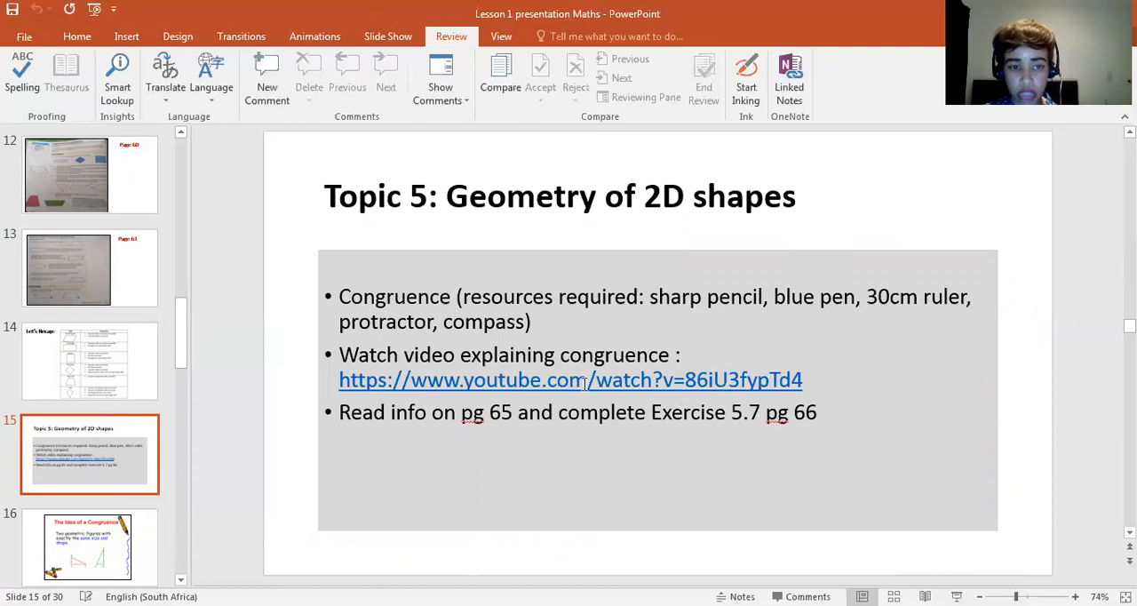
pyautogui.moveTo(557, 380)
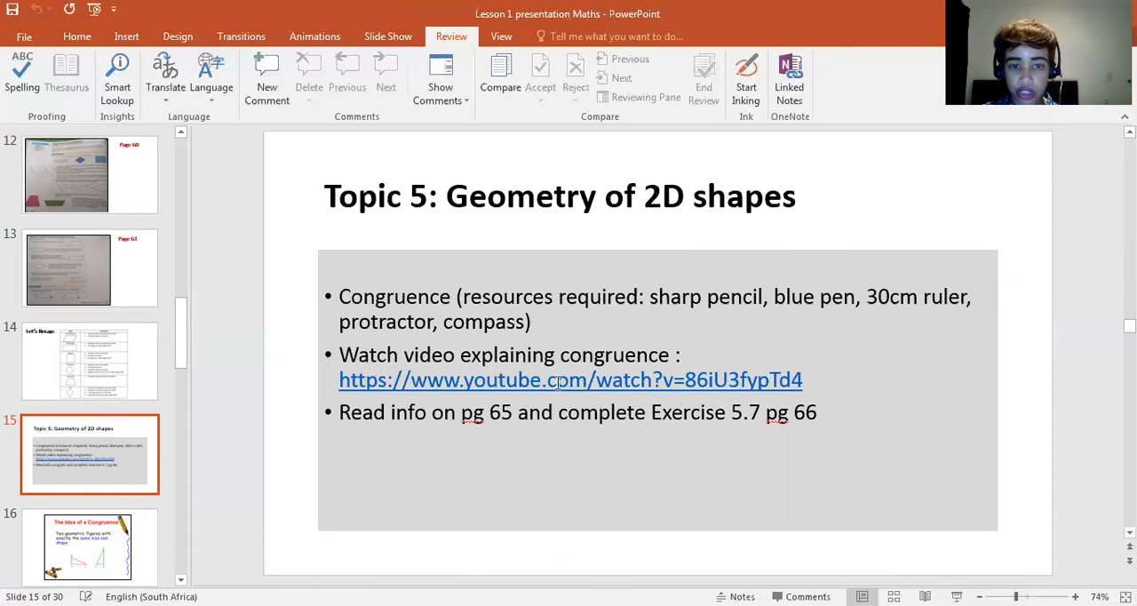
pyautogui.moveTo(558, 403)
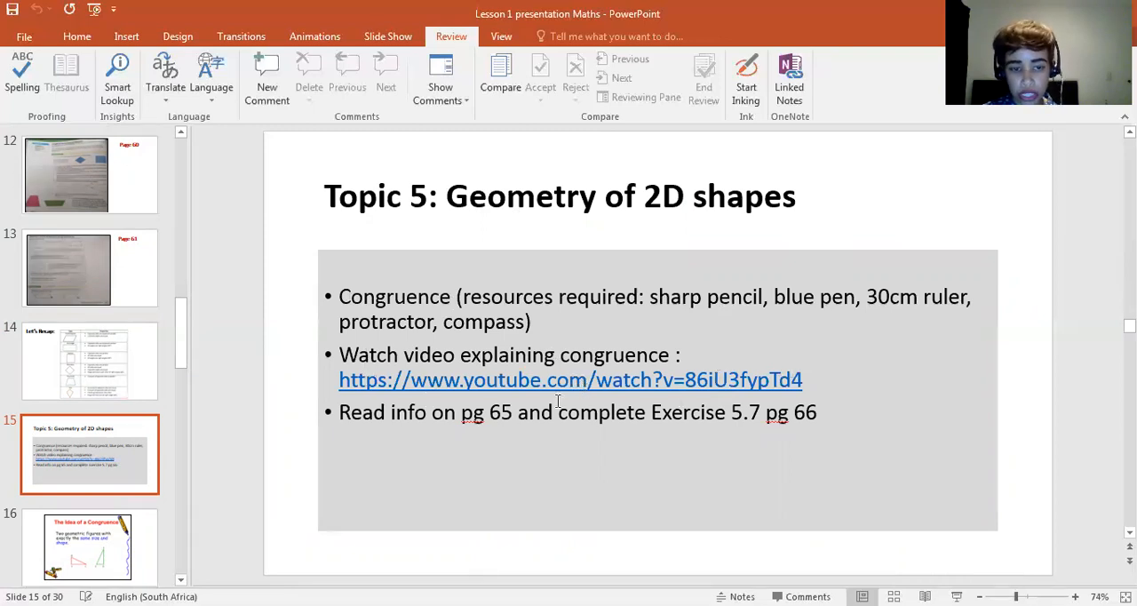
pyautogui.moveTo(511, 427)
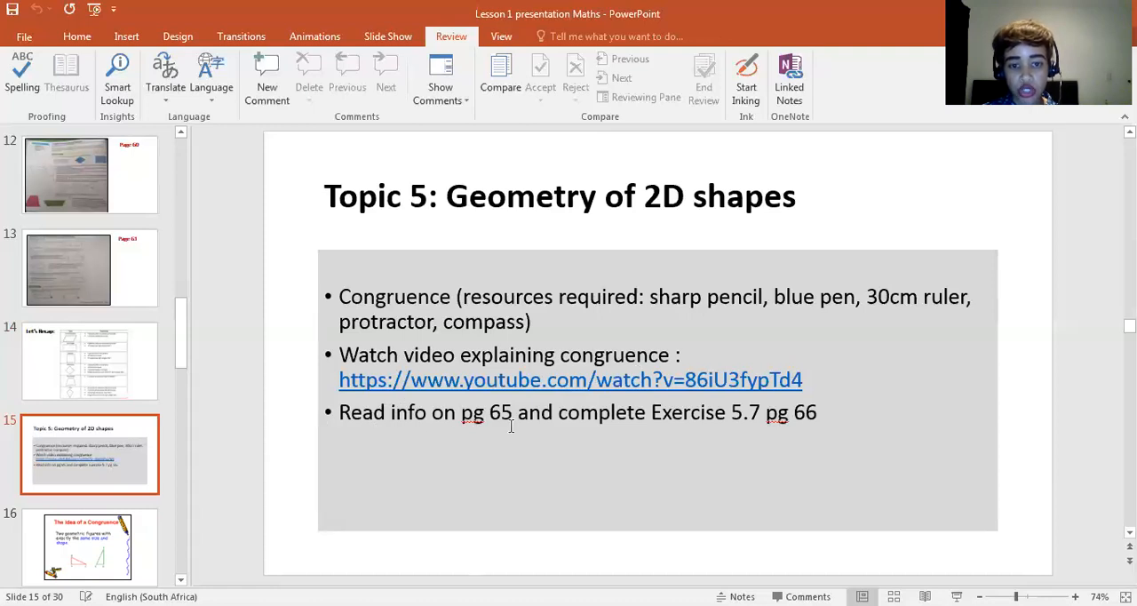
pyautogui.moveTo(656, 391)
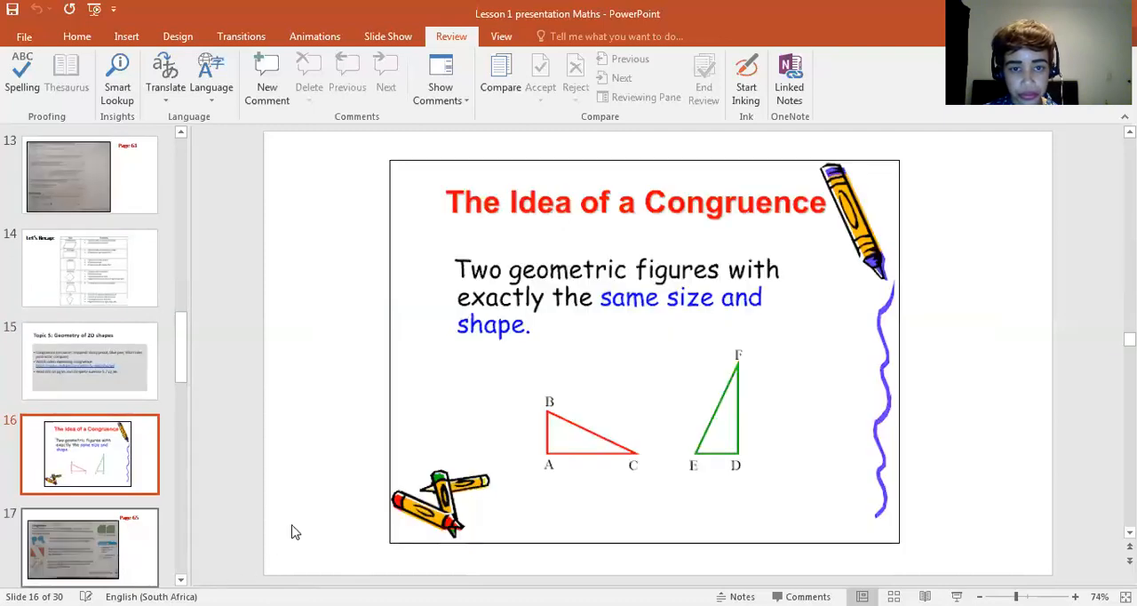
pyautogui.moveTo(592, 440)
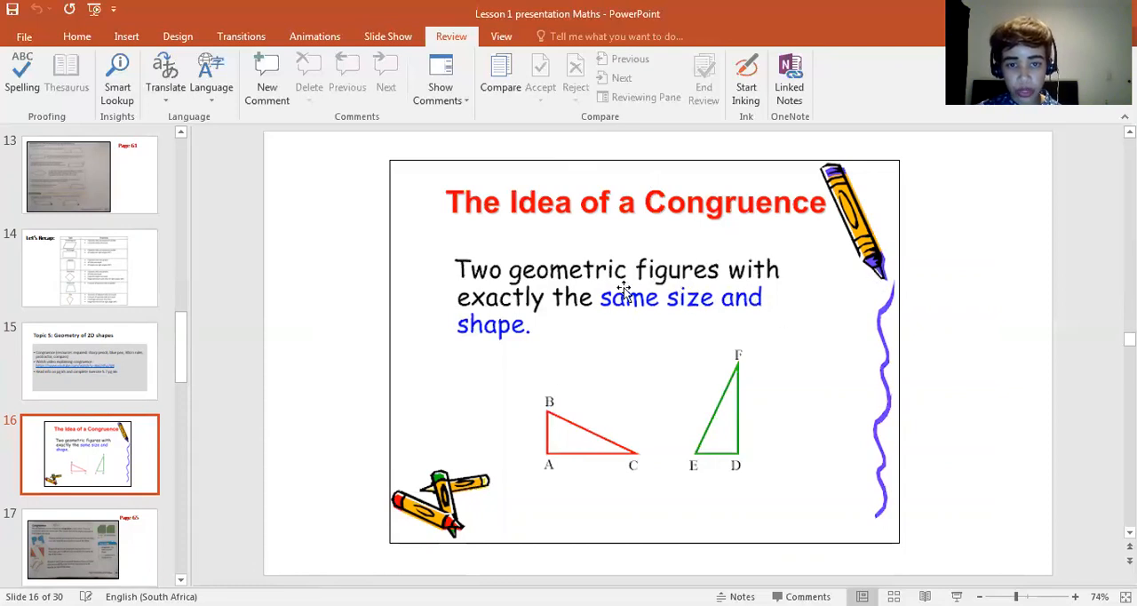
pyautogui.moveTo(611, 357)
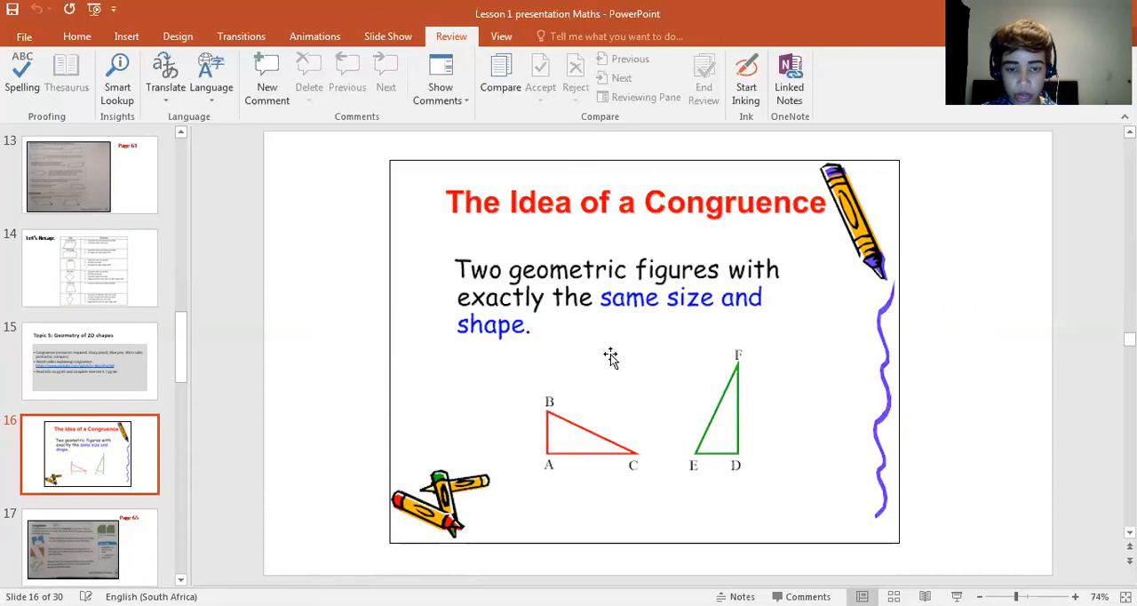
pyautogui.moveTo(571, 431)
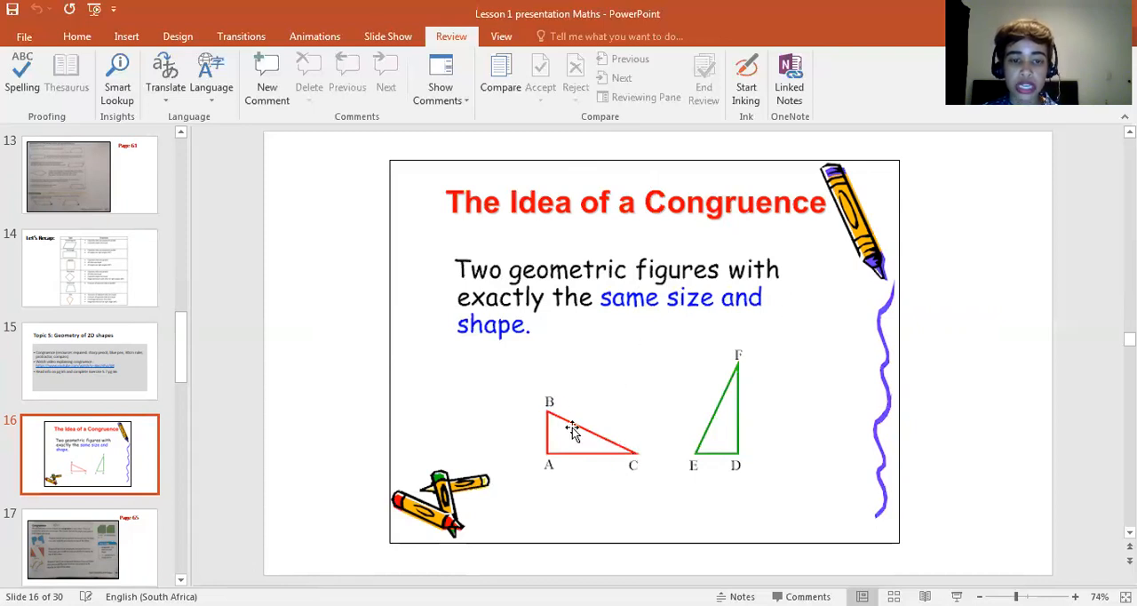
pyautogui.moveTo(711, 488)
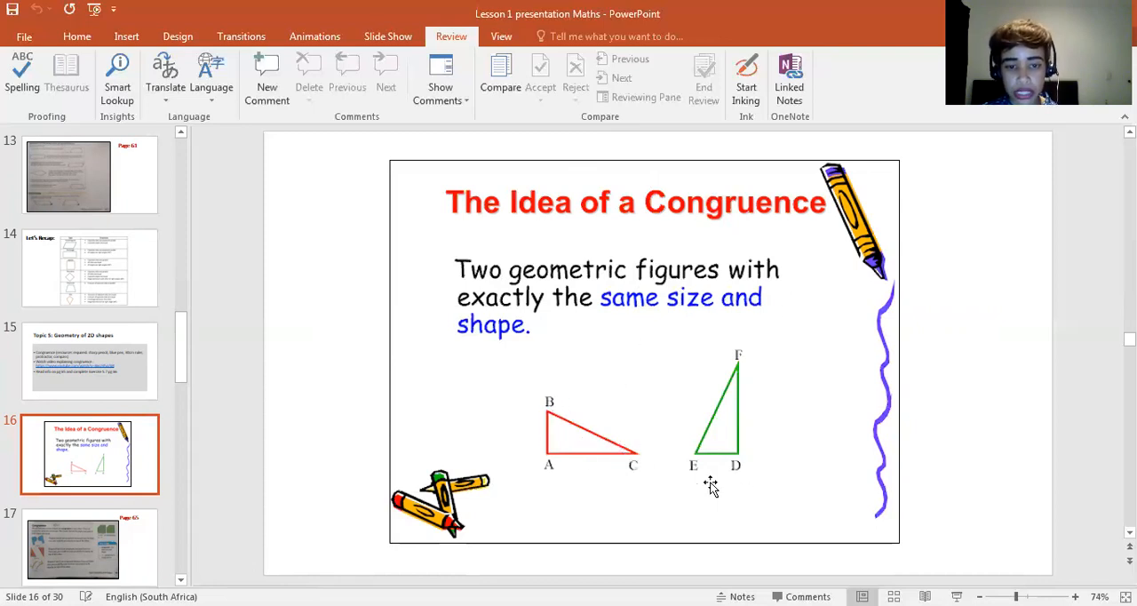
pyautogui.moveTo(747, 464)
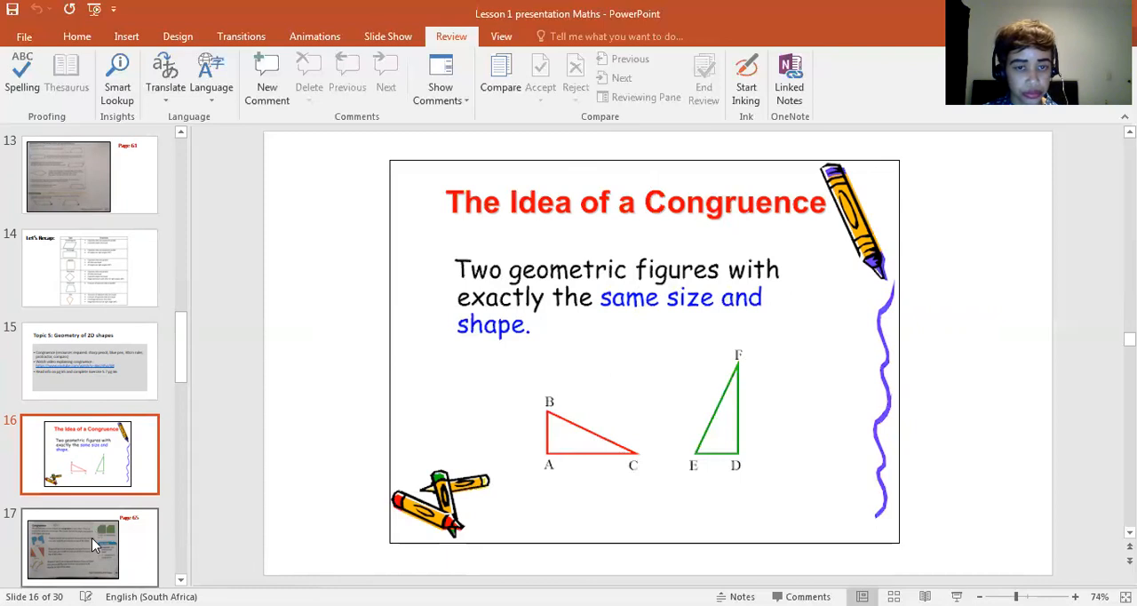
# Step: Step through the Page 65 congruence slide to the Page 61 Exercise 5.7 slide
pyautogui.click(93, 544)
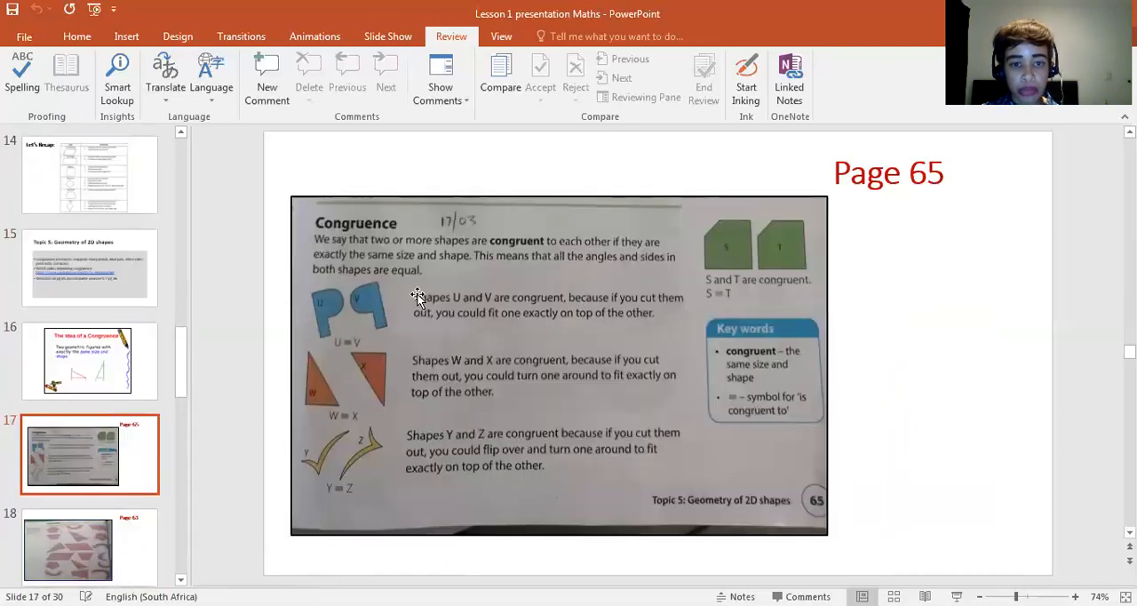
pyautogui.moveTo(562, 460)
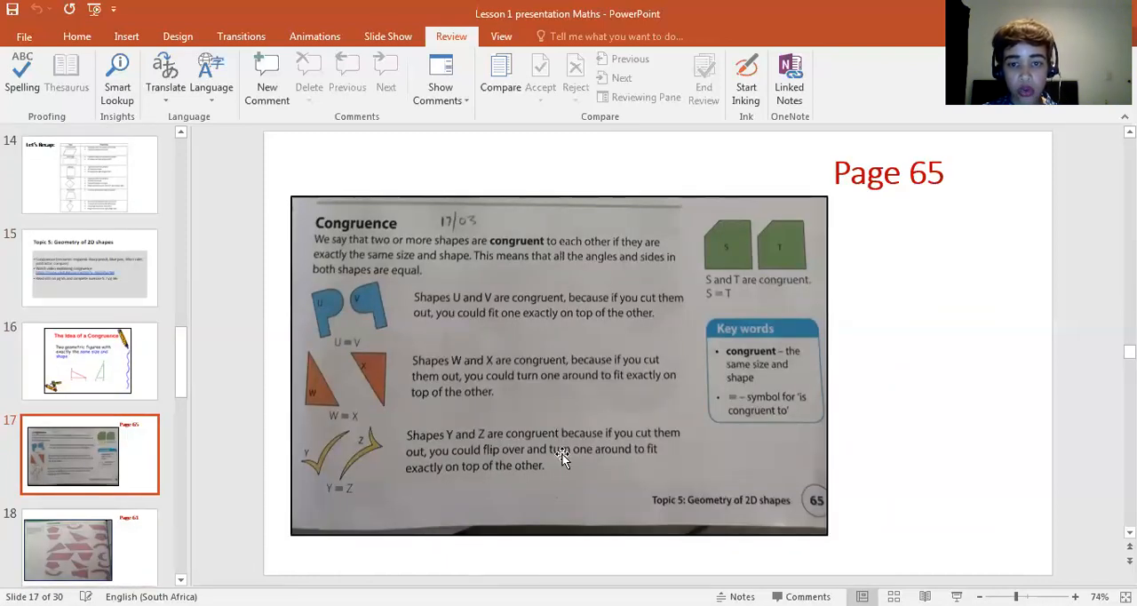
pyautogui.click(89, 546)
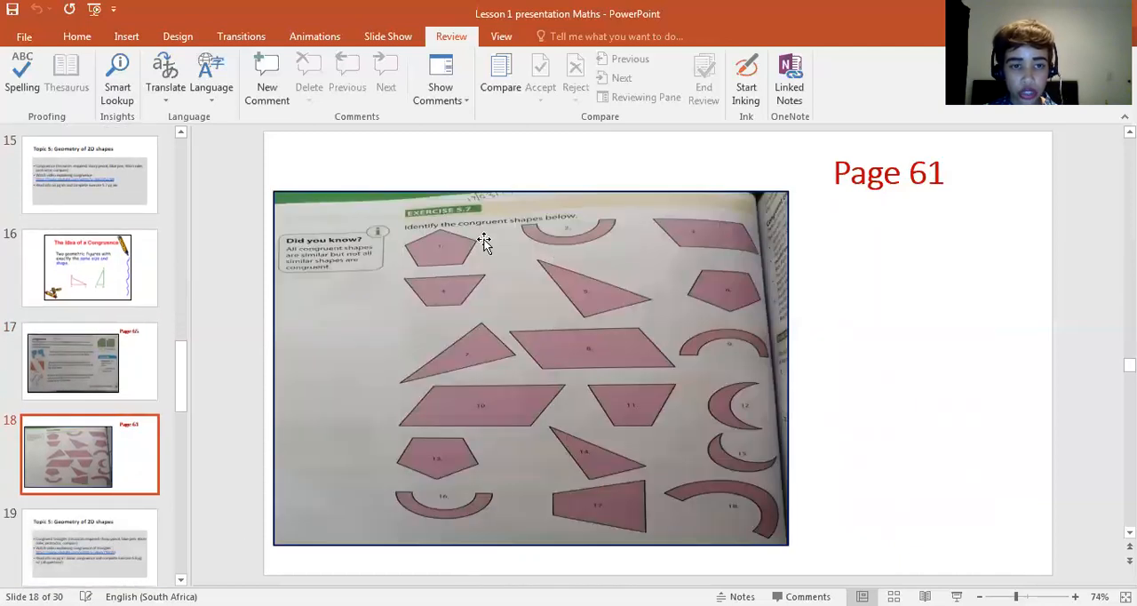
pyautogui.moveTo(662, 417)
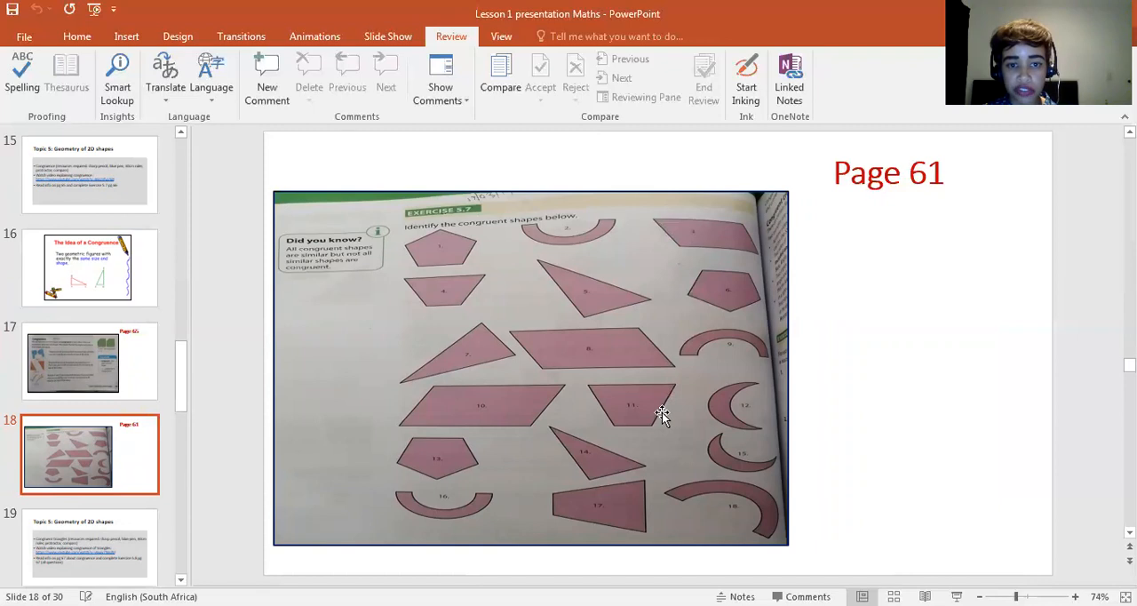
pyautogui.moveTo(457, 383)
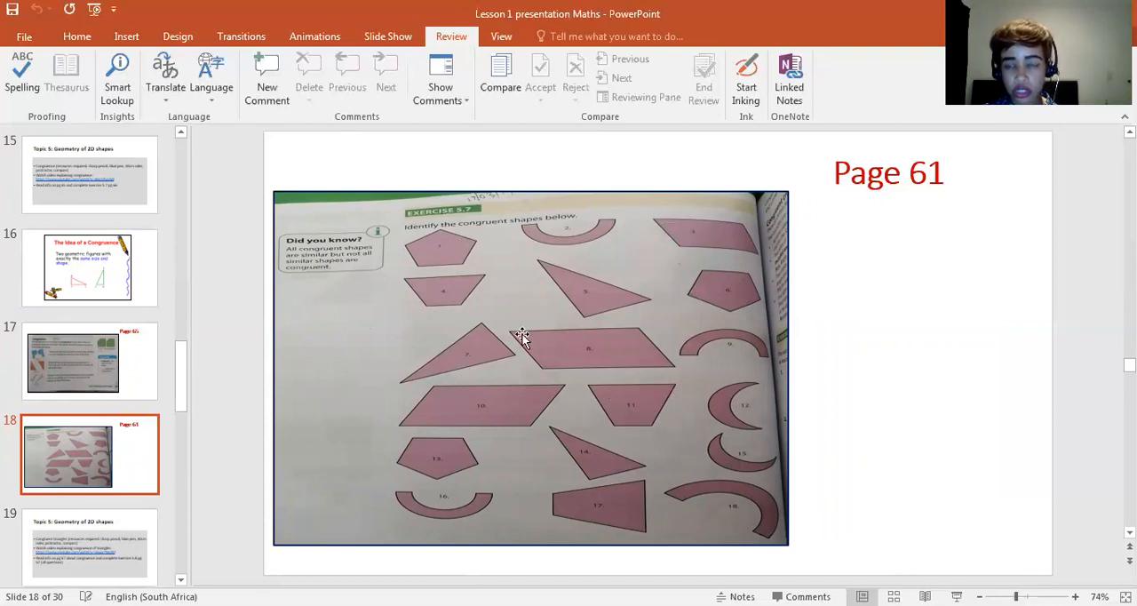
pyautogui.moveTo(493, 255)
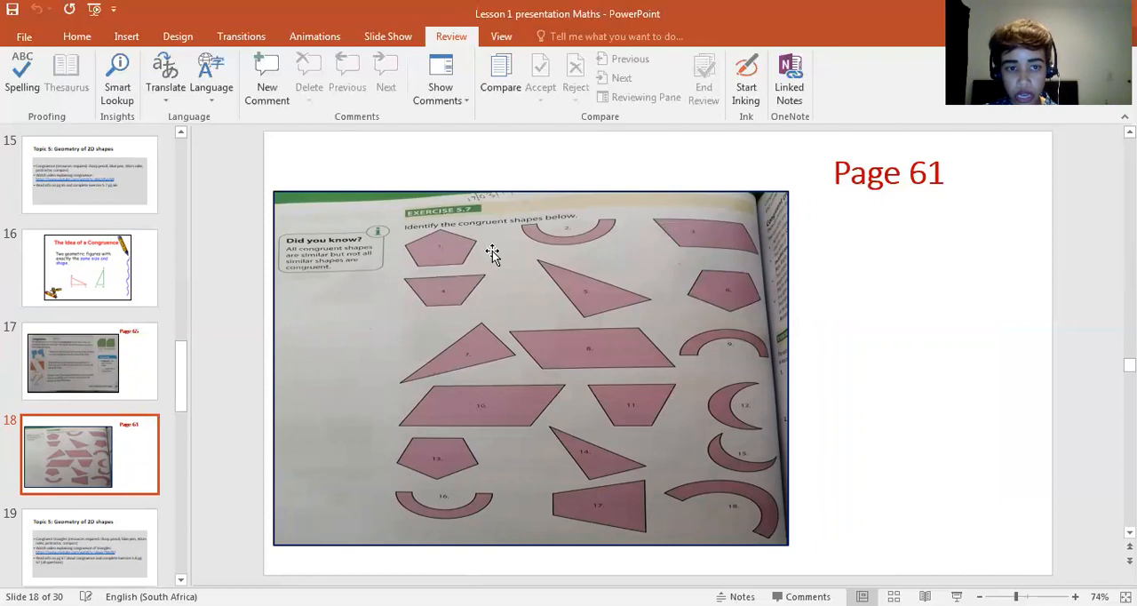
pyautogui.moveTo(460, 260)
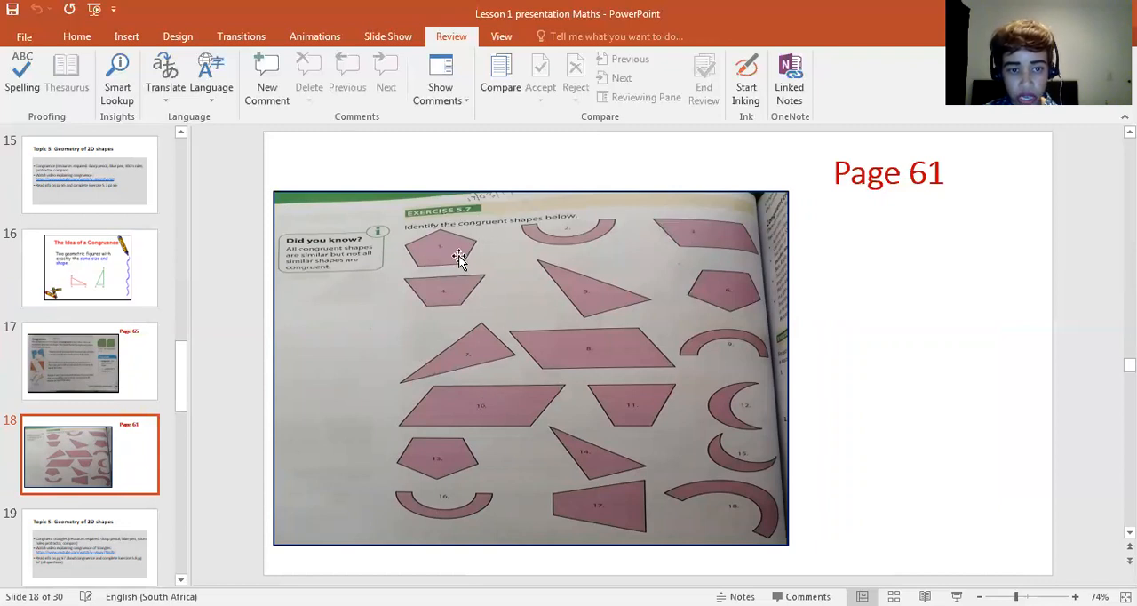
pyautogui.moveTo(755, 429)
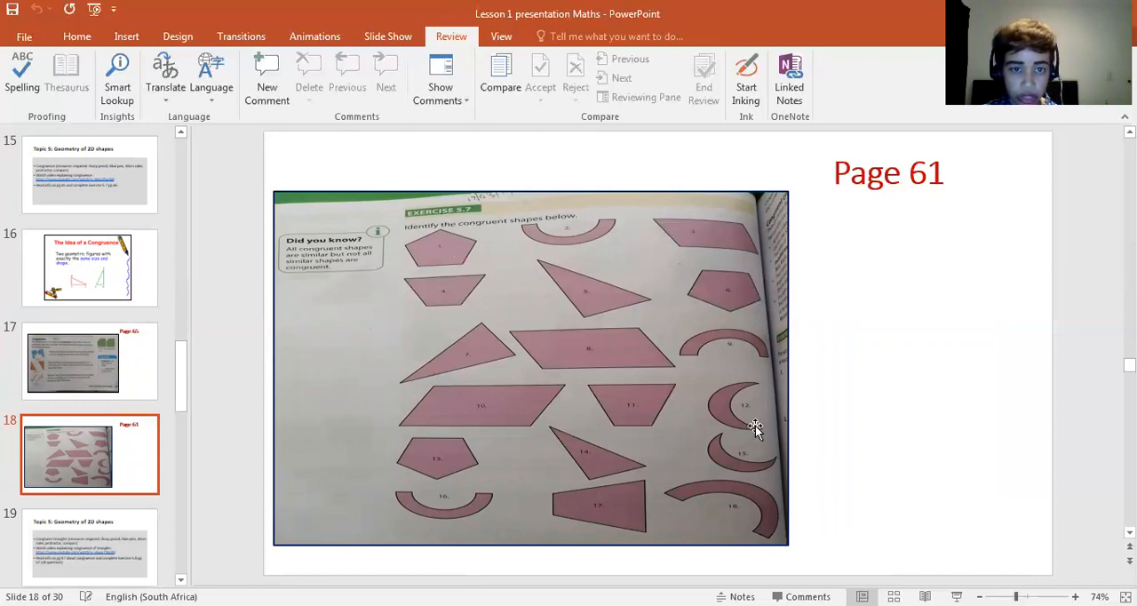
pyautogui.moveTo(628, 433)
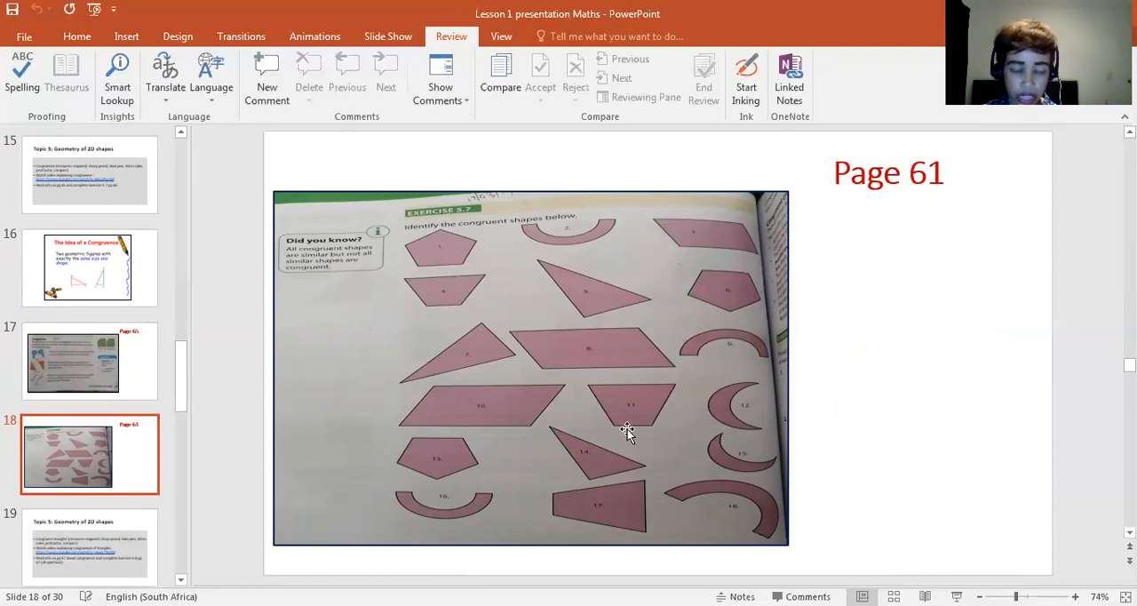
pyautogui.moveTo(122, 529)
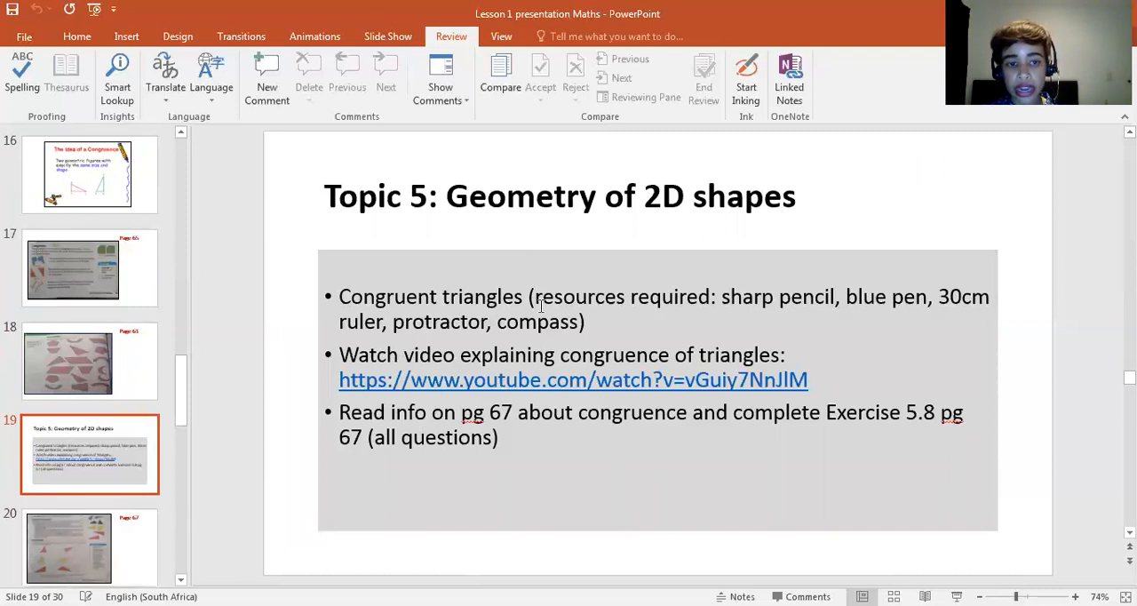
pyautogui.moveTo(799, 392)
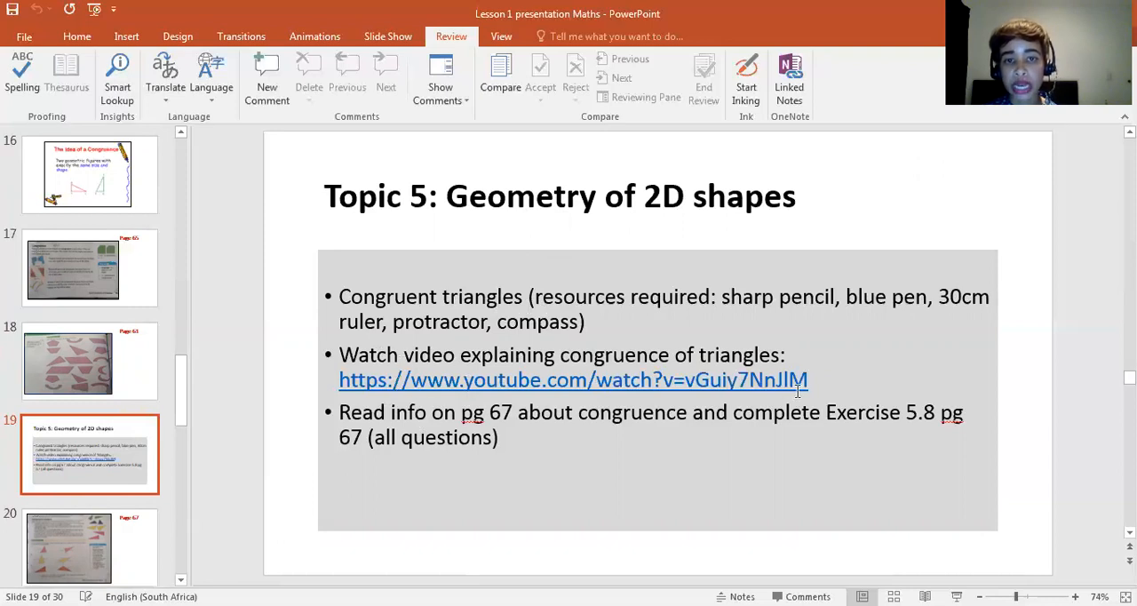
pyautogui.moveTo(835, 377)
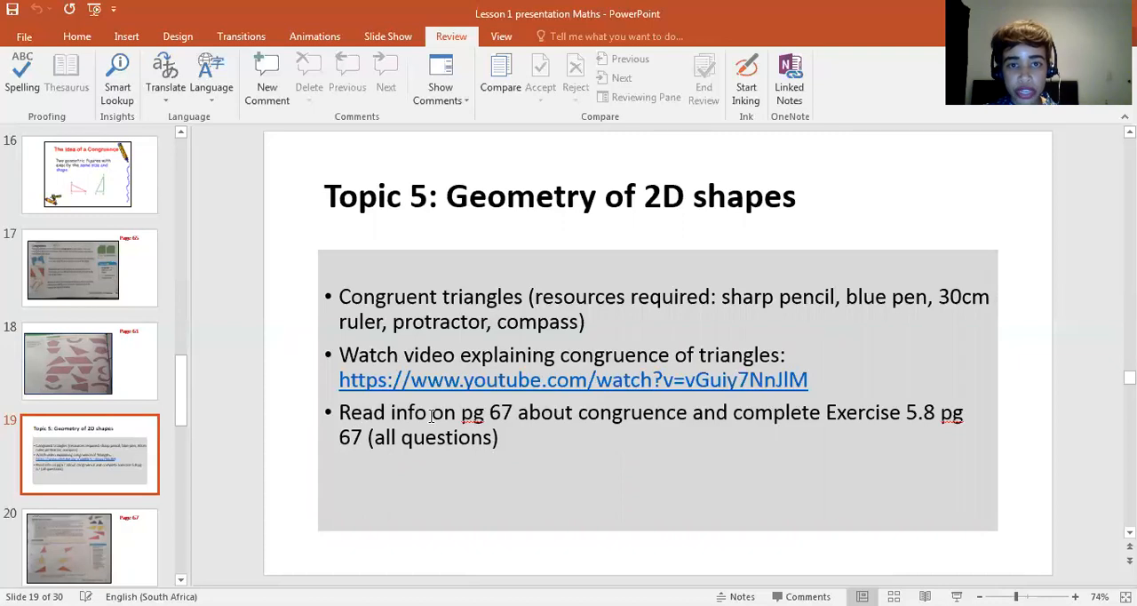
pyautogui.moveTo(523, 412)
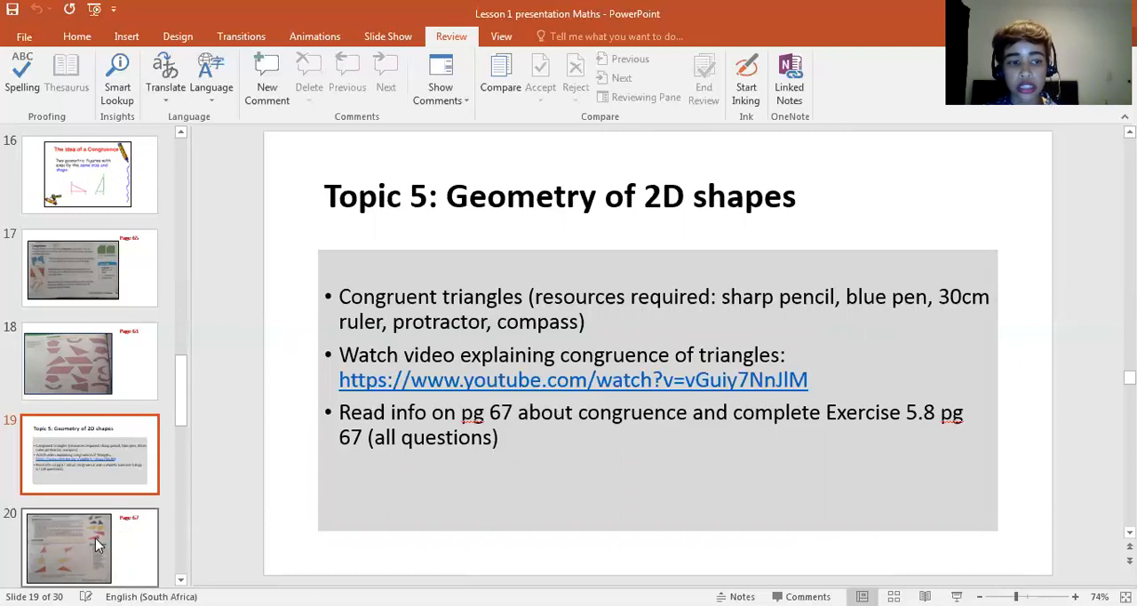
# Step: Step through the Page 67 Exercise 5.8 slide to the Let's Recap triangle congruency slide
pyautogui.click(96, 546)
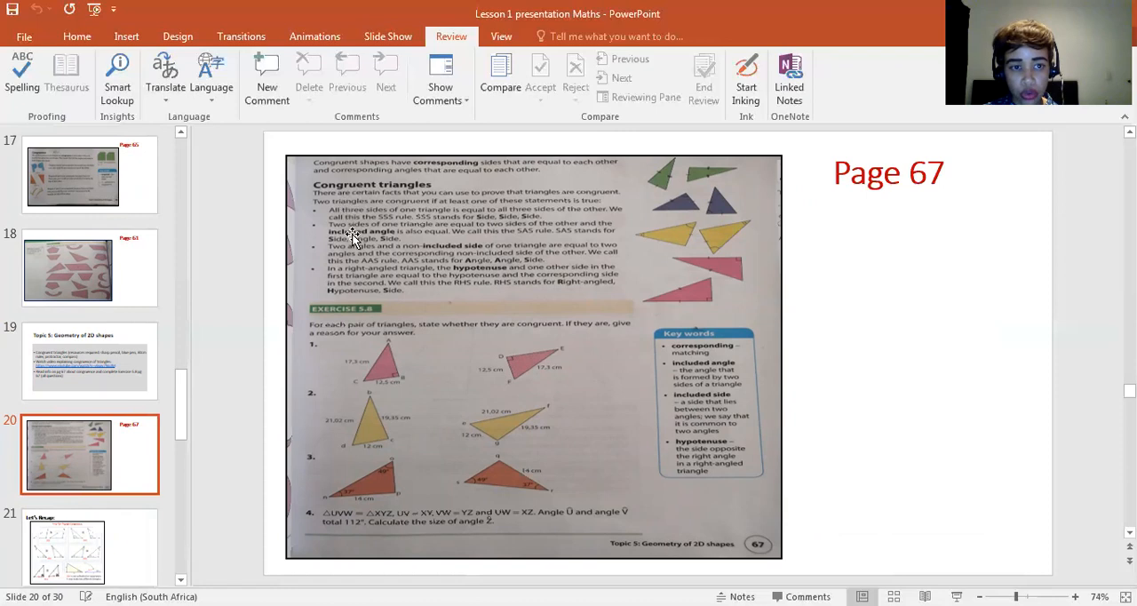
pyautogui.moveTo(371, 447)
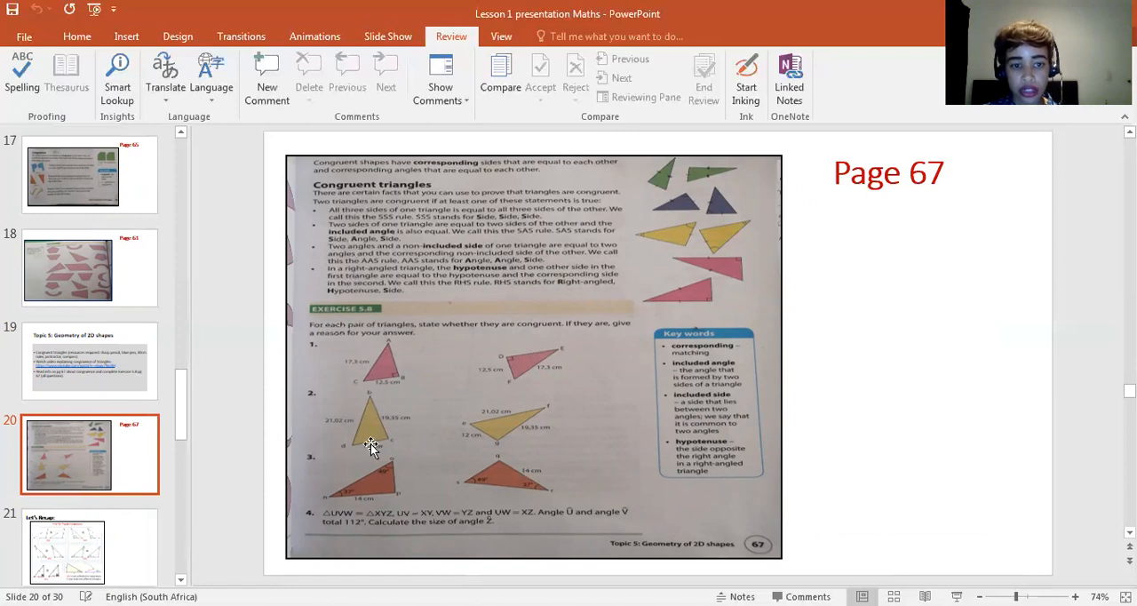
pyautogui.click(80, 546)
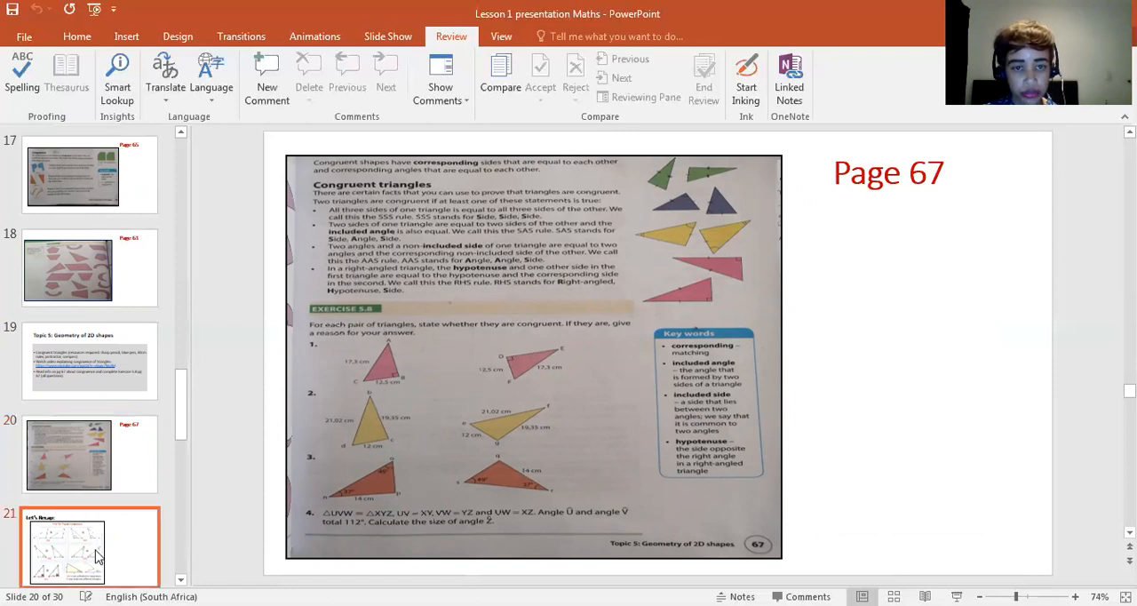
pyautogui.click(89, 553)
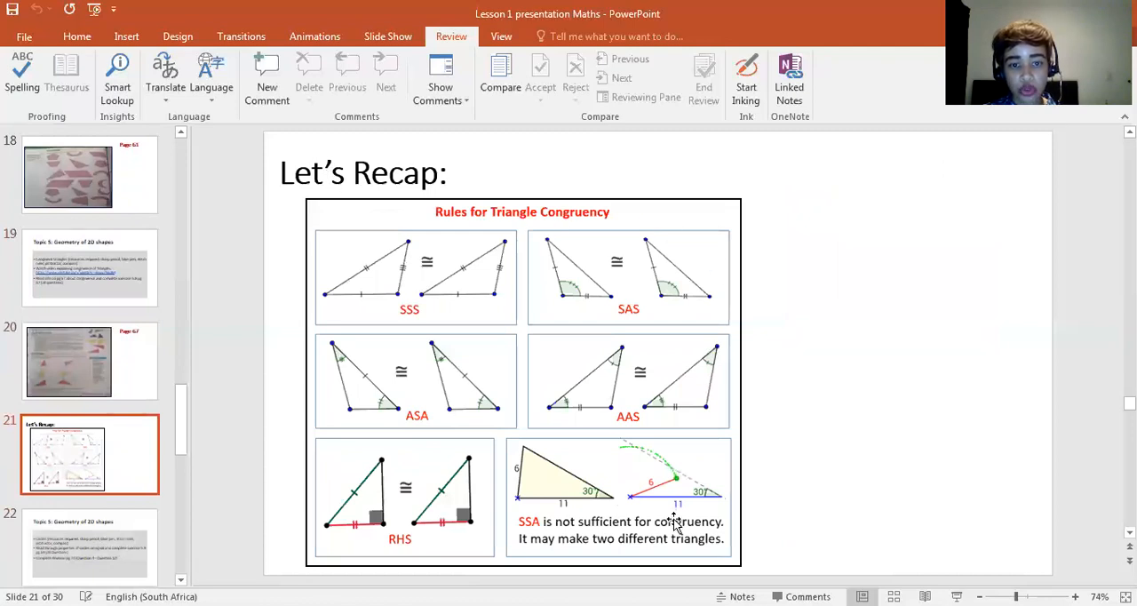
pyautogui.moveTo(808, 503)
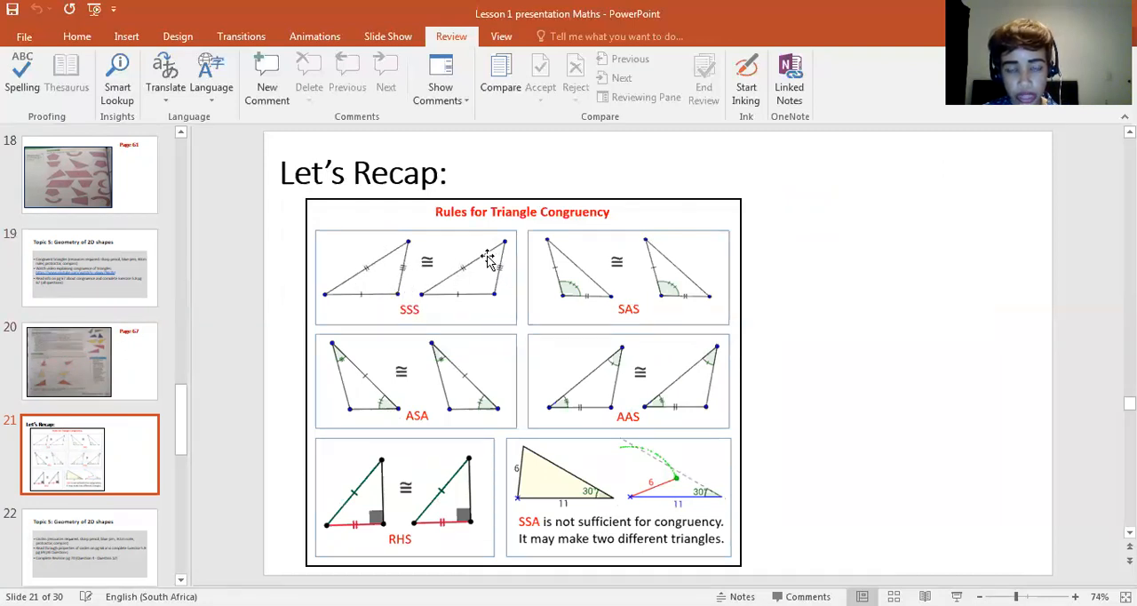
pyautogui.moveTo(334, 319)
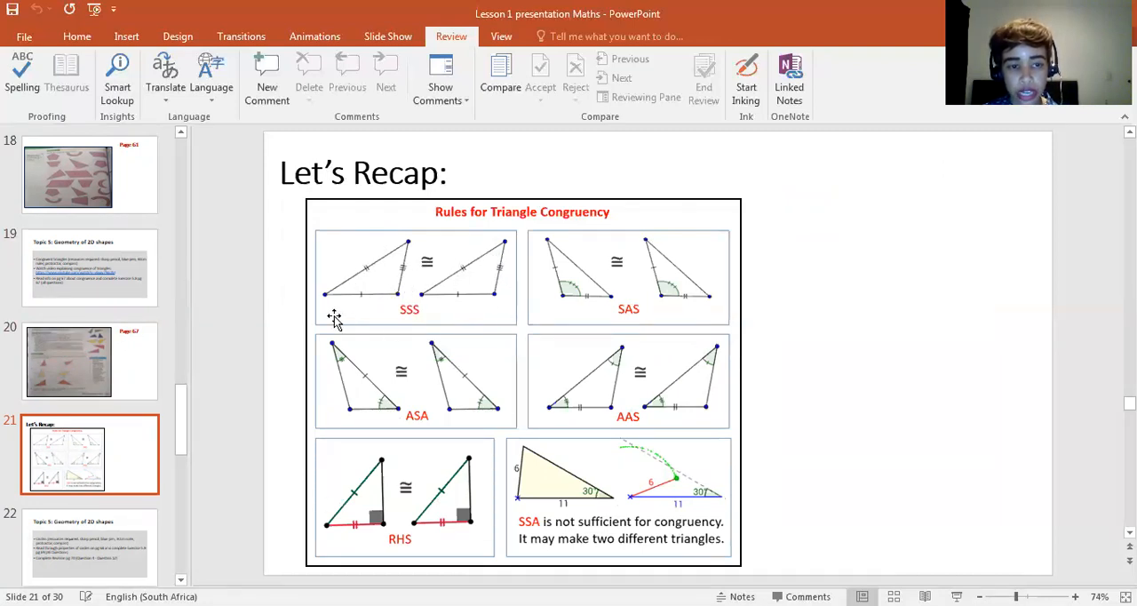
pyautogui.moveTo(485, 300)
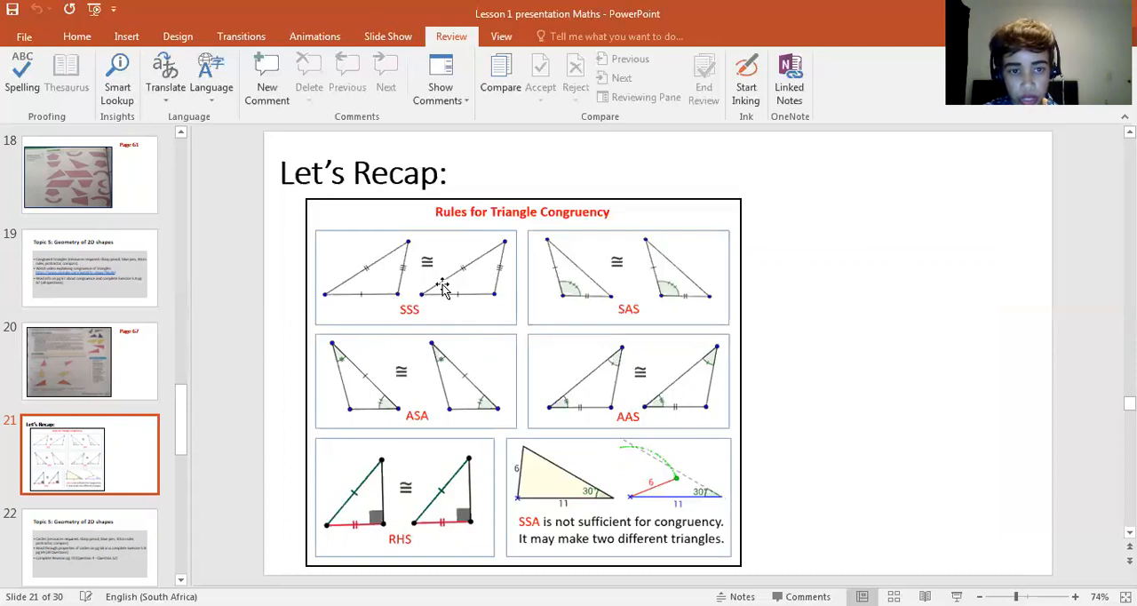
pyautogui.moveTo(500, 247)
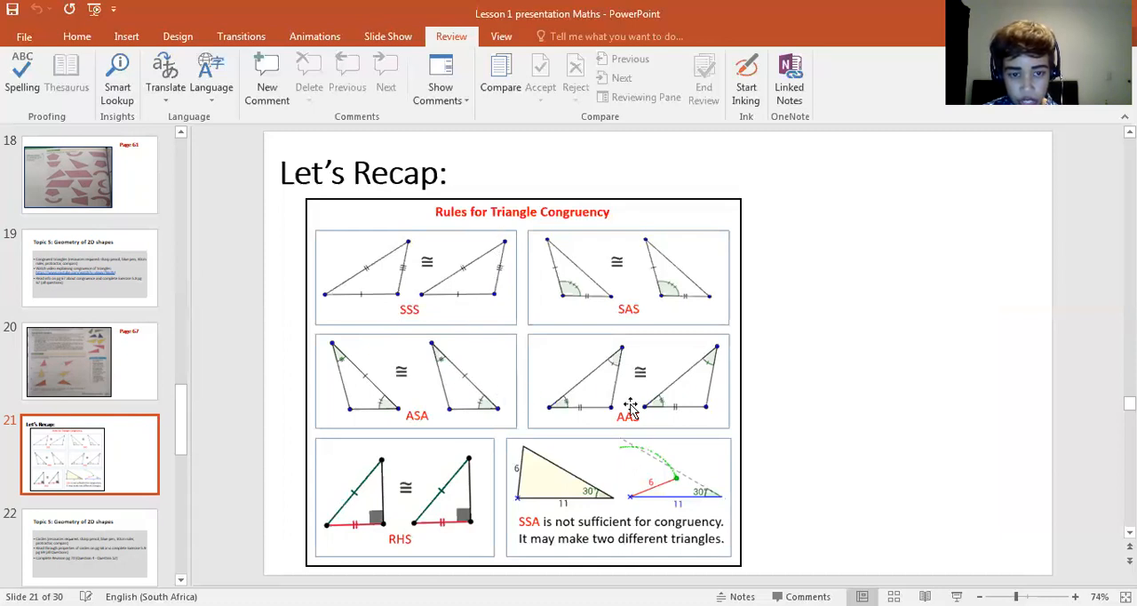
pyautogui.moveTo(613, 416)
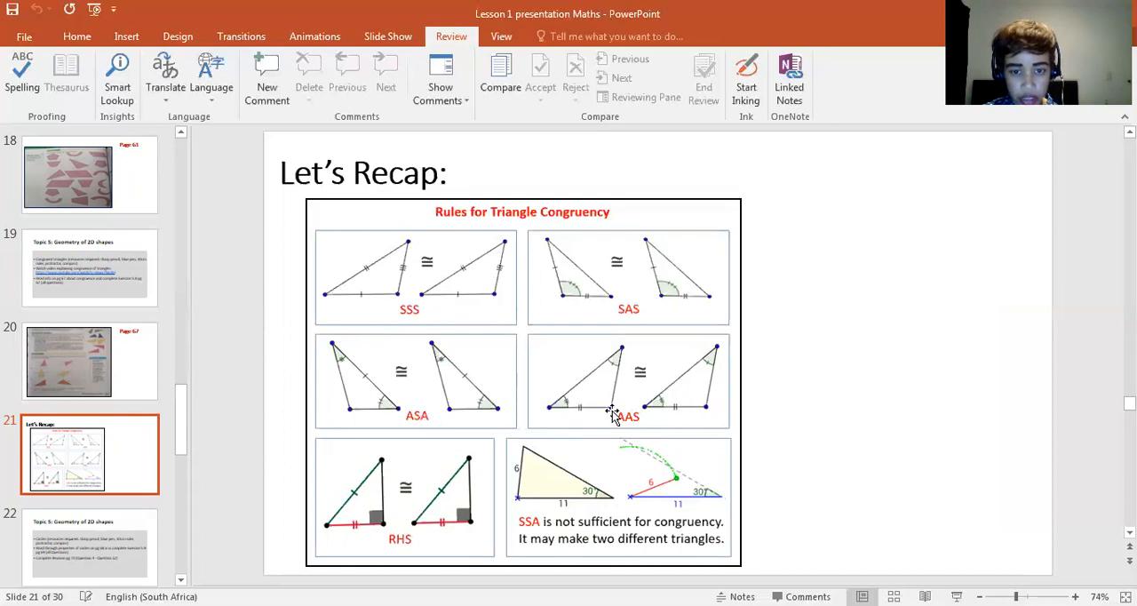
pyautogui.moveTo(420, 428)
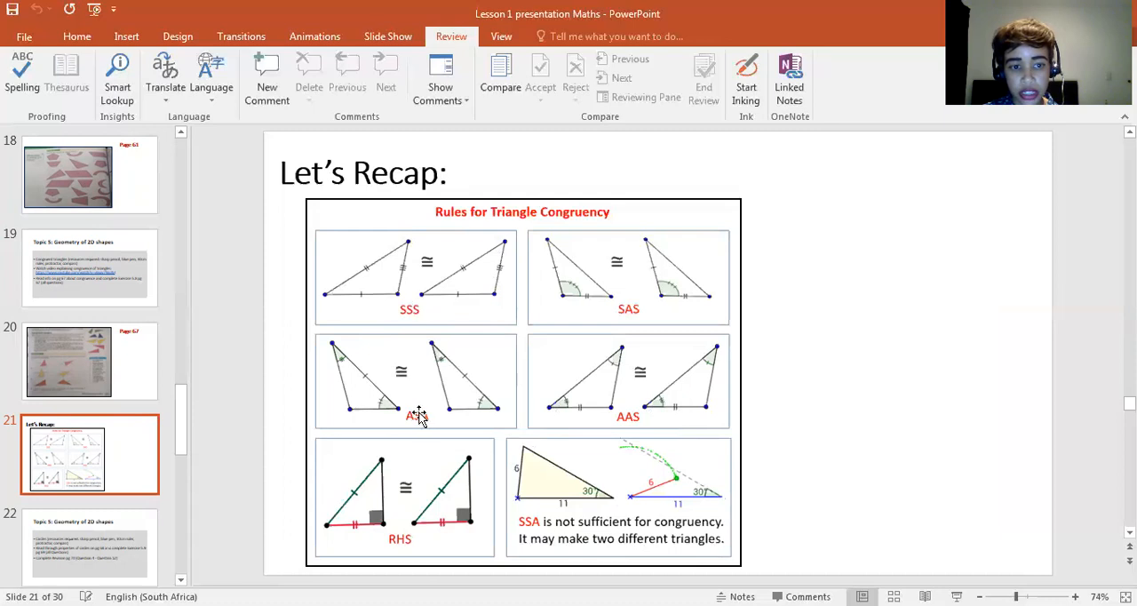
pyautogui.moveTo(431, 413)
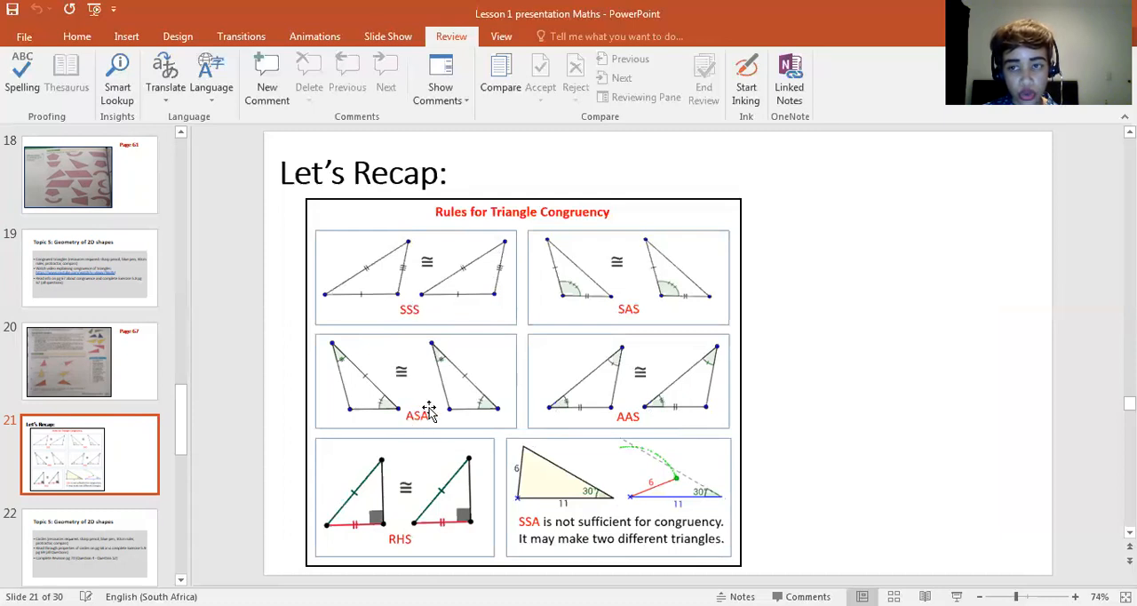
pyautogui.moveTo(616, 435)
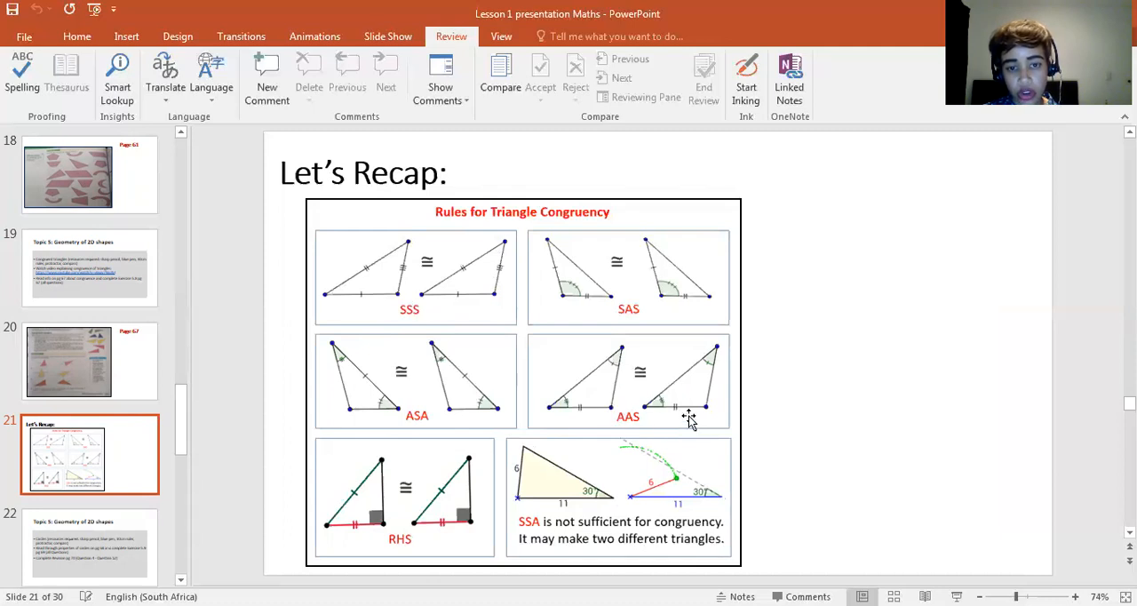
pyautogui.moveTo(607, 370)
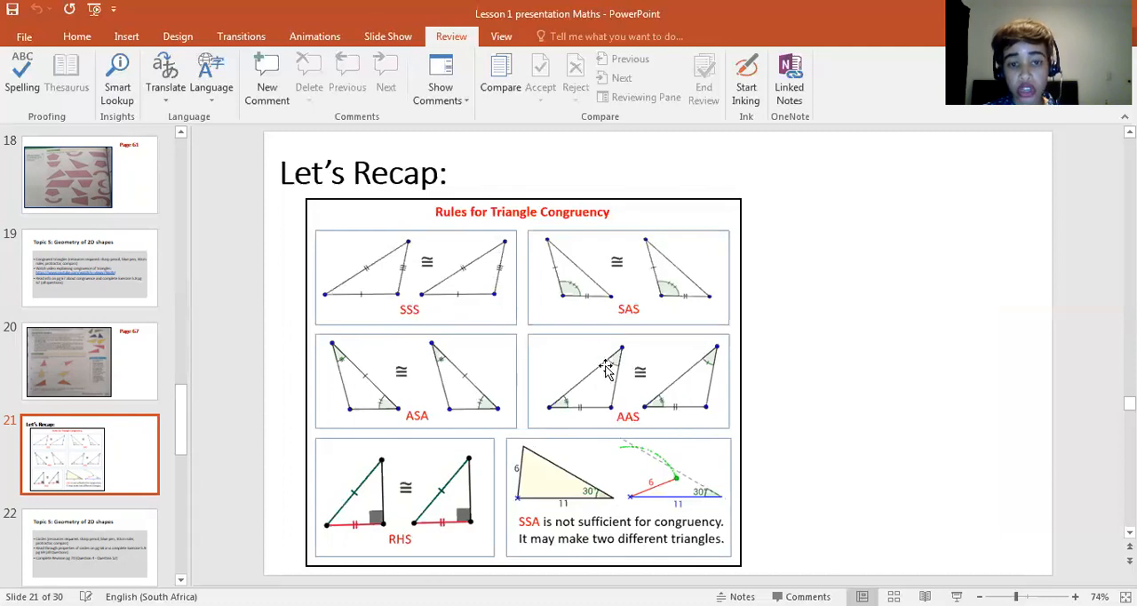
pyautogui.moveTo(383, 486)
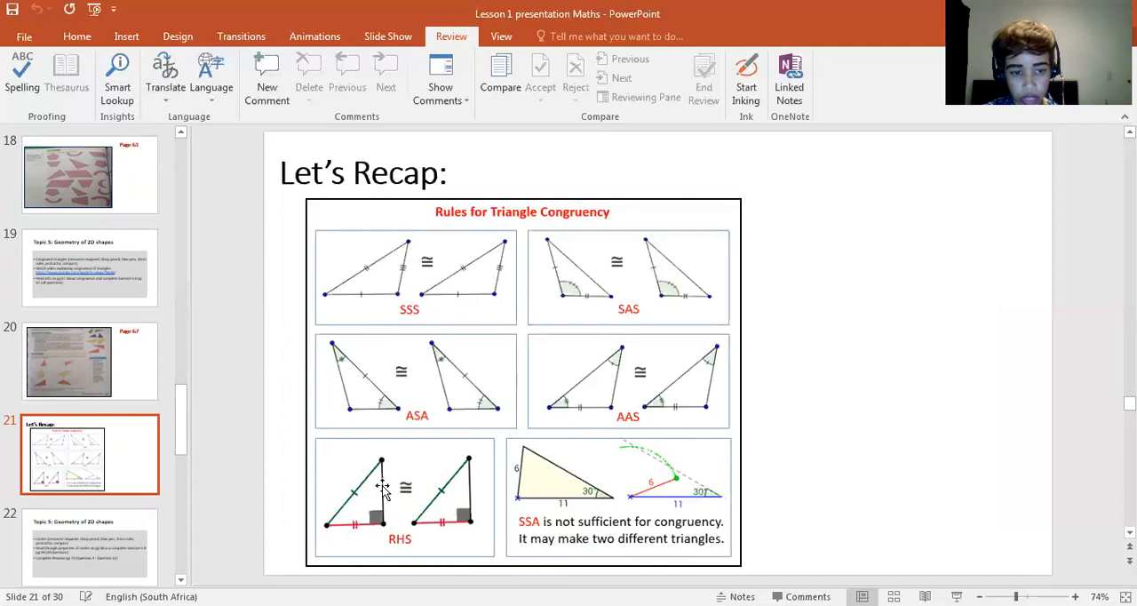
pyautogui.moveTo(434, 533)
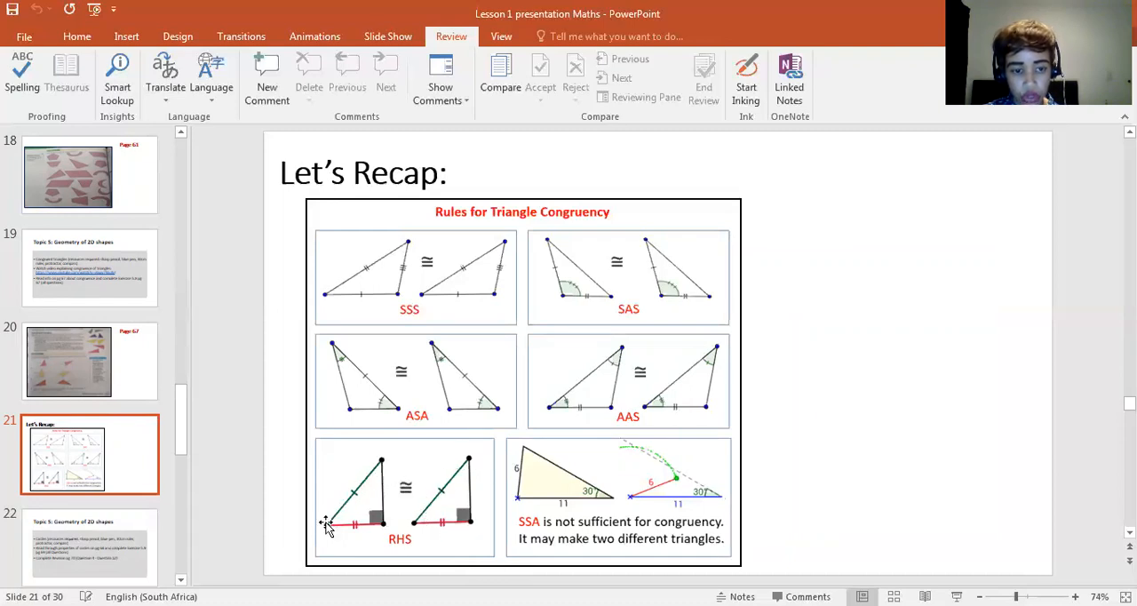
pyautogui.moveTo(431, 491)
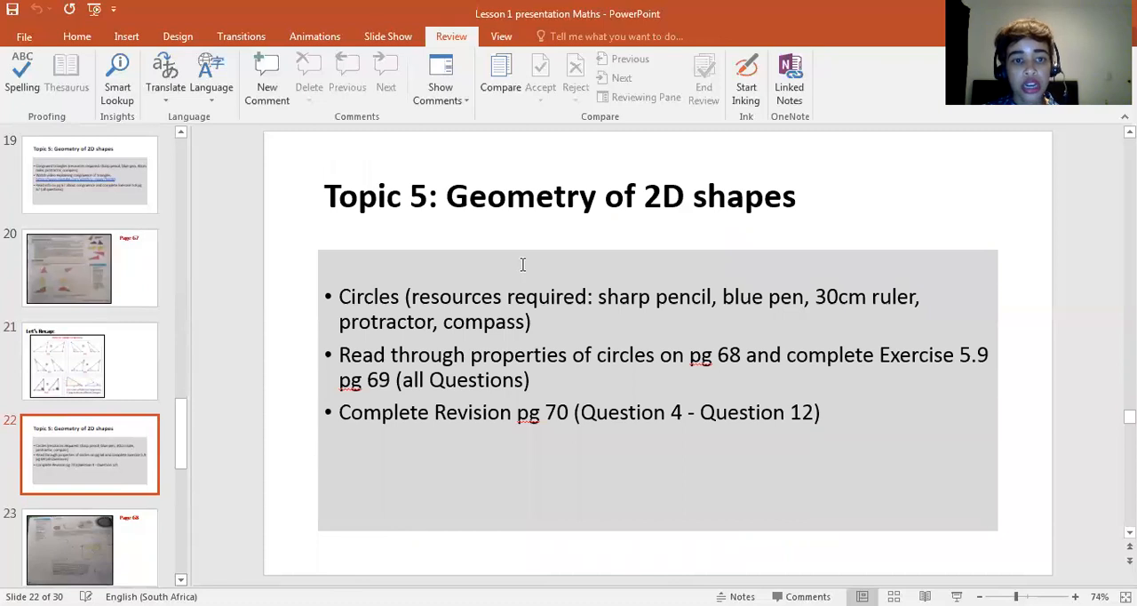
pyautogui.moveTo(542, 198)
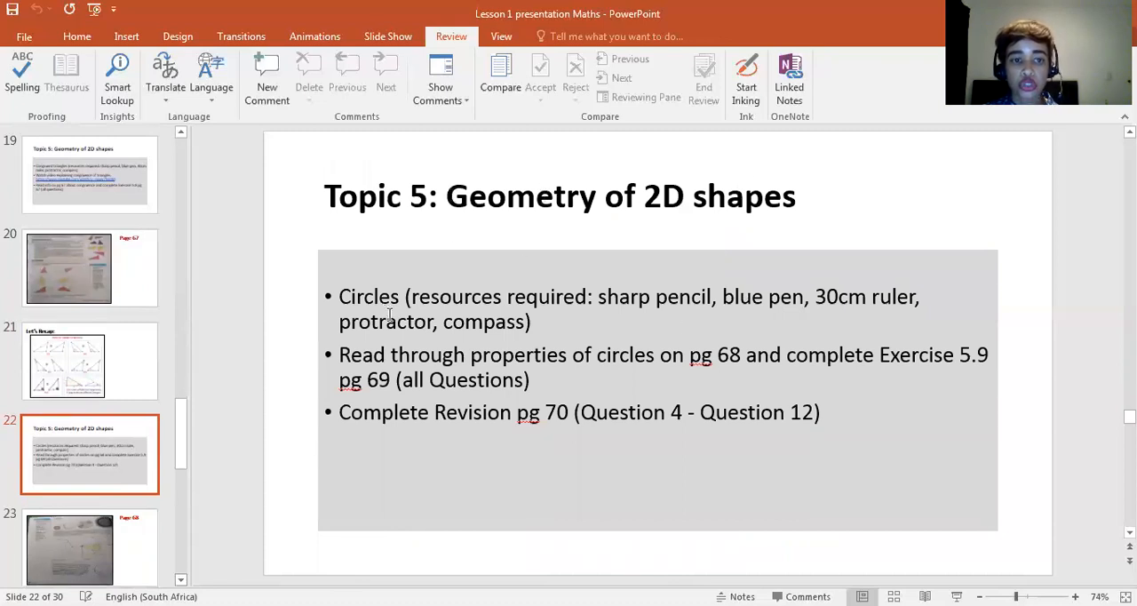
pyautogui.moveTo(434, 268)
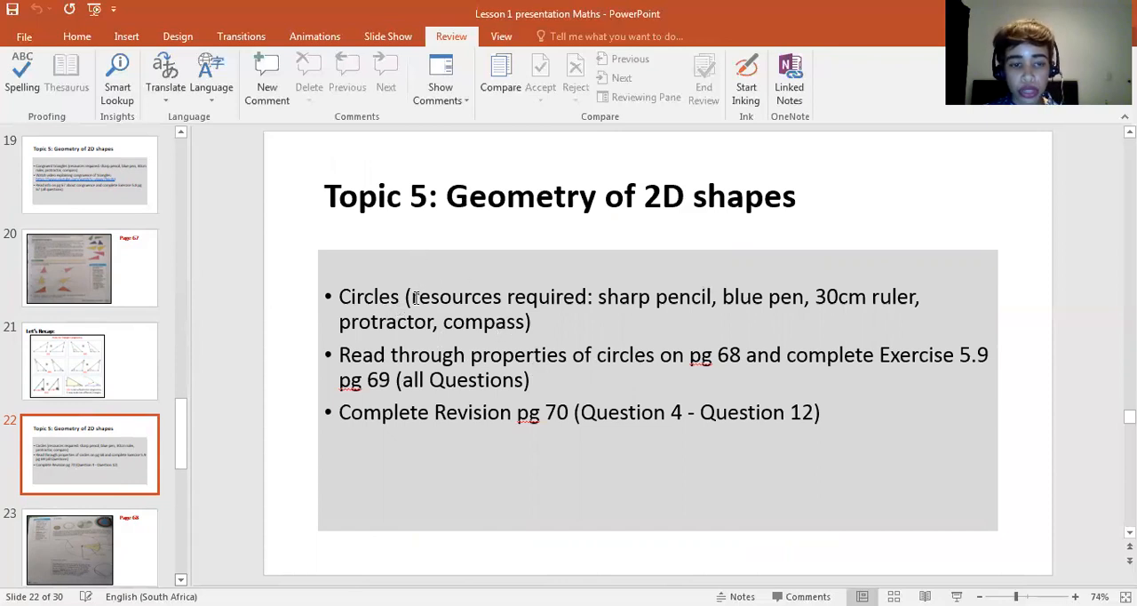
pyautogui.moveTo(561, 413)
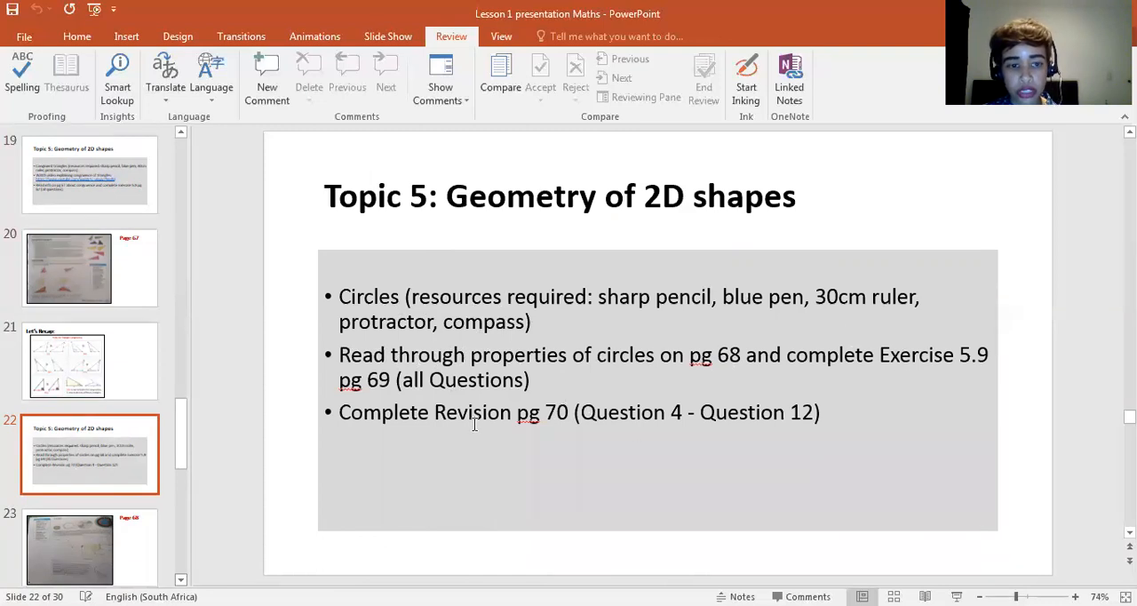
pyautogui.moveTo(526, 475)
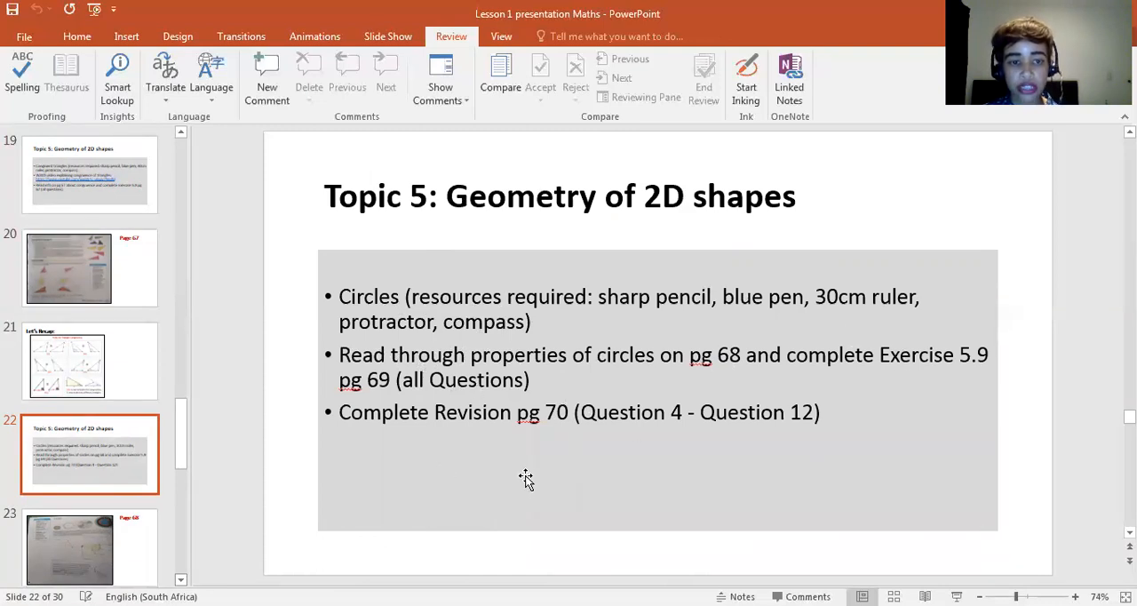
pyautogui.moveTo(410, 492)
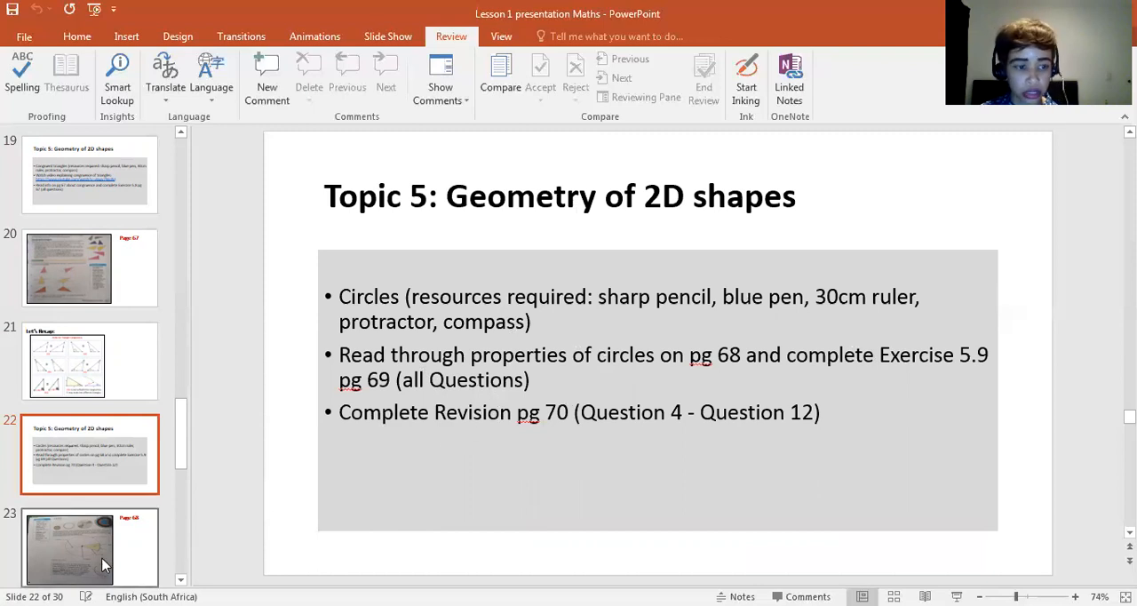
# Step: Advance to slide 23, the Page 68 textbook page introducing circles
pyautogui.click(100, 563)
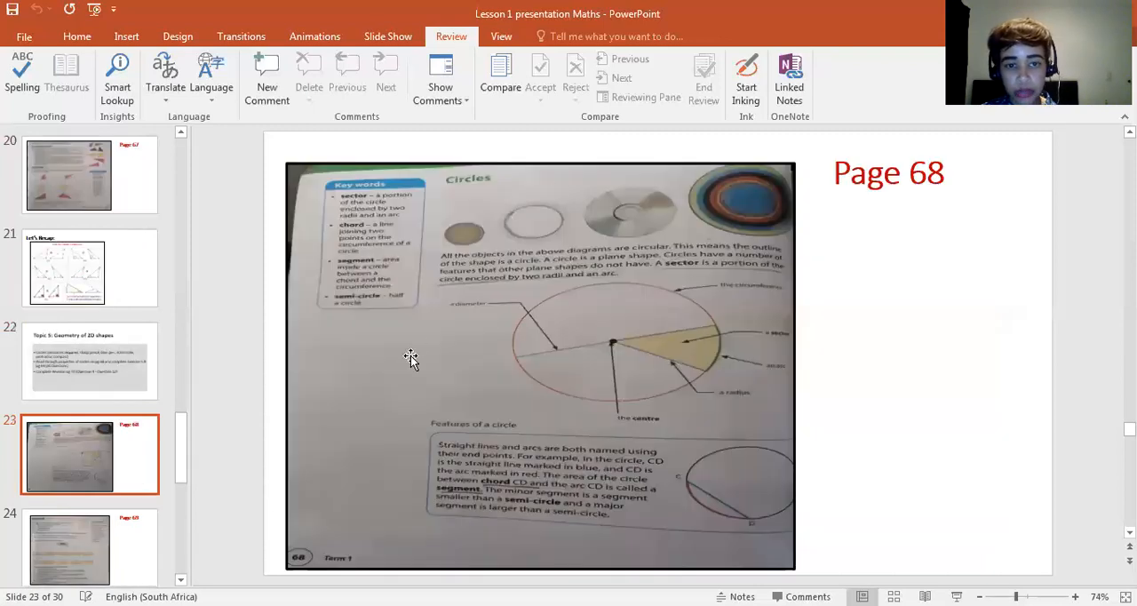
pyautogui.moveTo(391, 473)
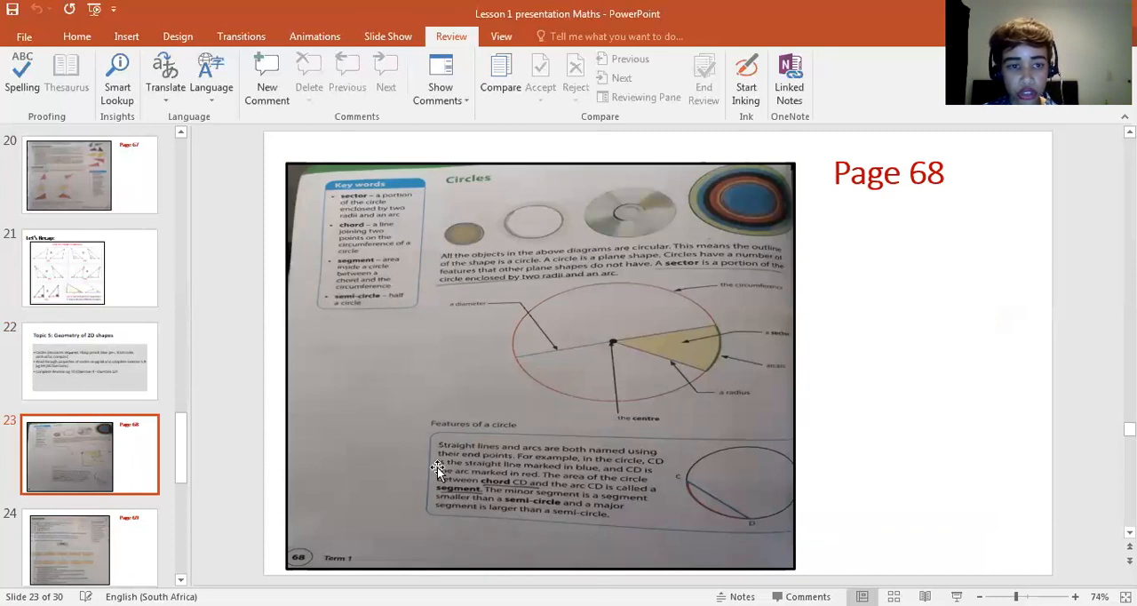
pyautogui.moveTo(477, 438)
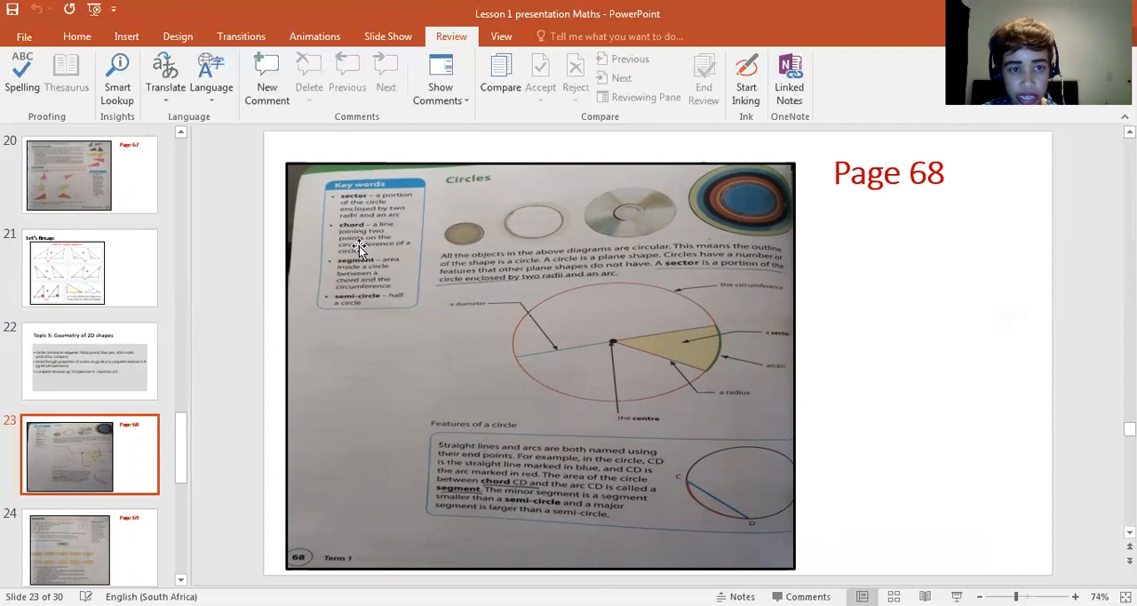
pyautogui.moveTo(370, 367)
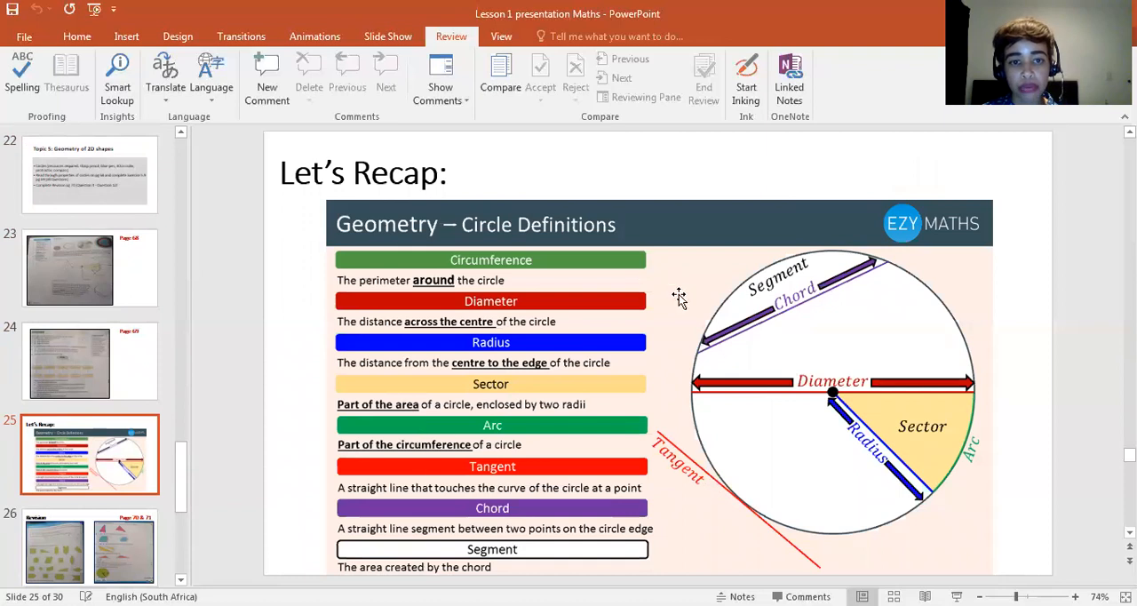
pyautogui.moveTo(821, 289)
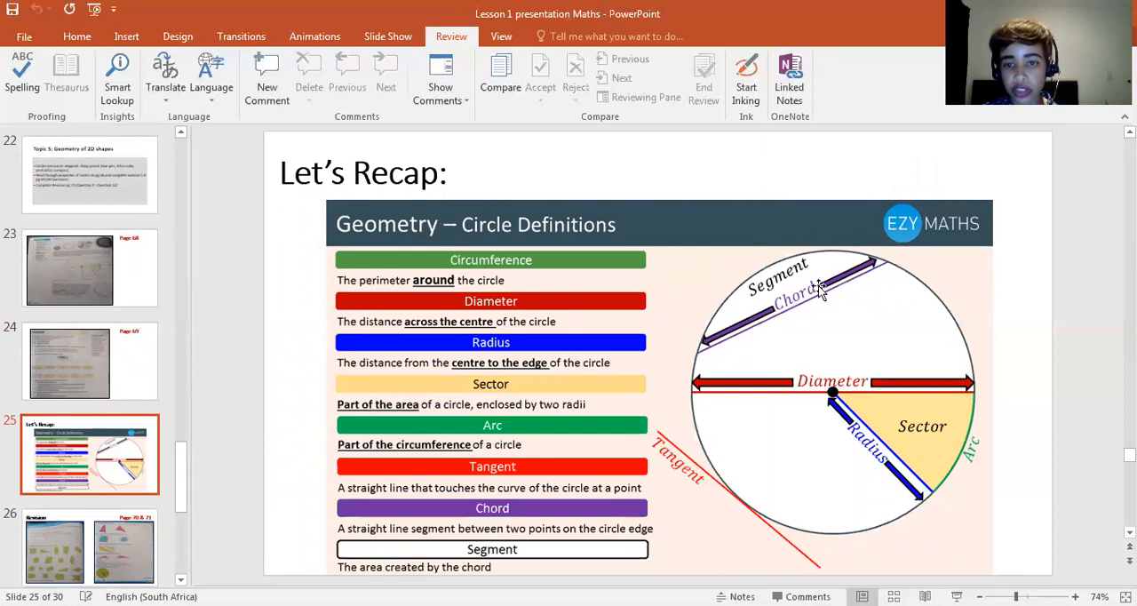
pyautogui.moveTo(529, 544)
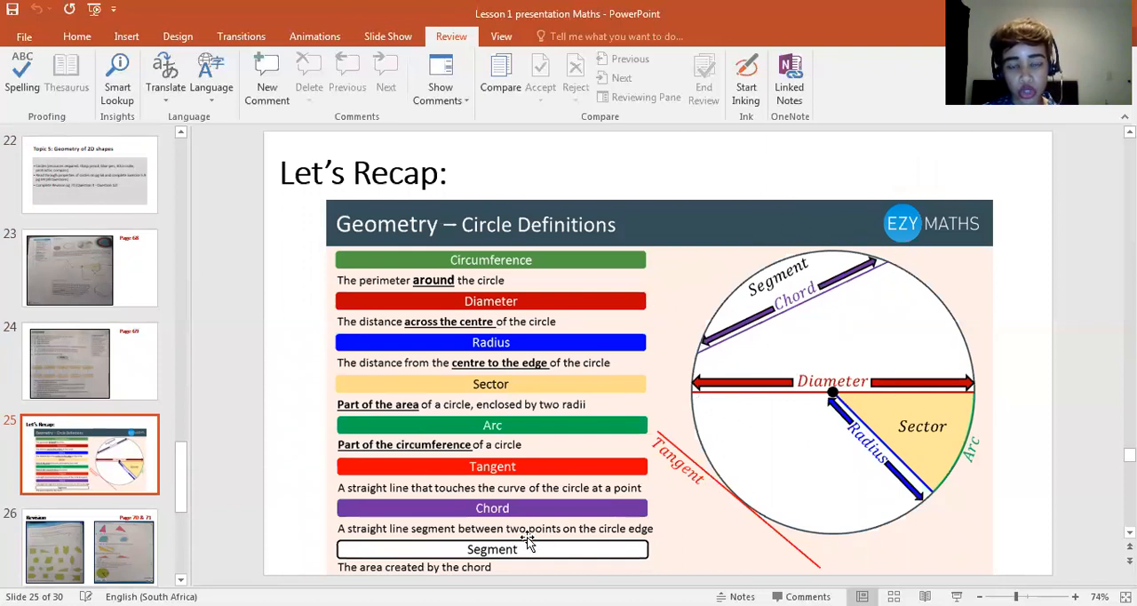
pyautogui.moveTo(113, 558)
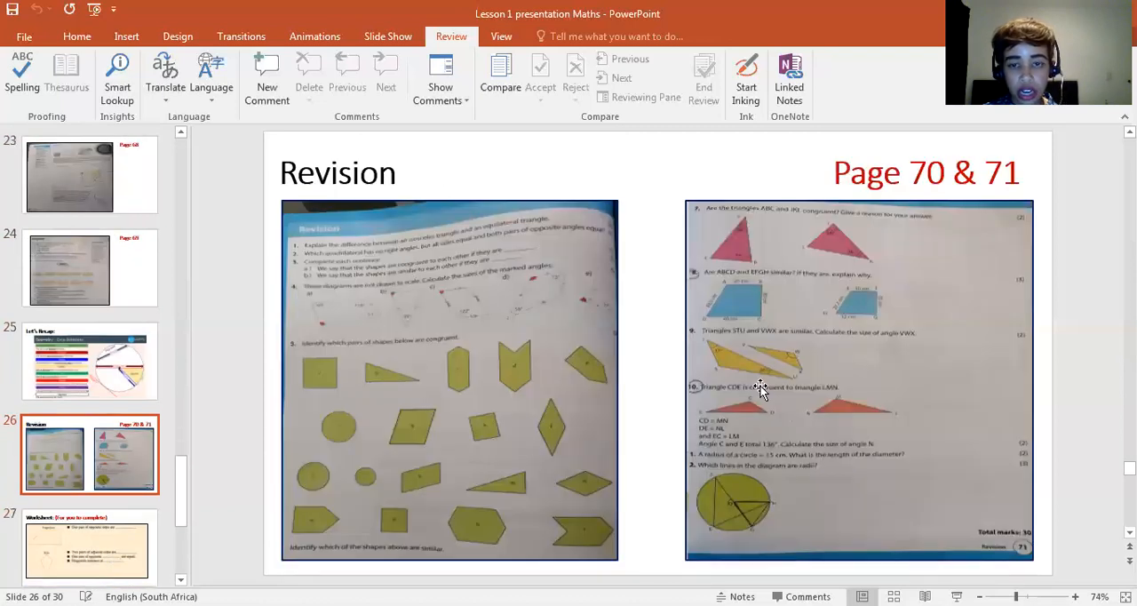
pyautogui.moveTo(833, 370)
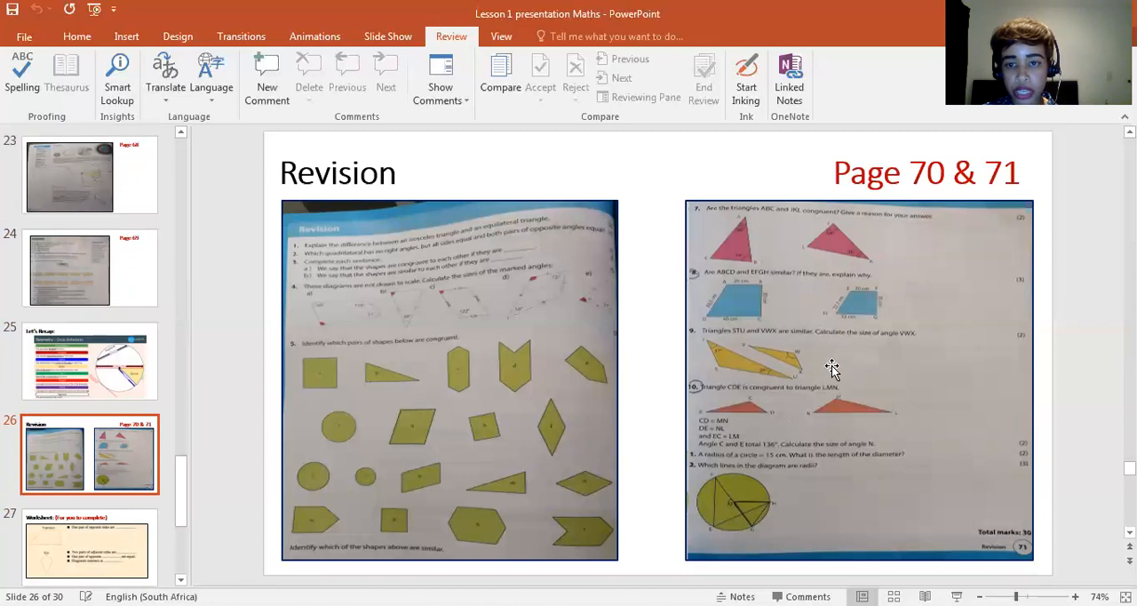
pyautogui.moveTo(442, 368)
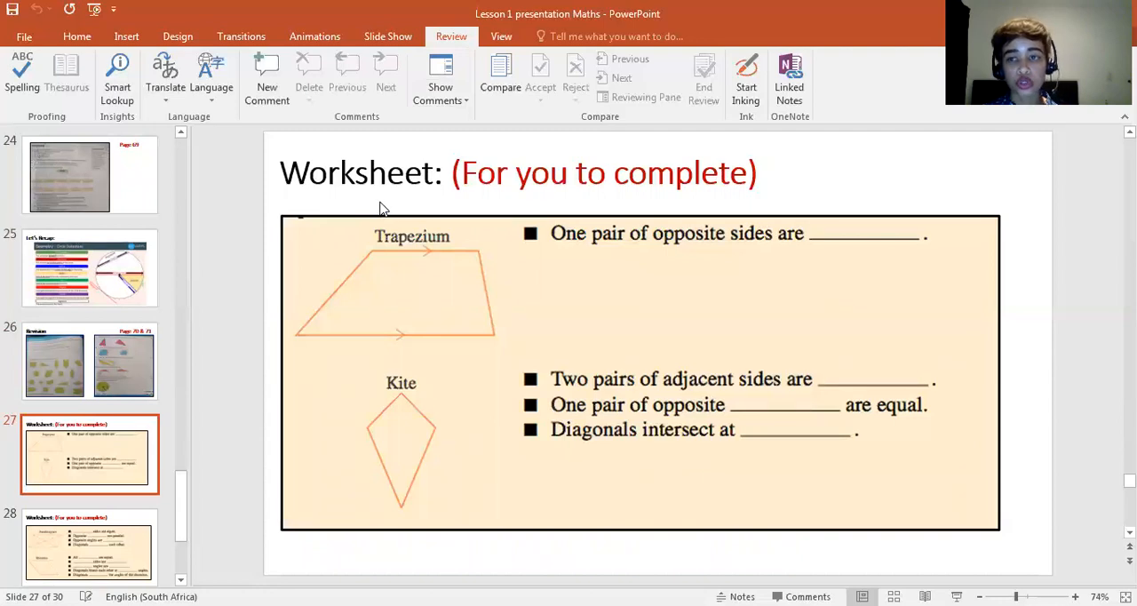
pyautogui.moveTo(353, 244)
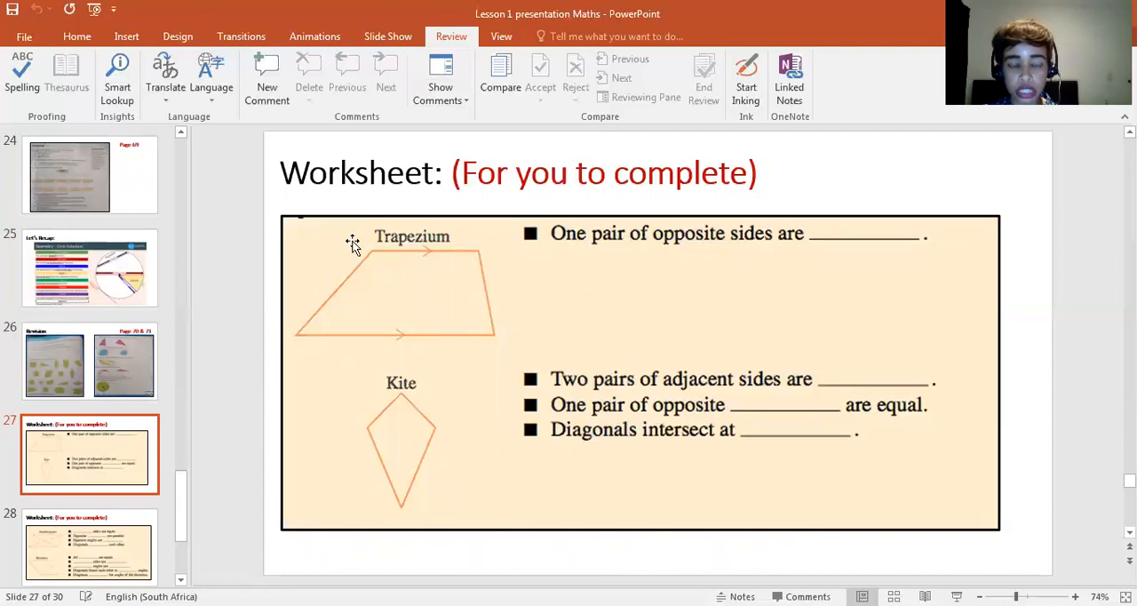
pyautogui.moveTo(384, 245)
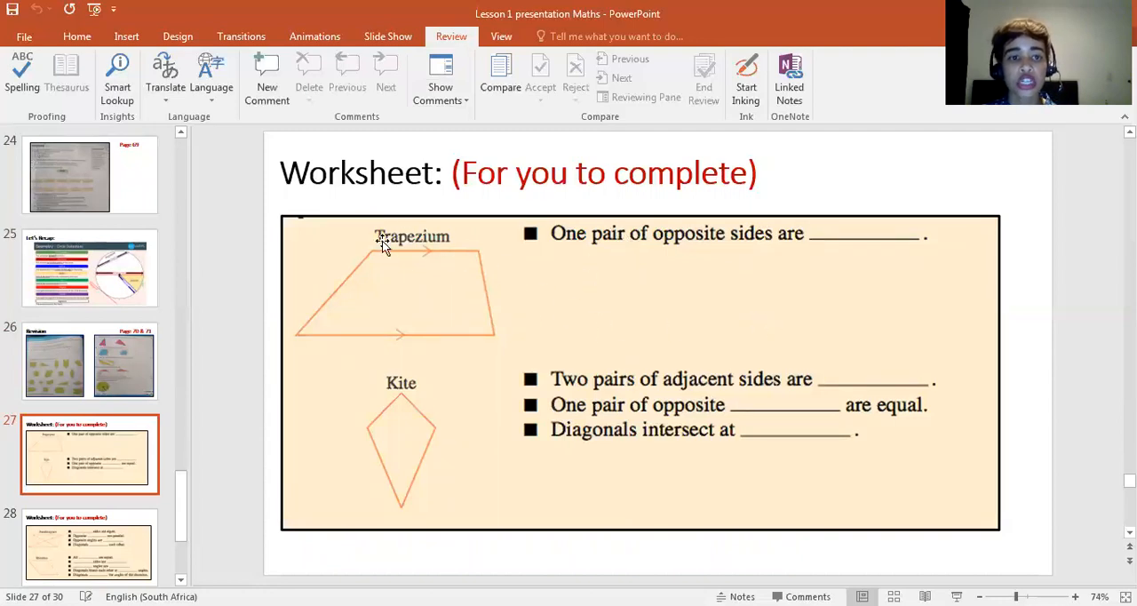
pyautogui.moveTo(564, 242)
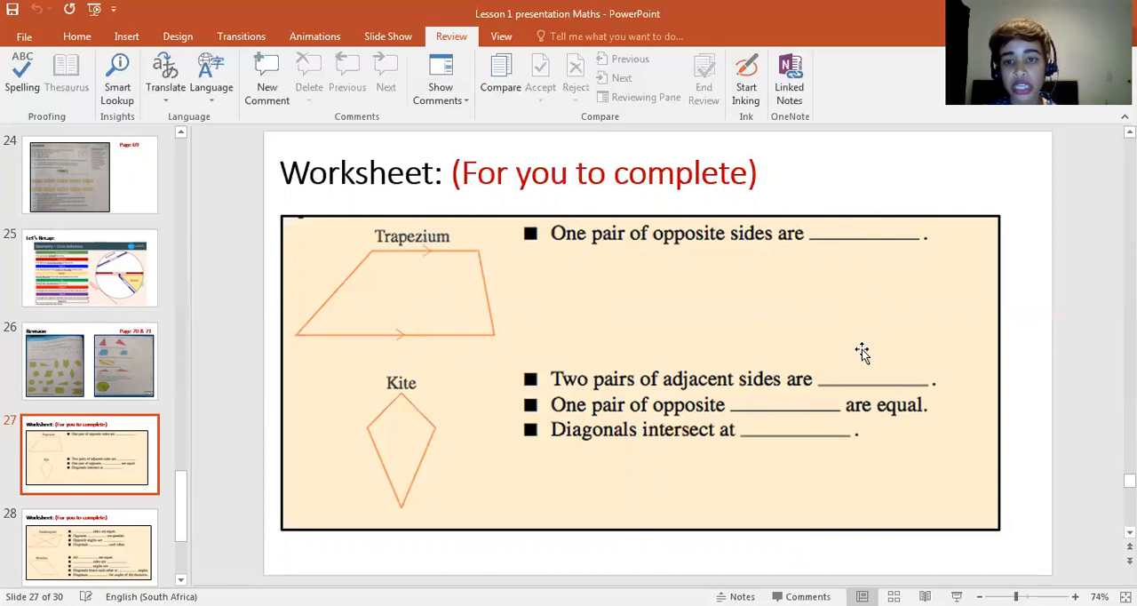
pyautogui.moveTo(578, 305)
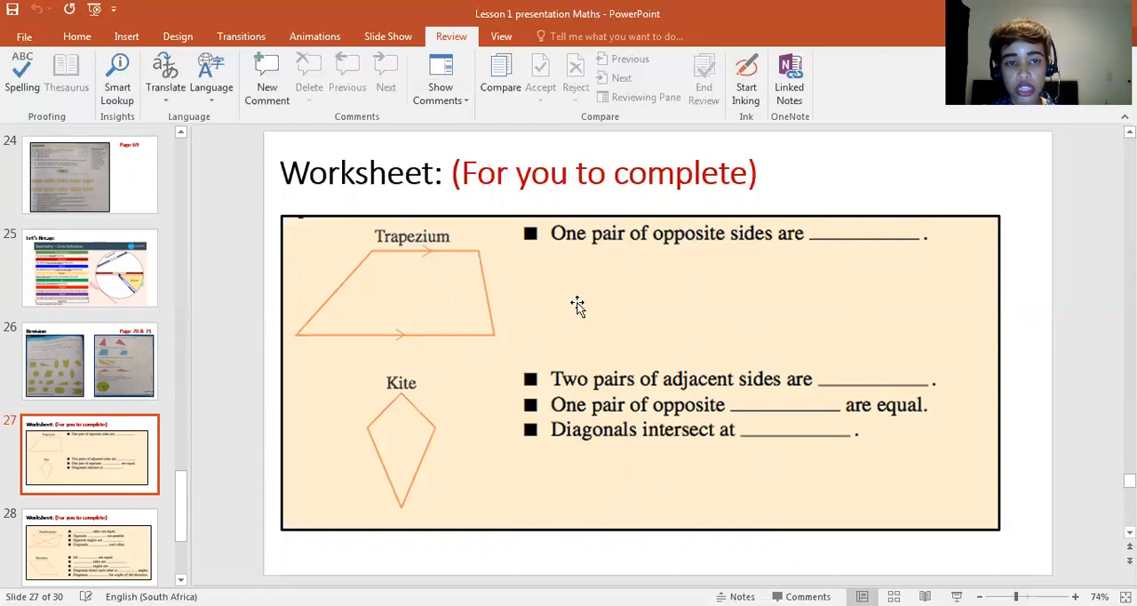
pyautogui.moveTo(652, 269)
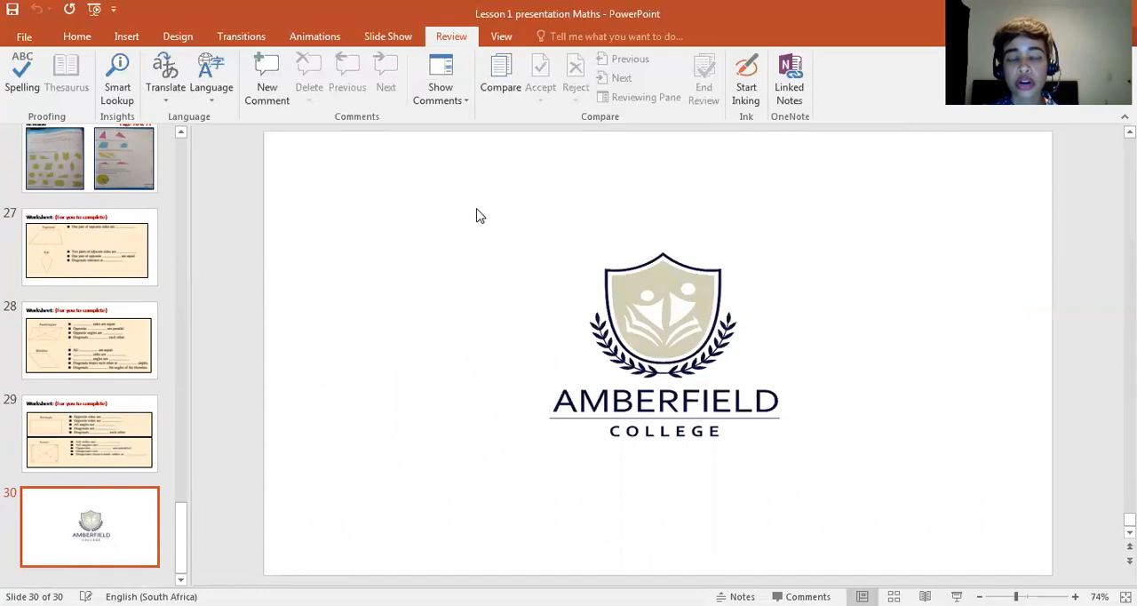
pyautogui.moveTo(433, 184)
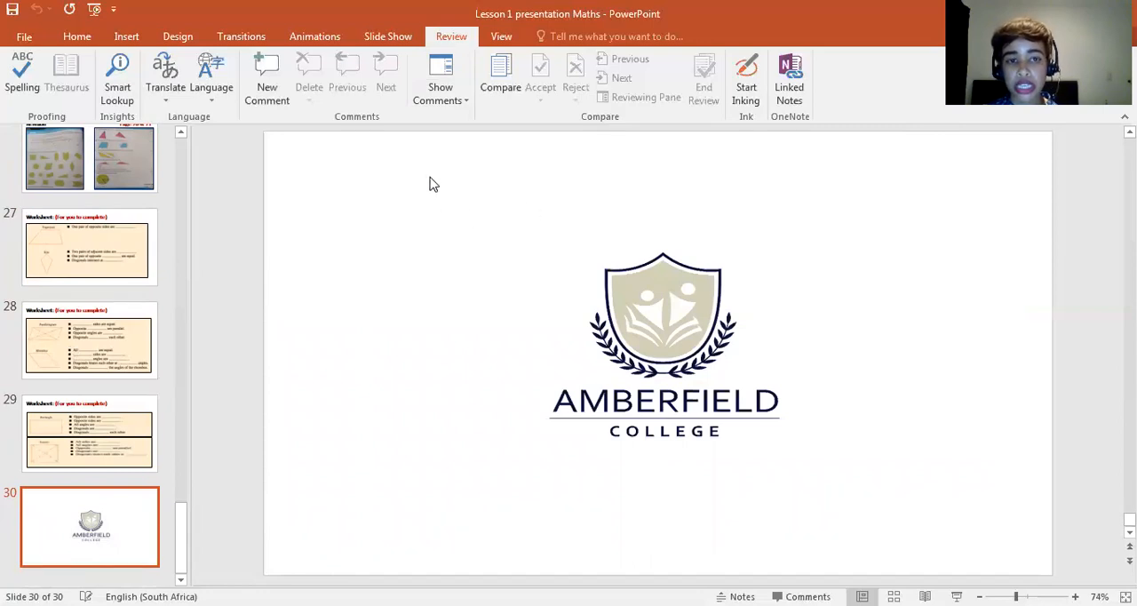
pyautogui.moveTo(504, 245)
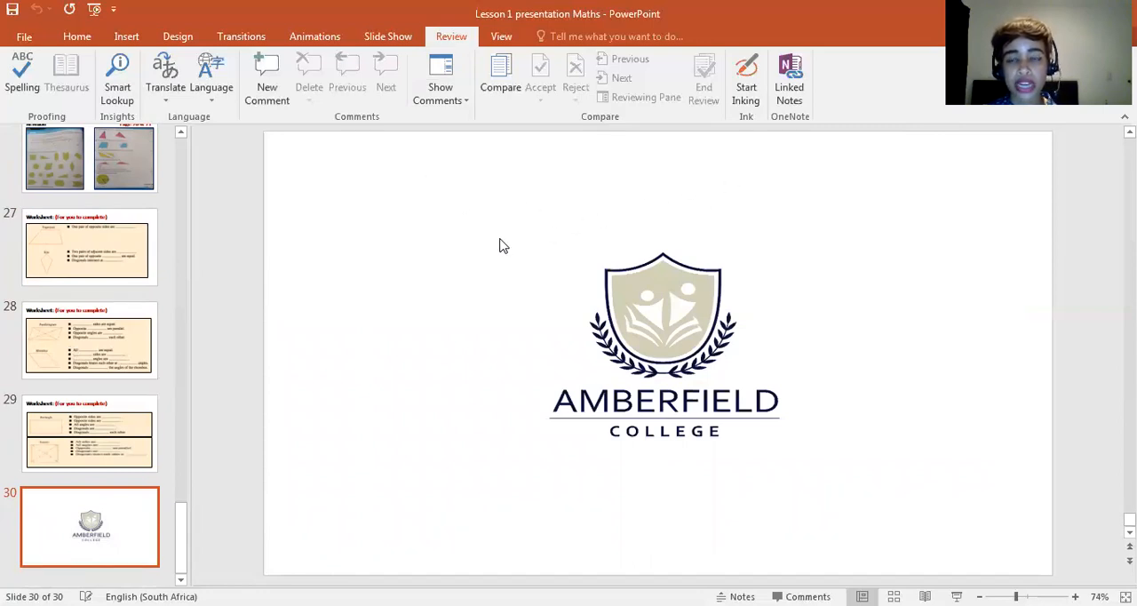
pyautogui.moveTo(544, 323)
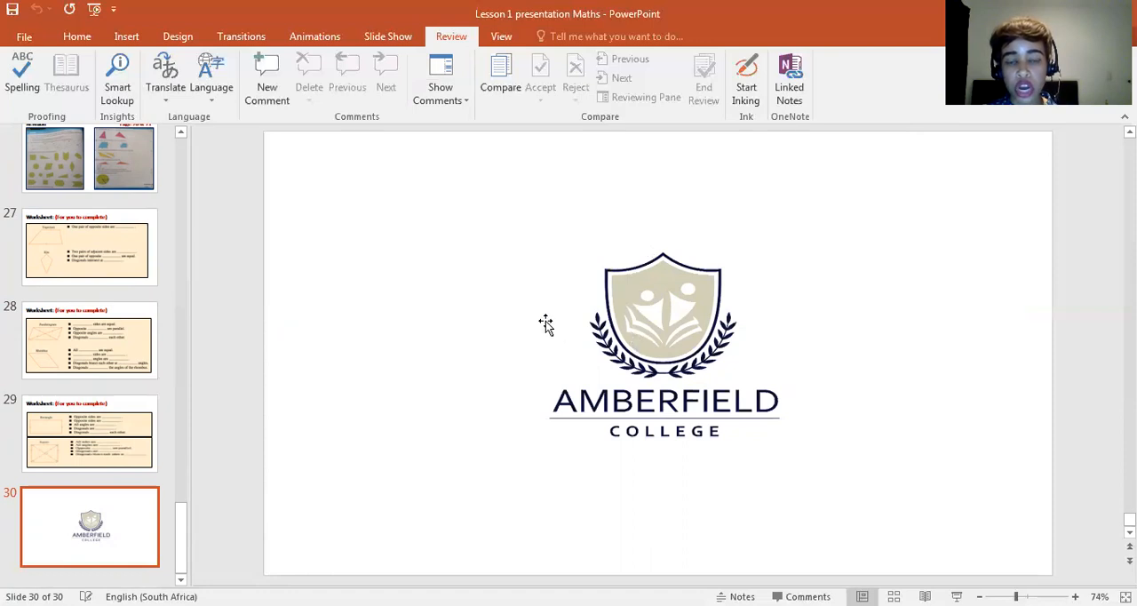
pyautogui.moveTo(448, 229)
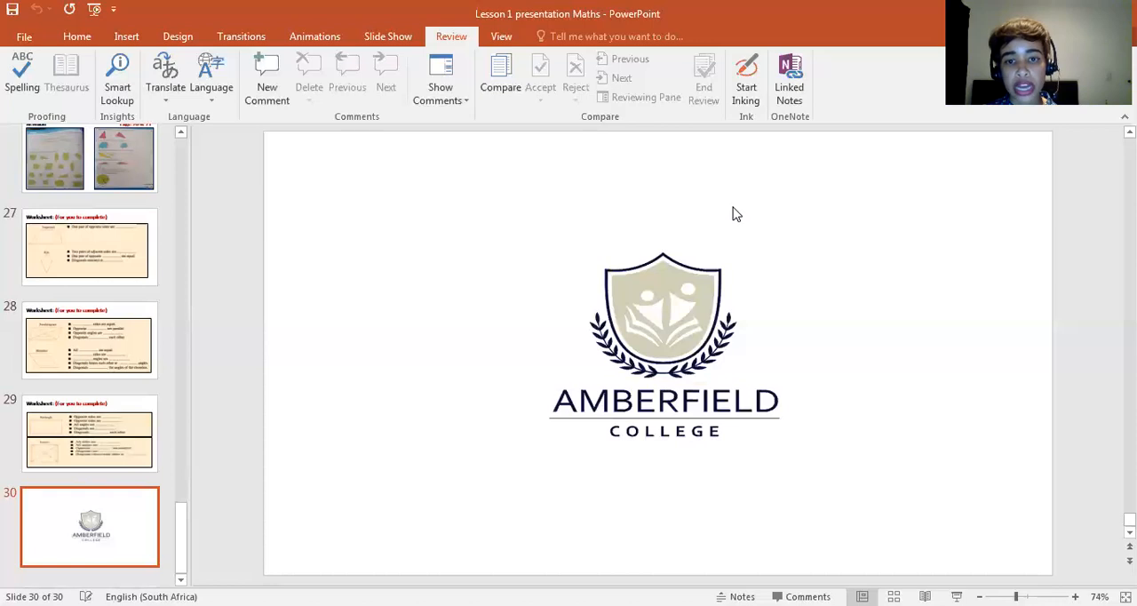
pyautogui.moveTo(764, 263)
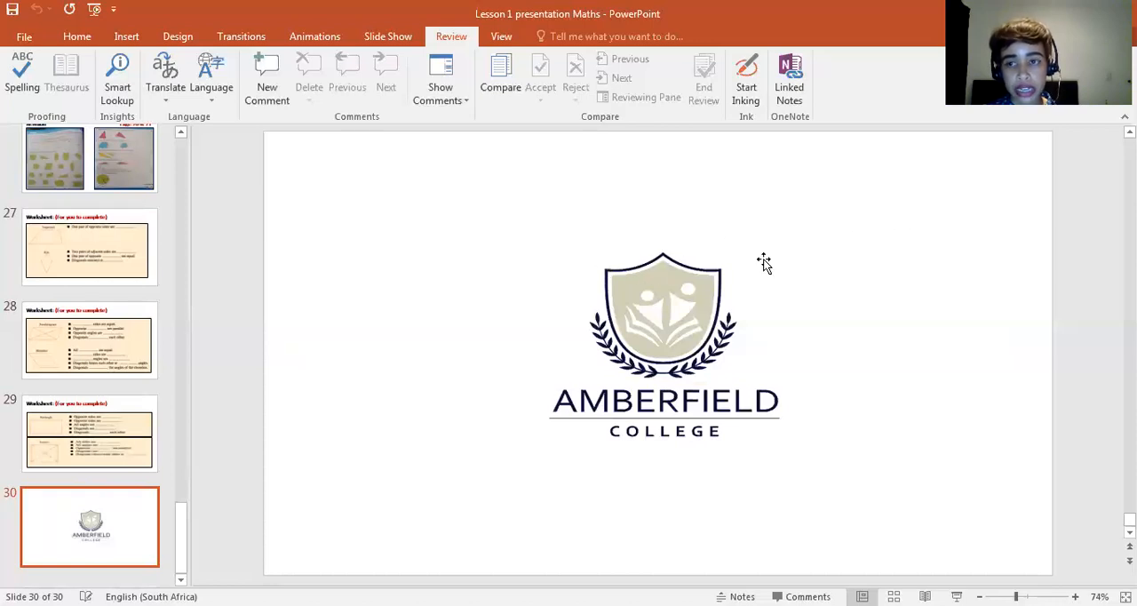
pyautogui.moveTo(690, 269)
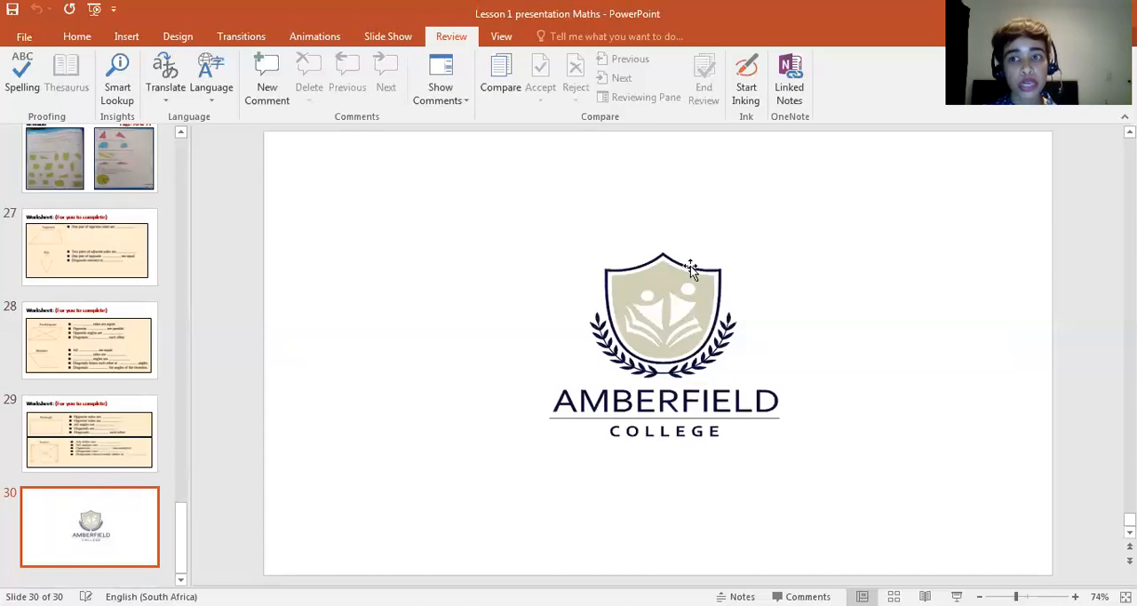
pyautogui.moveTo(682, 241)
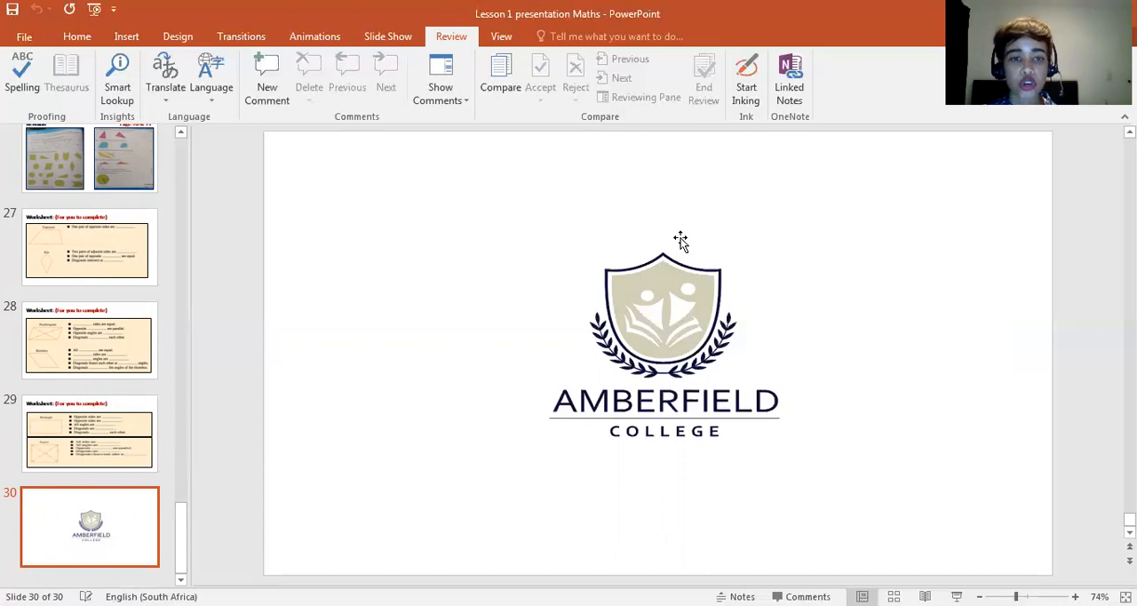
pyautogui.moveTo(670, 229)
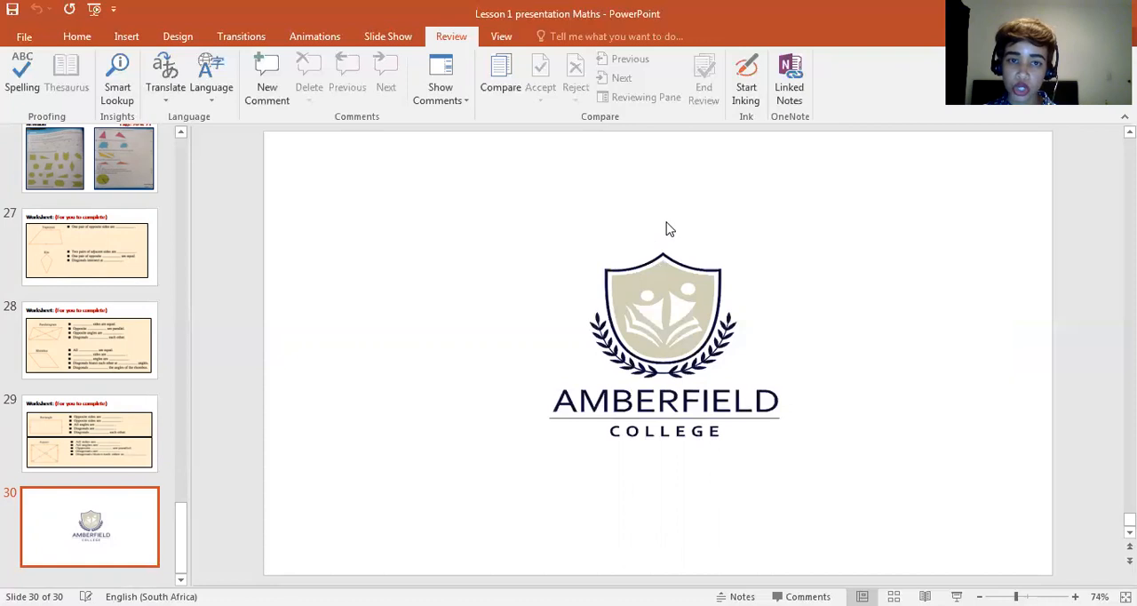